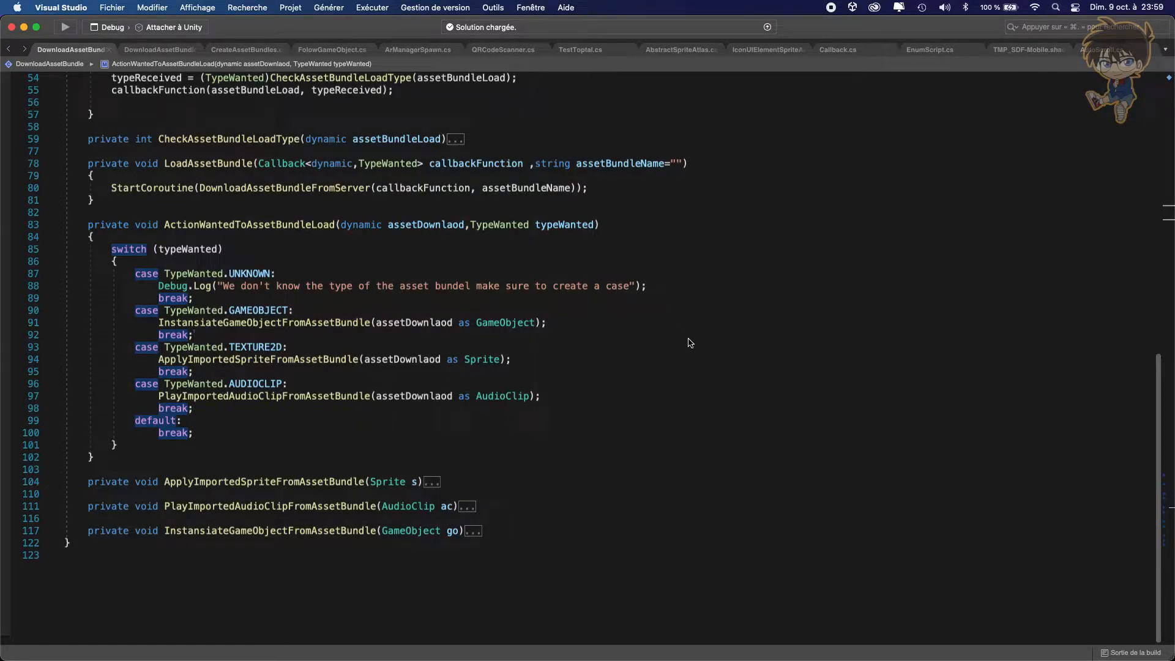
{"action": "mouse_move", "coordinate": [419, 359]}
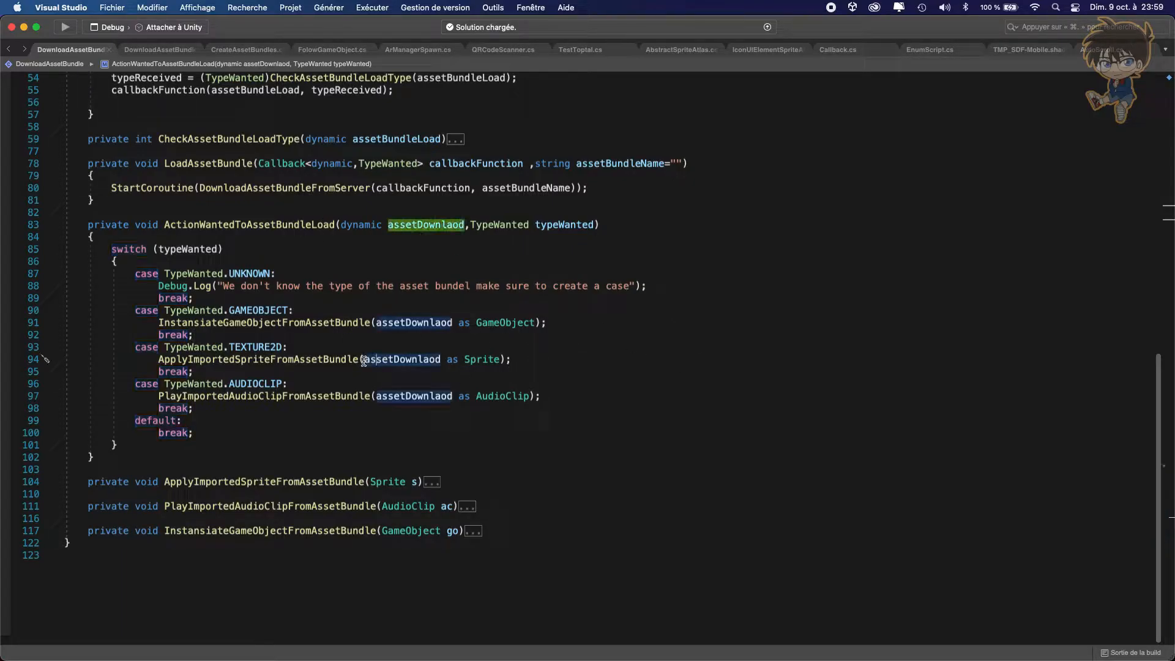
{"action": "mouse_move", "coordinate": [402, 359]}
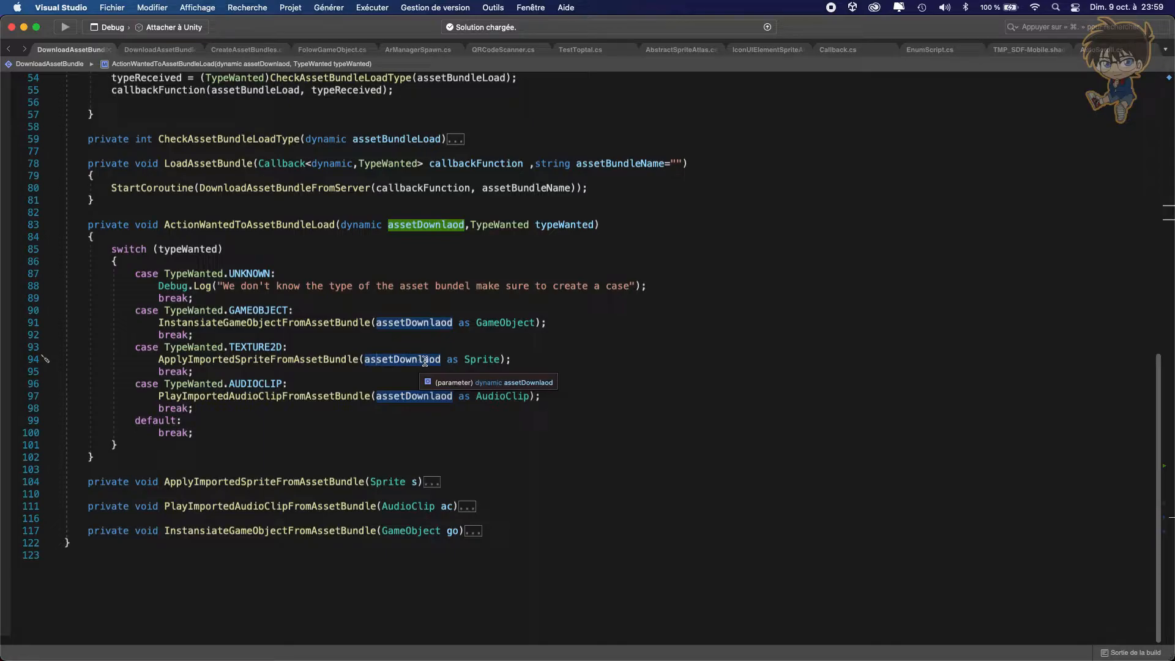
{"action": "mouse_move", "coordinate": [484, 359]}
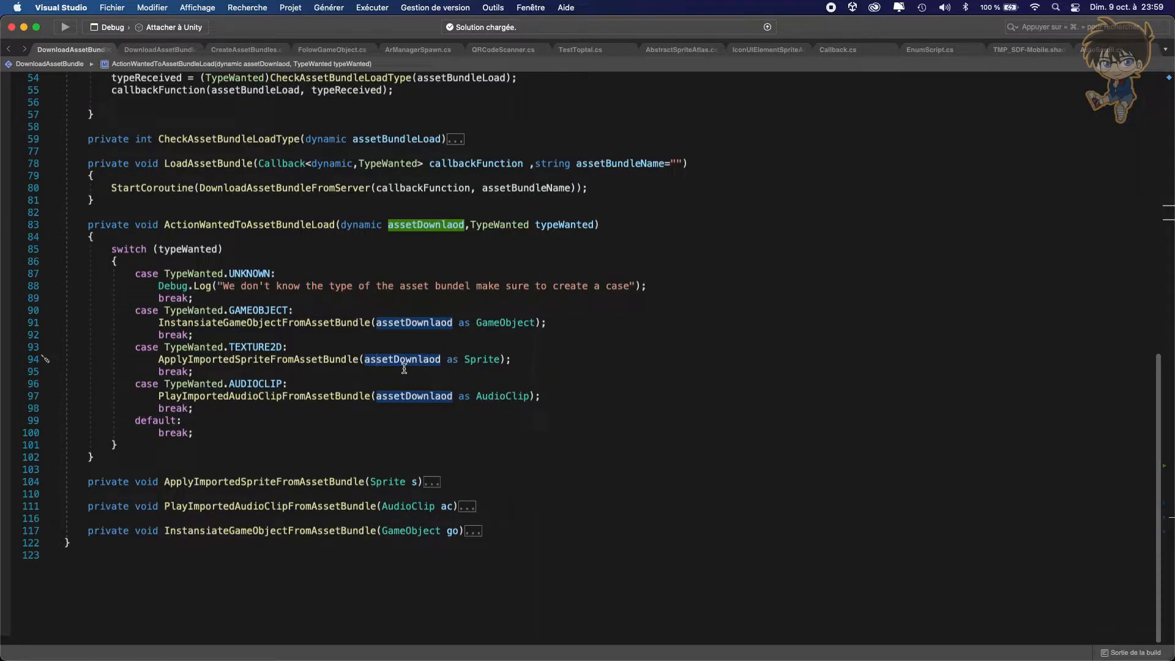
{"action": "mouse_move", "coordinate": [382, 359]}
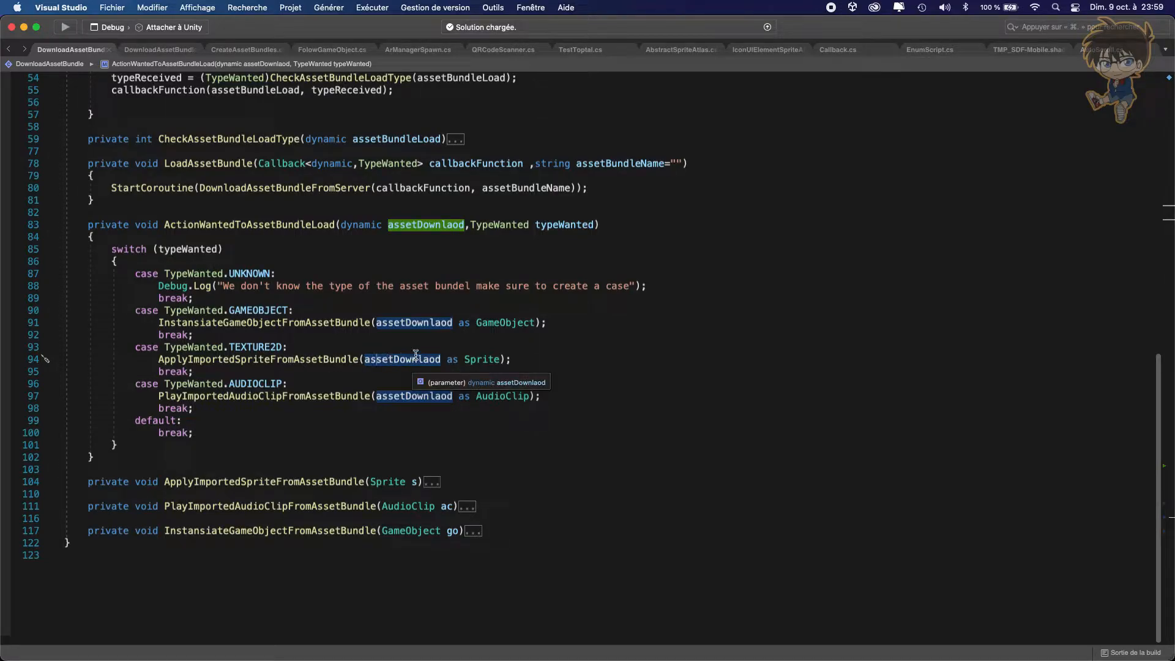
{"action": "mouse_move", "coordinate": [480, 358]}
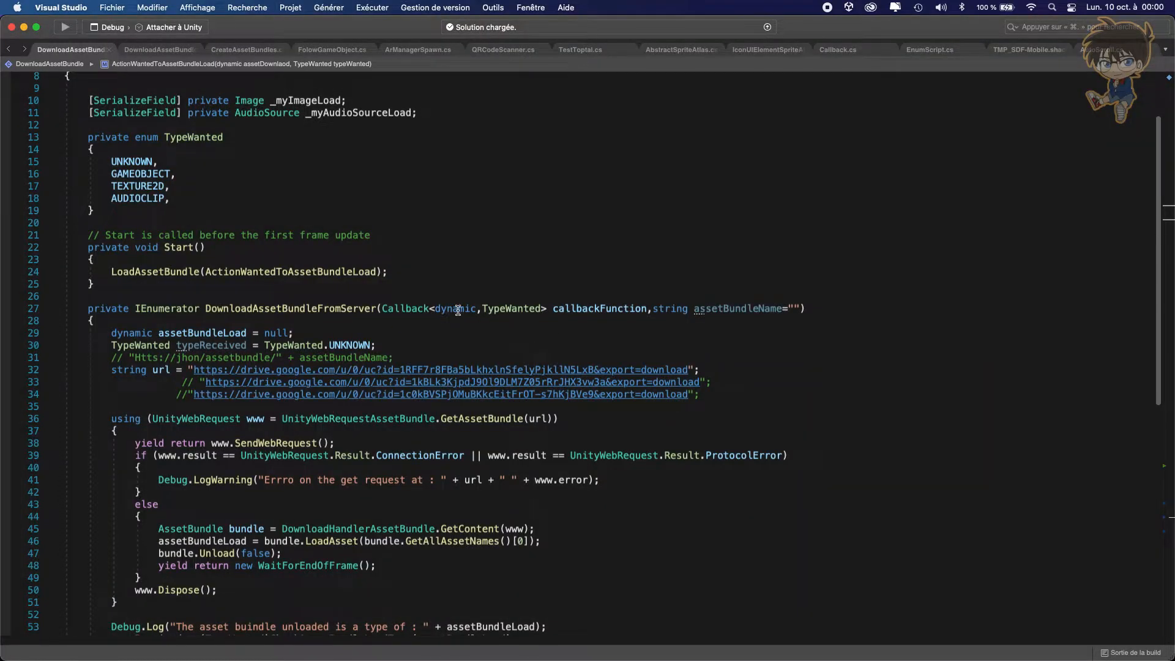
Step: Set Player Api Compatibility Level to .NET Framework and clear the console error
{"action": "double_click", "coordinate": [454, 308]}
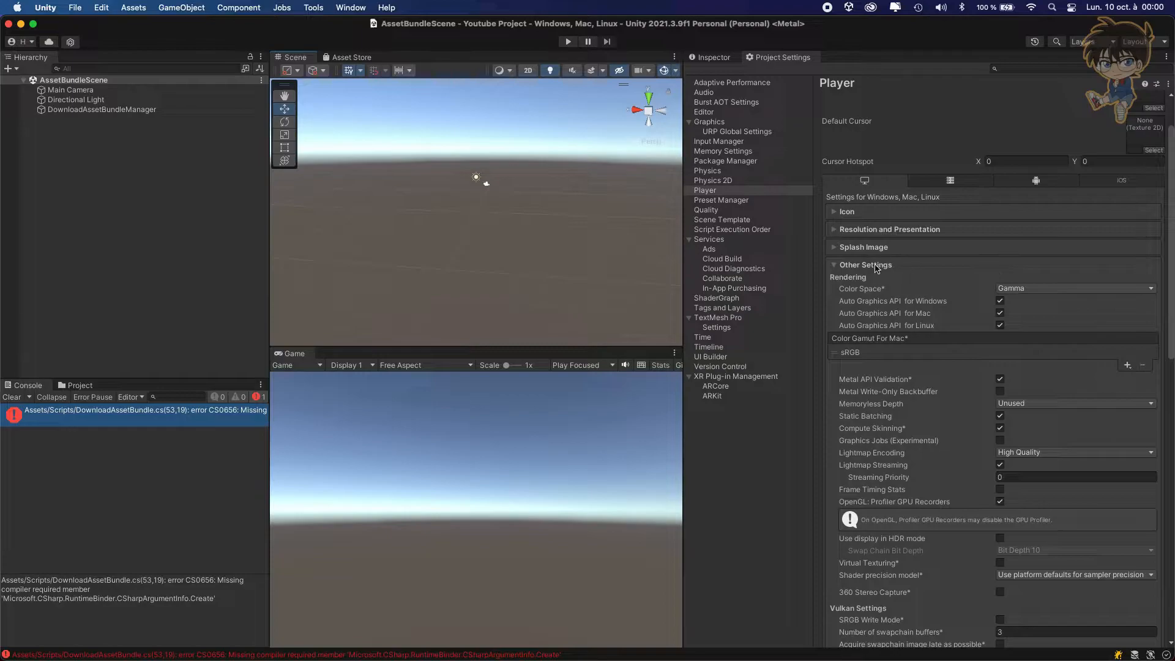
{"action": "scroll", "scroll_direction": "down", "scroll_amount": 3}
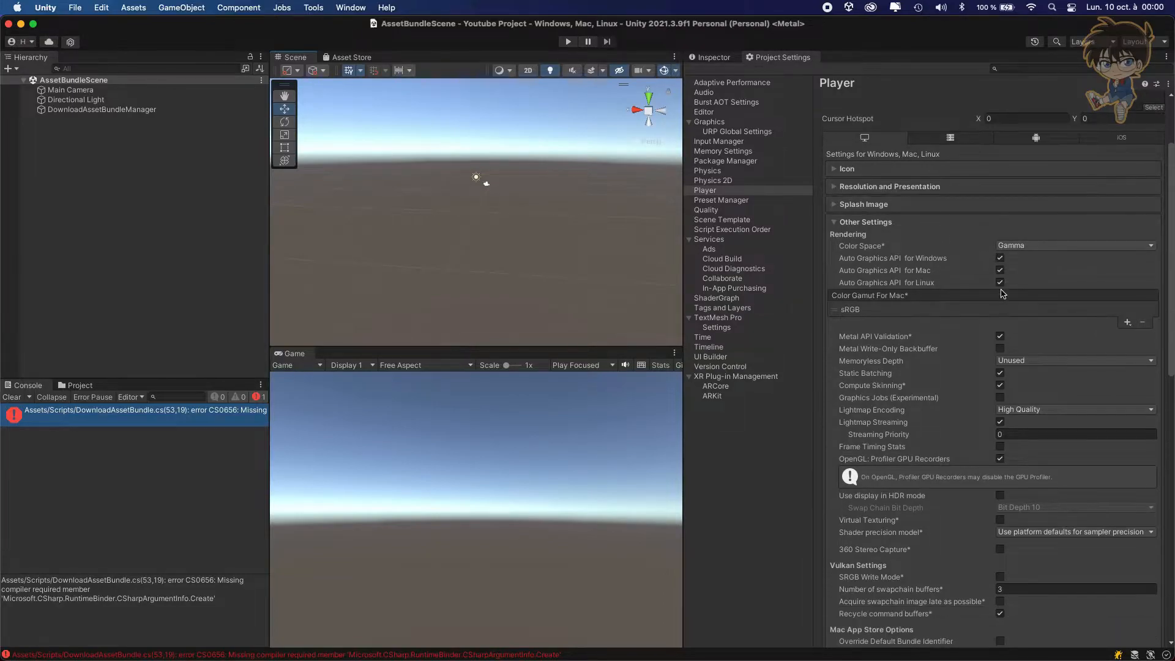
{"action": "scroll", "scroll_direction": "down", "scroll_amount": 3}
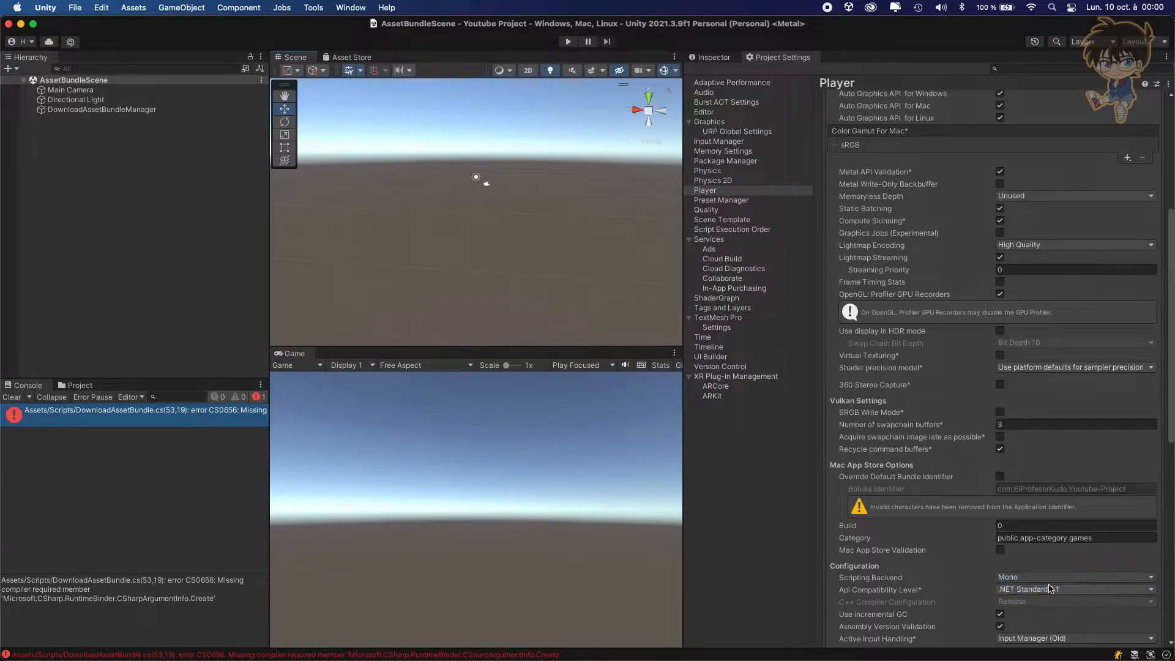
{"action": "left_click", "coordinate": [1073, 589]}
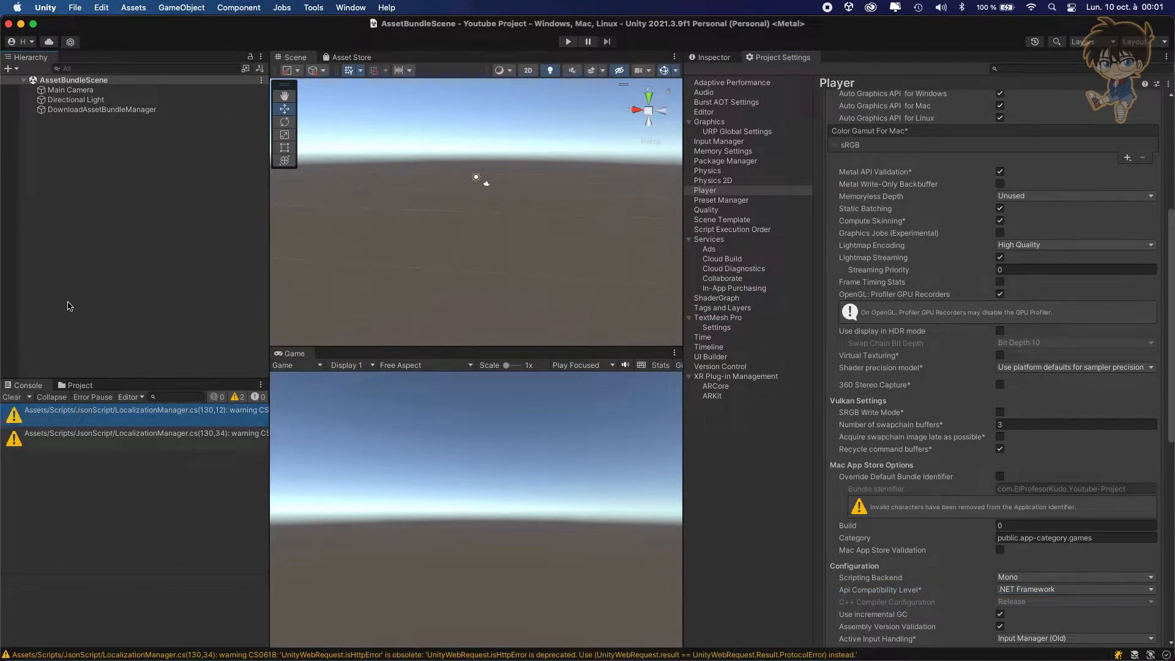
{"action": "mouse_move", "coordinate": [279, 361]}
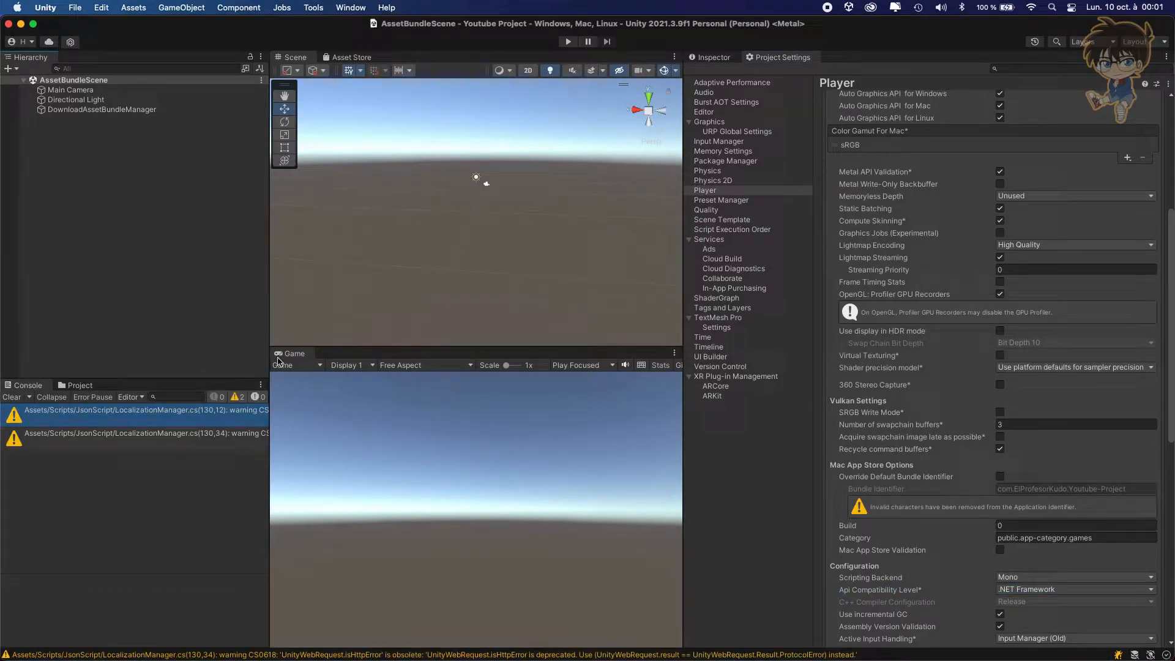
{"action": "mouse_move", "coordinate": [183, 489]}
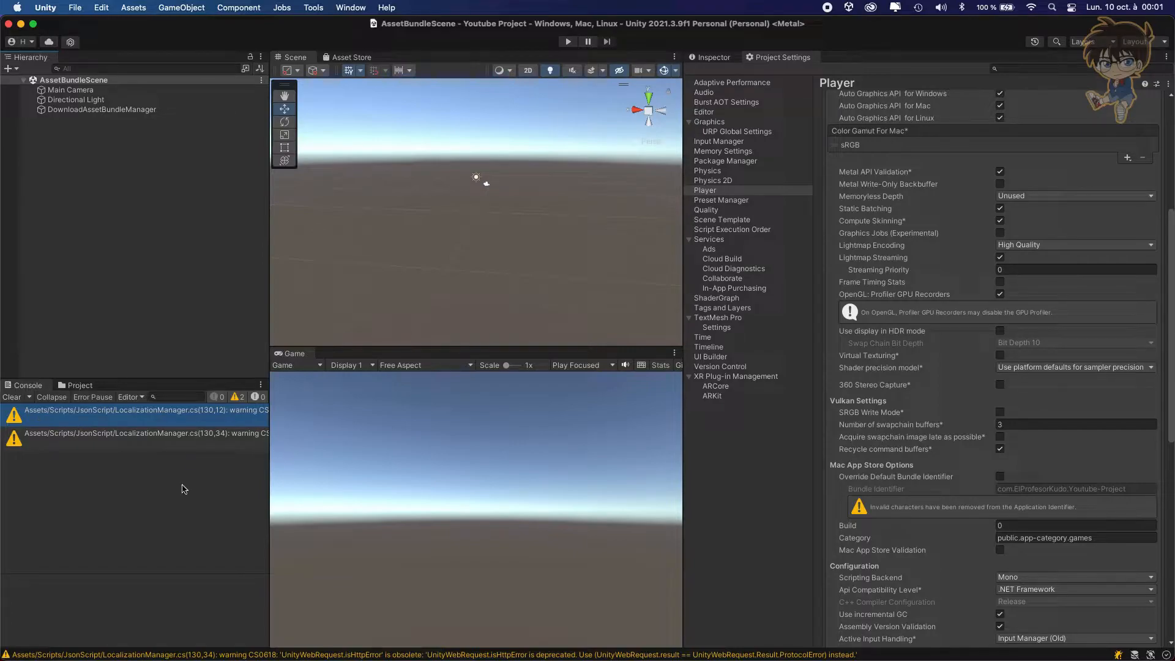
{"action": "mouse_move", "coordinate": [11, 396]}
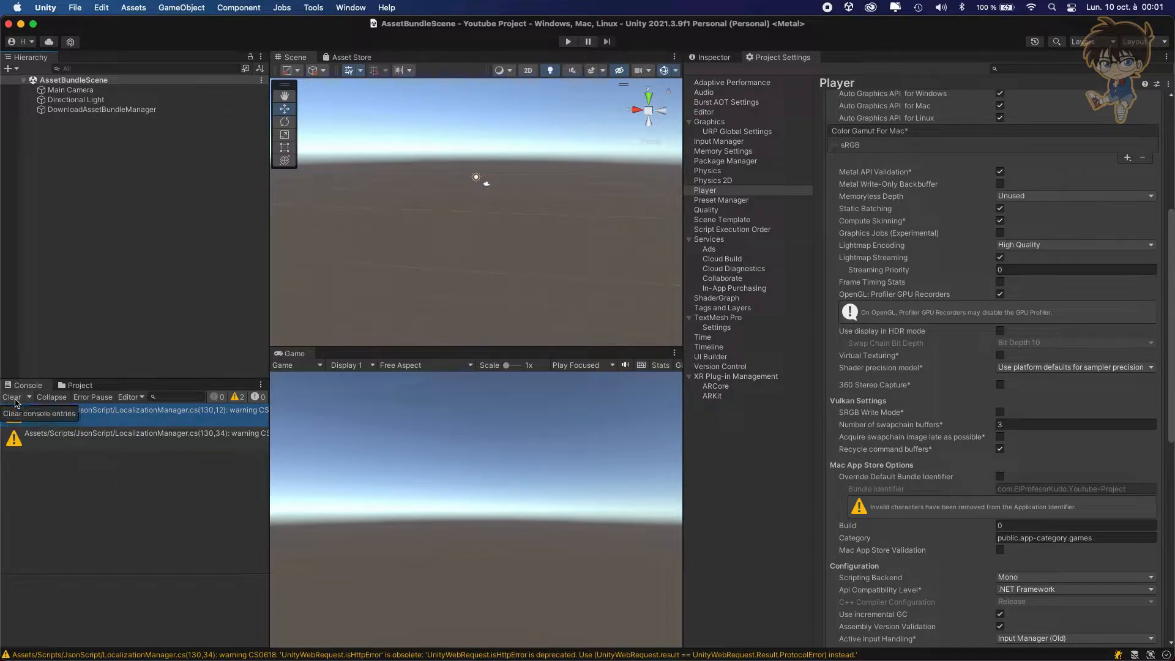
{"action": "left_click", "coordinate": [11, 396]}
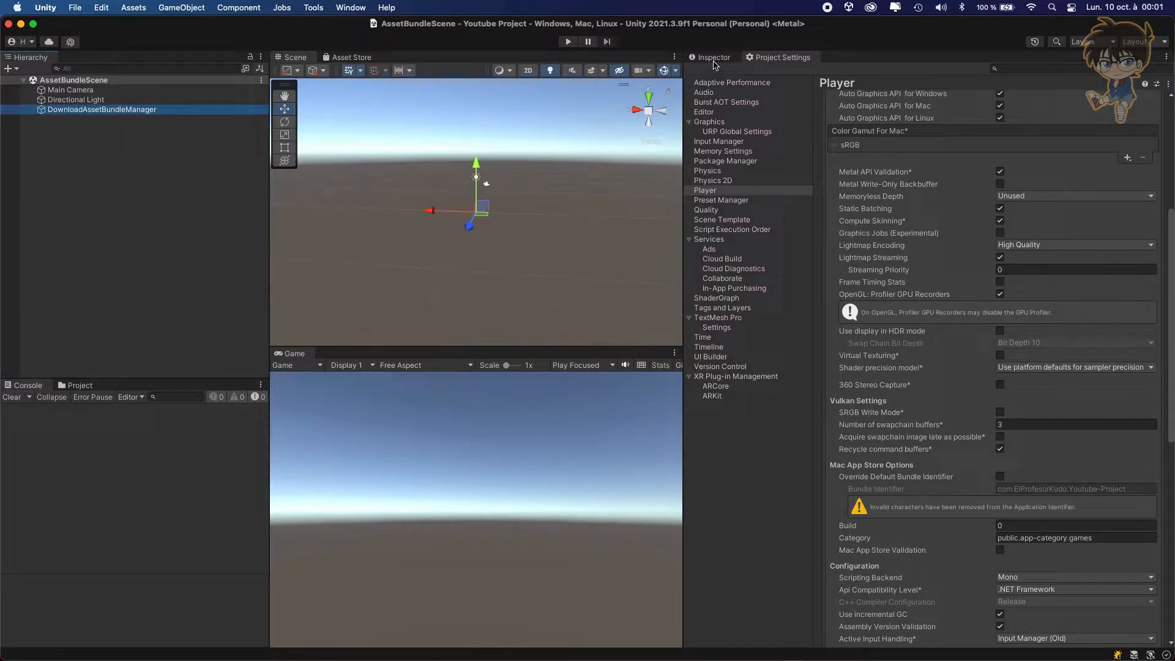
Step: Deactivate DownloadAssetBundleManager and create empty object DownloadAssetBundleManagerAdvancedWay, searching components for 'dow'
{"action": "left_click", "coordinate": [712, 58]}
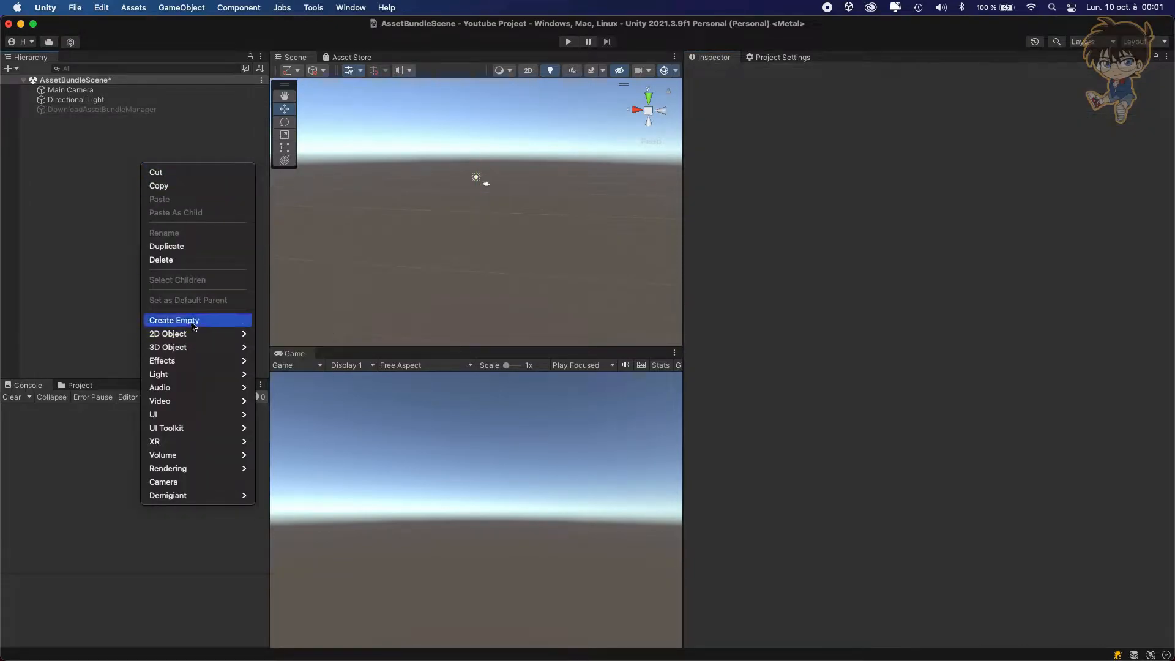
{"action": "left_click", "coordinate": [174, 319]}
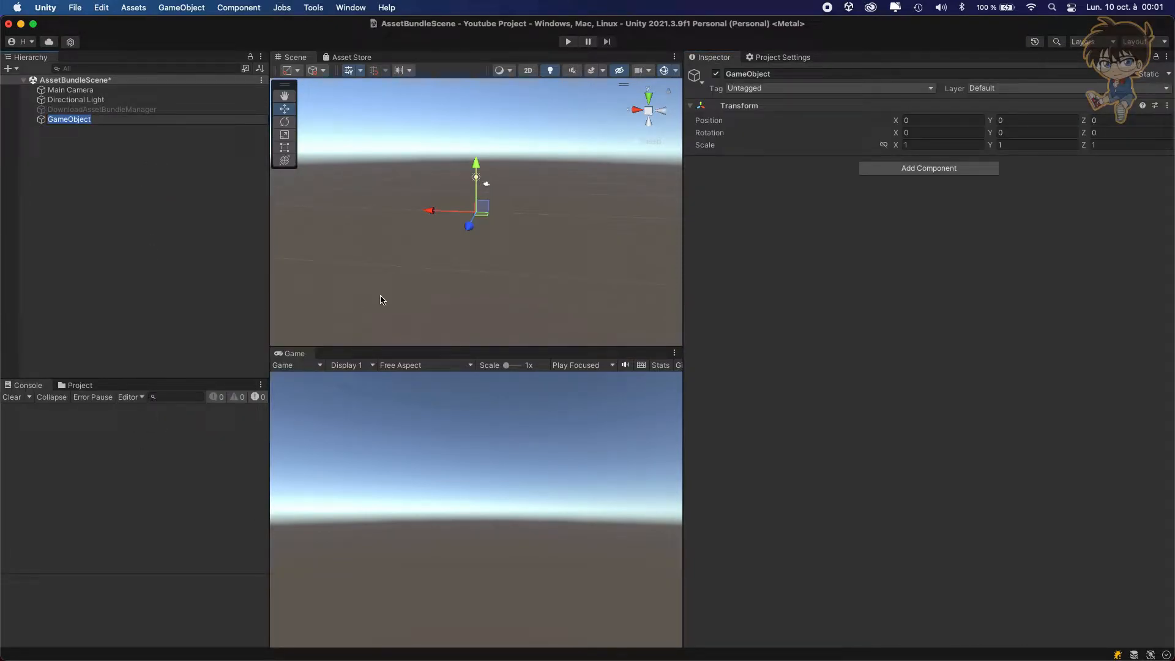
{"action": "type", "text": "Downlaod"}
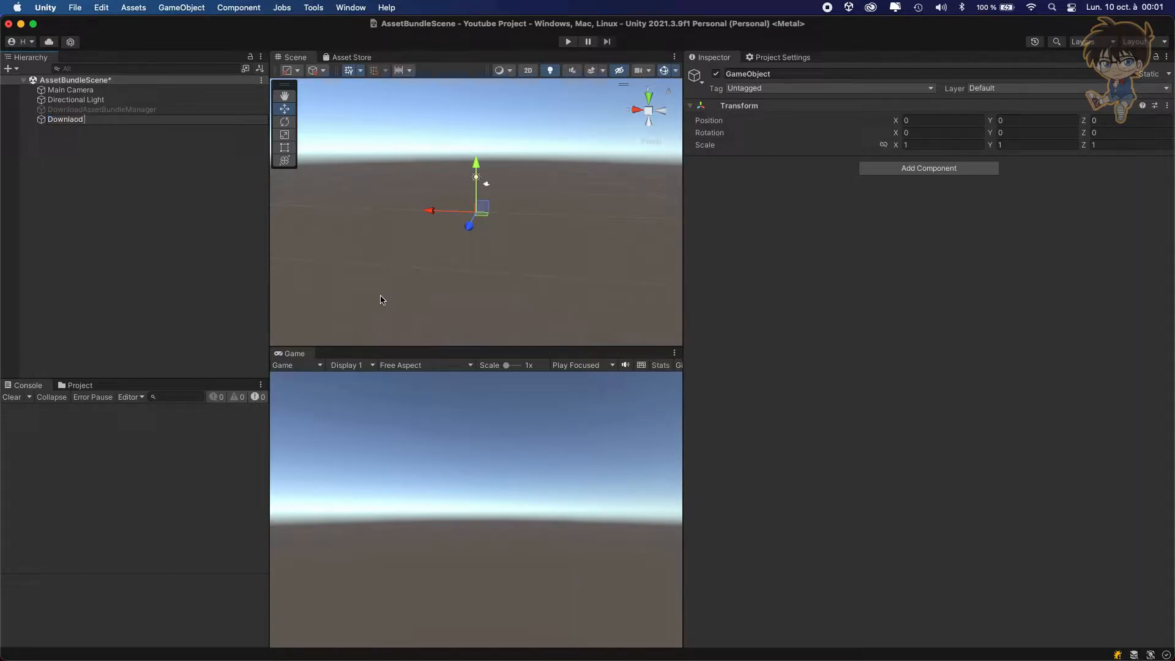
{"action": "type", "text": "Asset"}
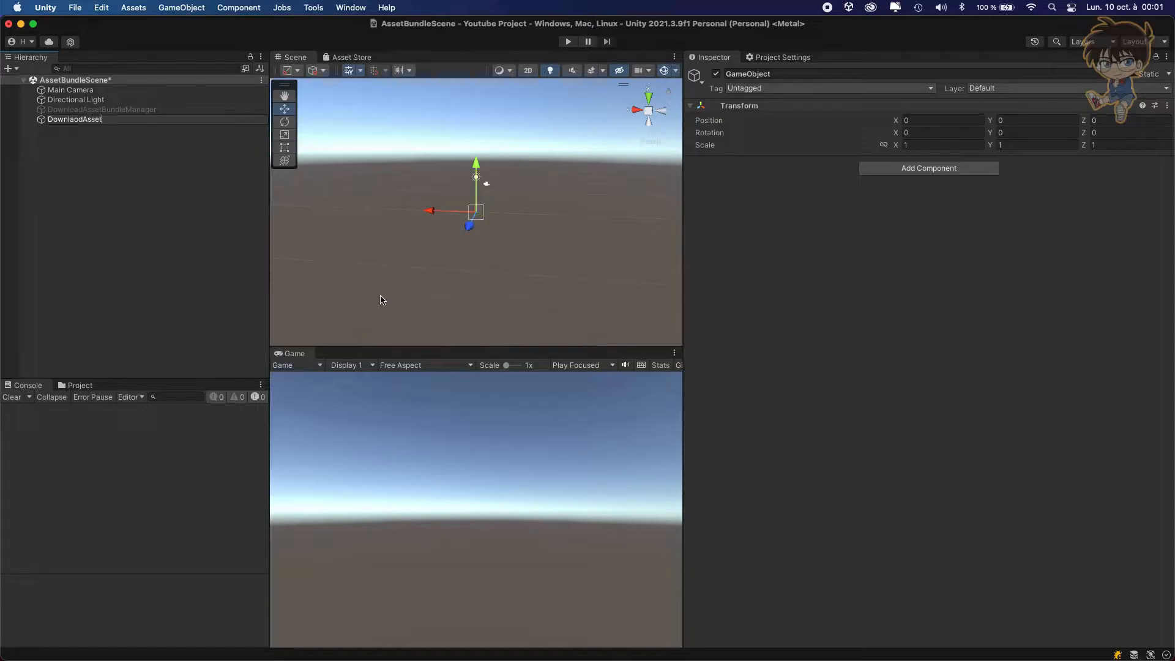
{"action": "type", "text": "Bundle"}
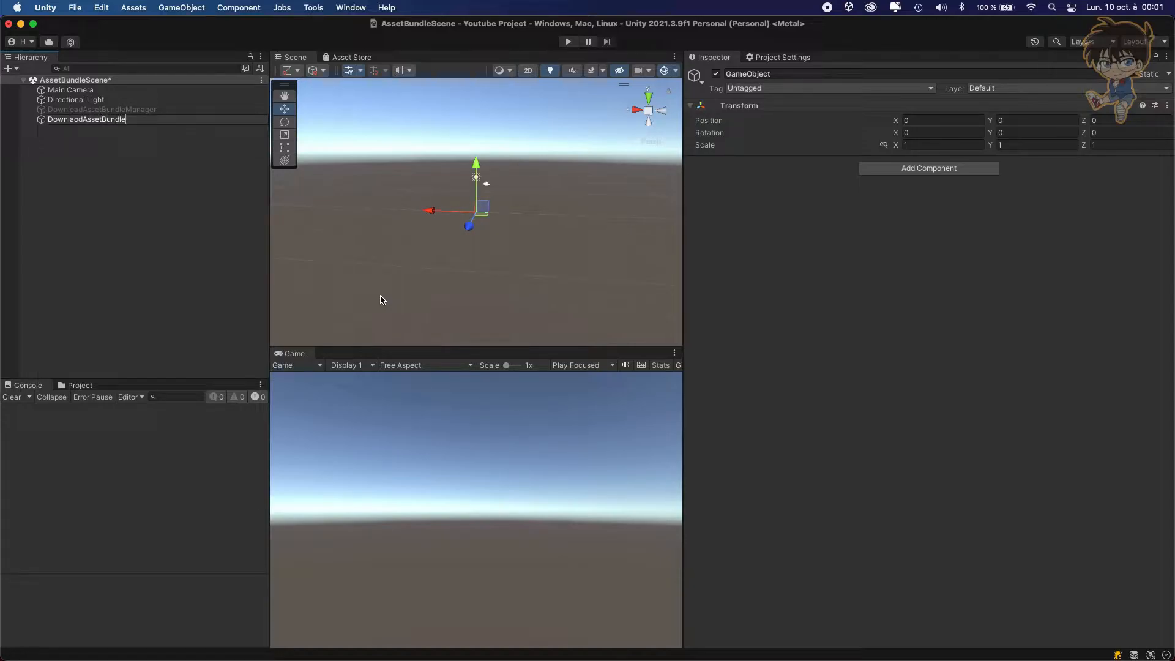
{"action": "type", "text": "Manager"}
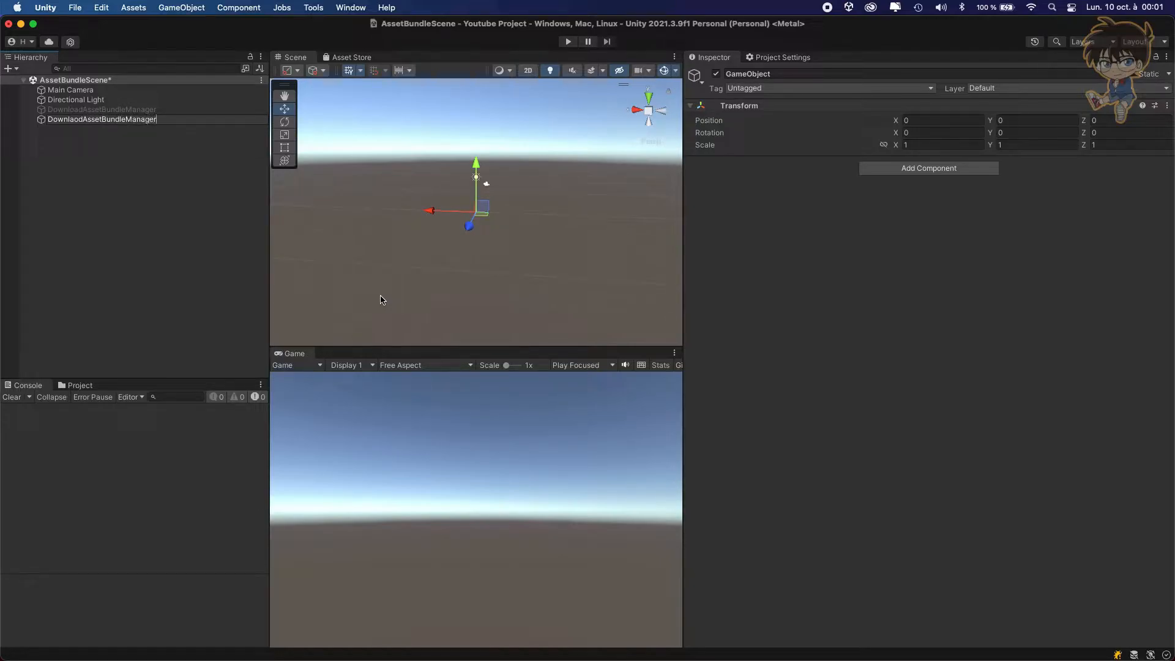
{"action": "type", "text": "Ada"}
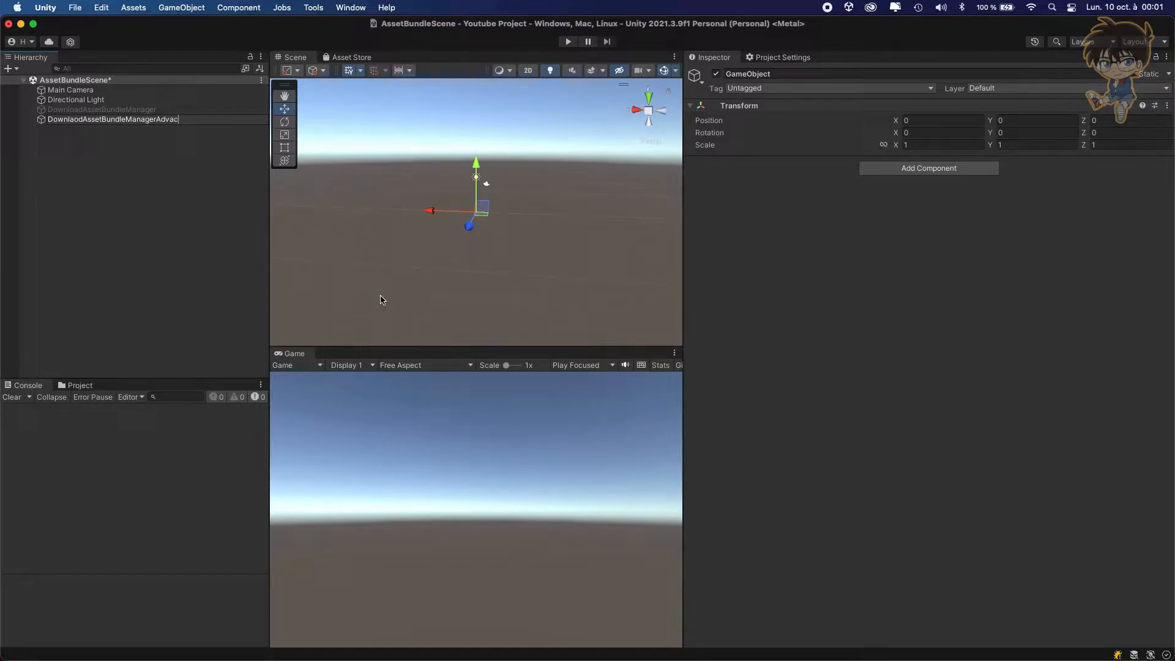
{"action": "type", "text": "ne"}
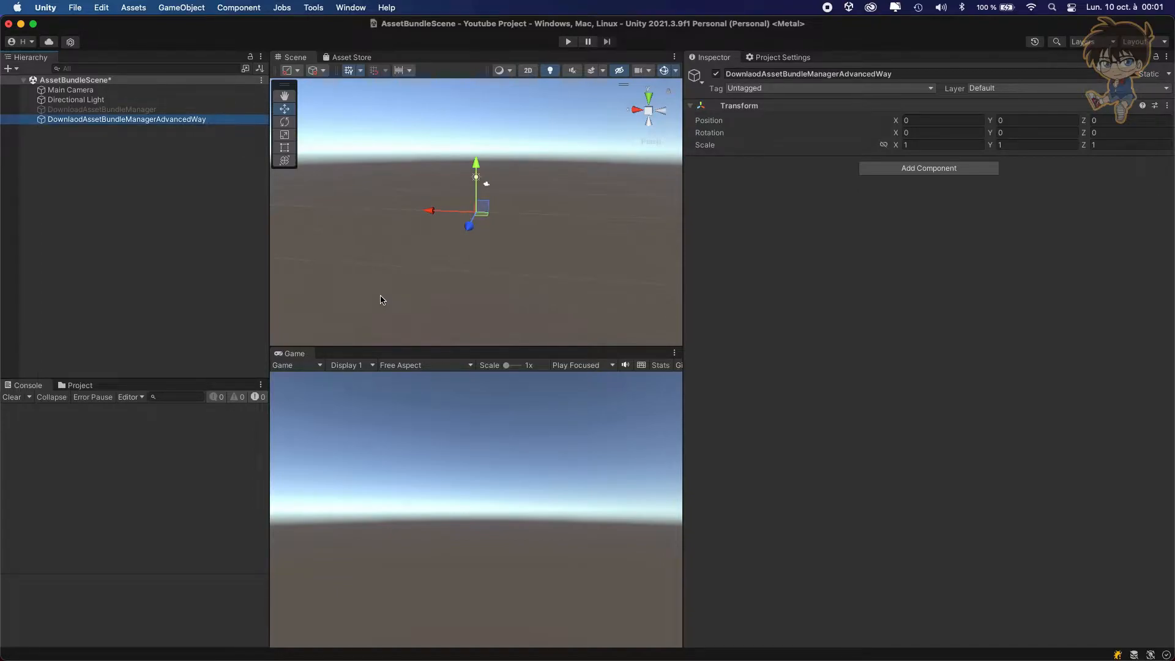
{"action": "type", "text": "dow"}
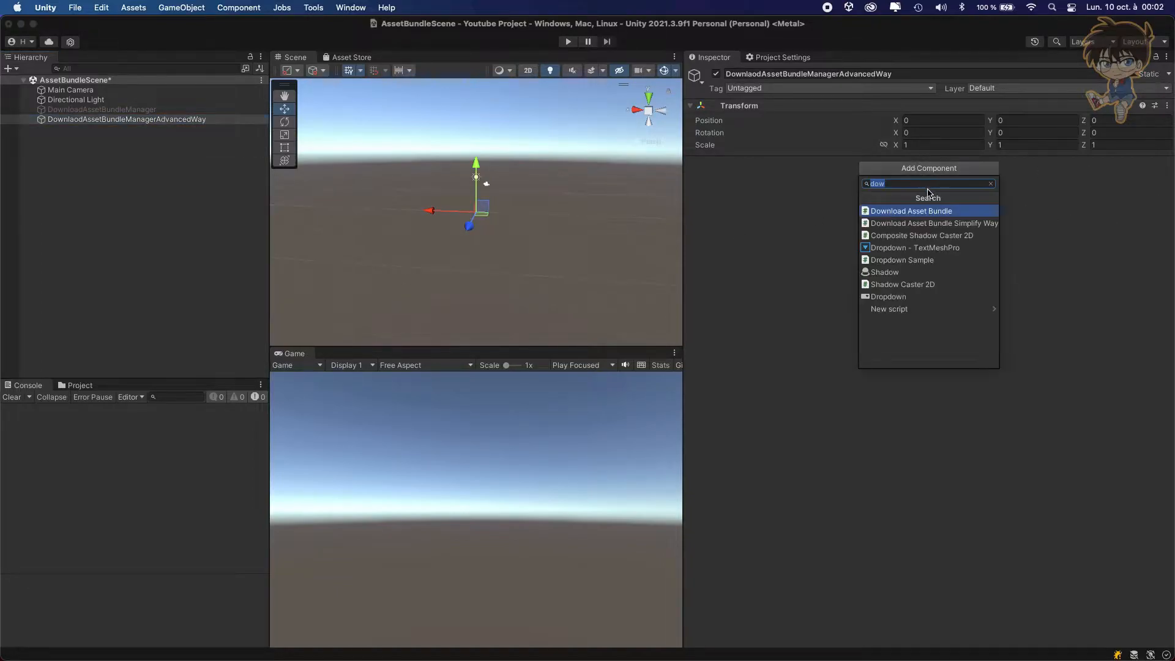
Step: Attach the Download Asset Bundle script component to the new manager object
{"action": "left_click", "coordinate": [911, 210]}
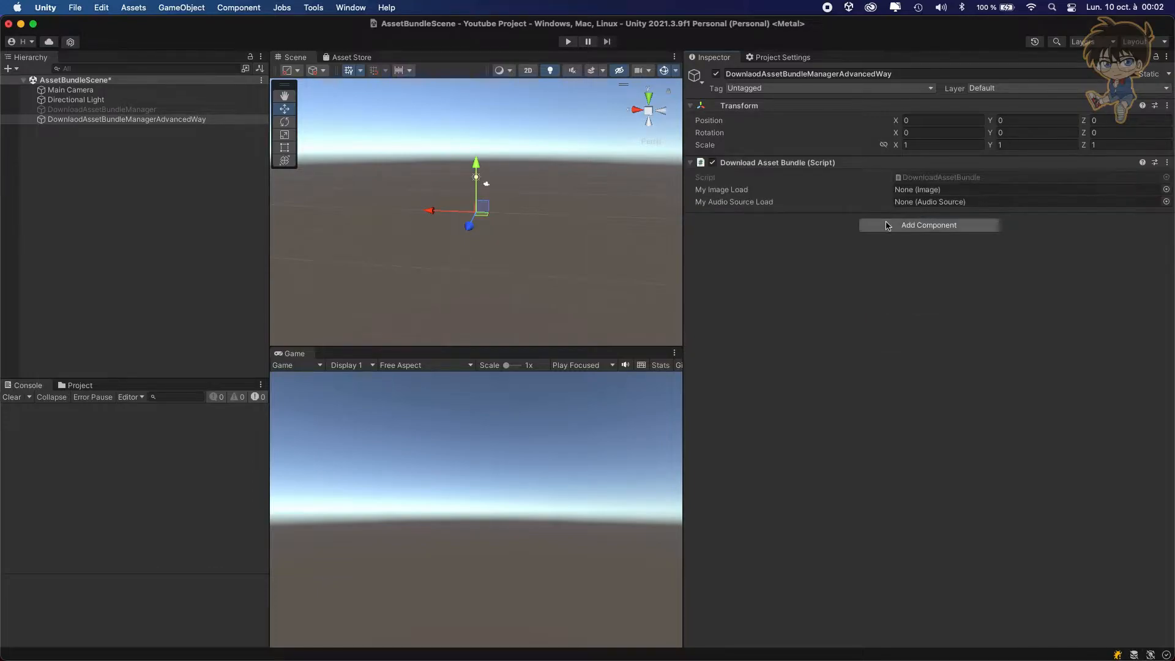
{"action": "mouse_move", "coordinate": [782, 216]}
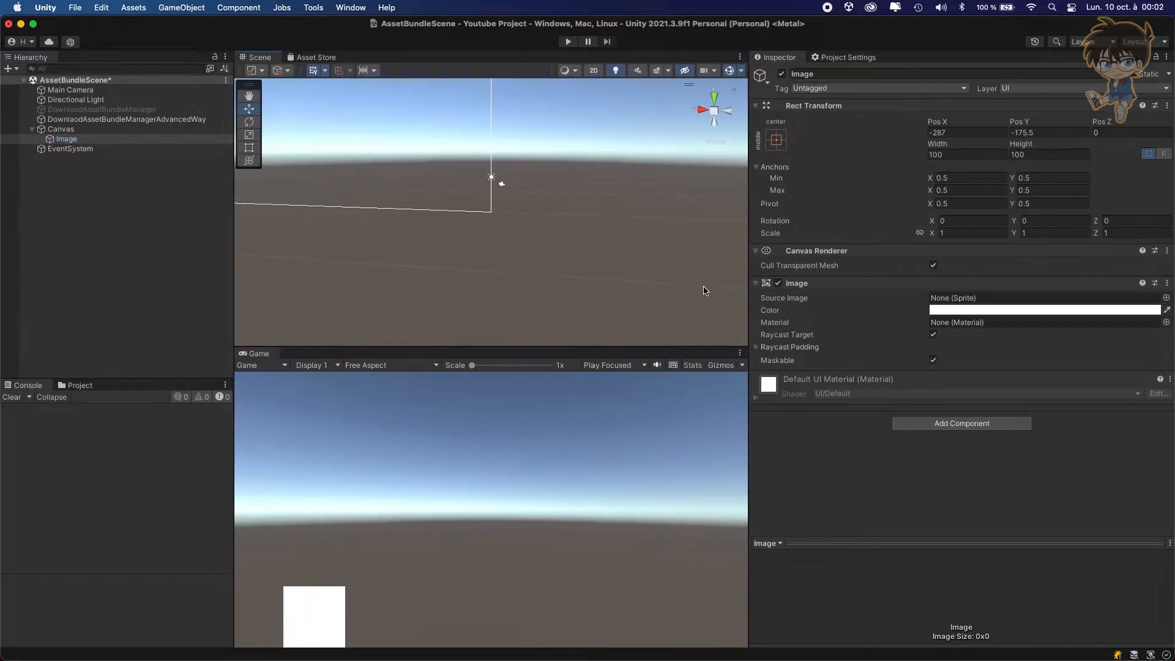
Step: Set the Canvas Scaler to Scale With Screen Size at 1920 x 1080 reference resolution
{"action": "left_click", "coordinate": [60, 129]}
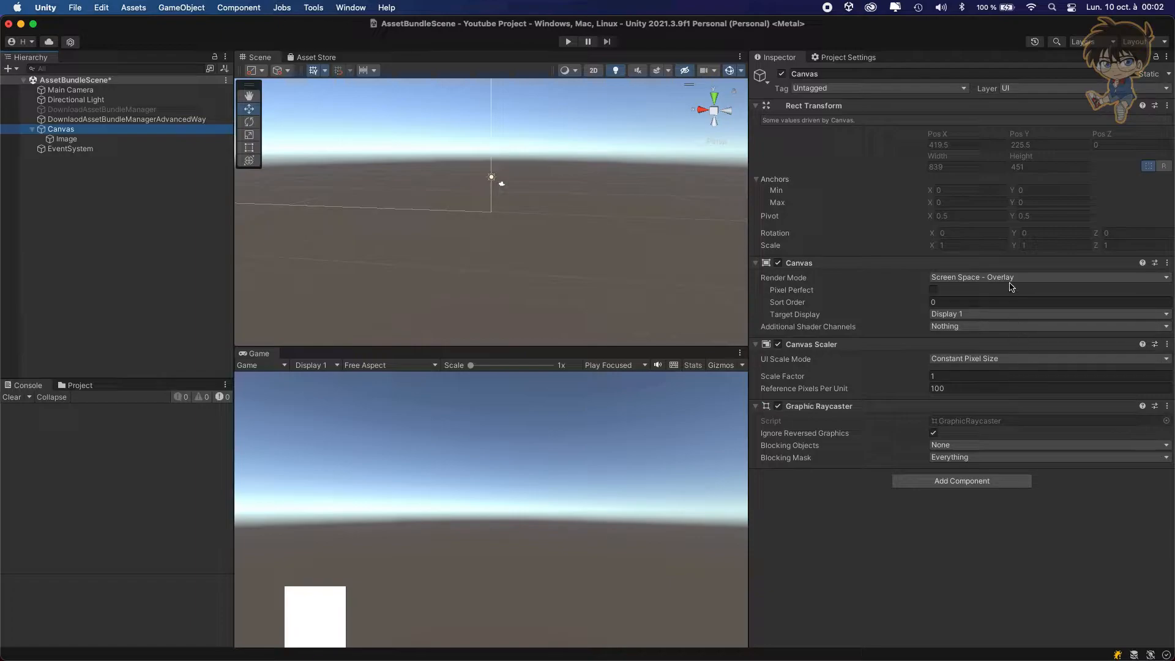
{"action": "left_click", "coordinate": [1047, 359]}
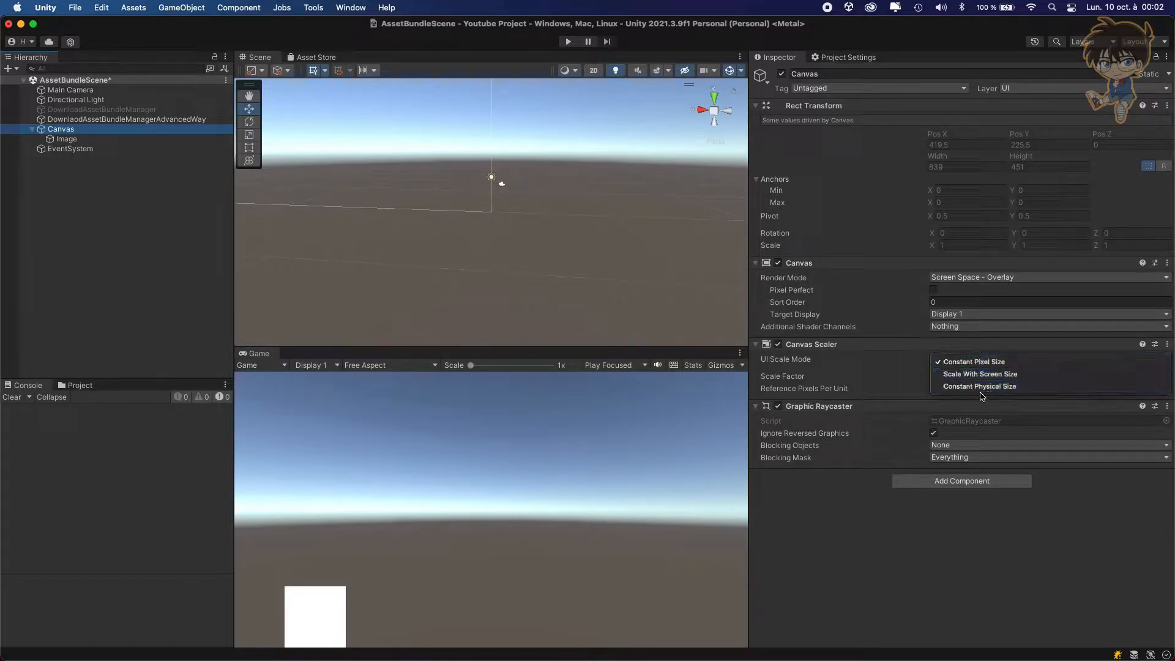
{"action": "left_click", "coordinate": [979, 374]}
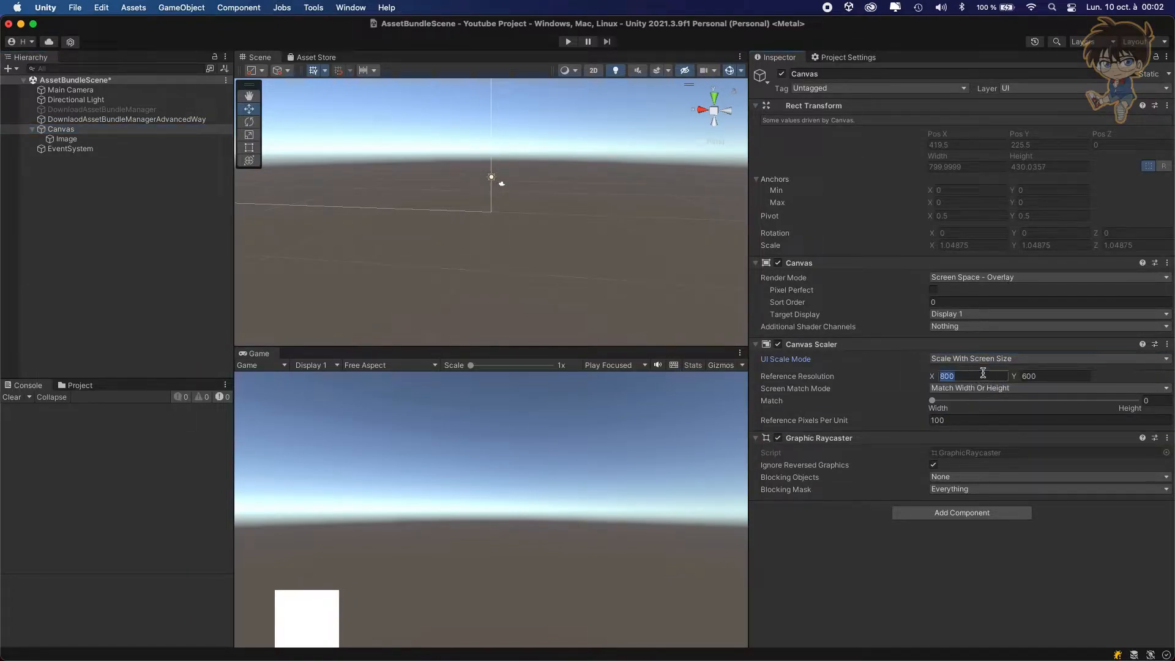
{"action": "type", "text": "1920"}
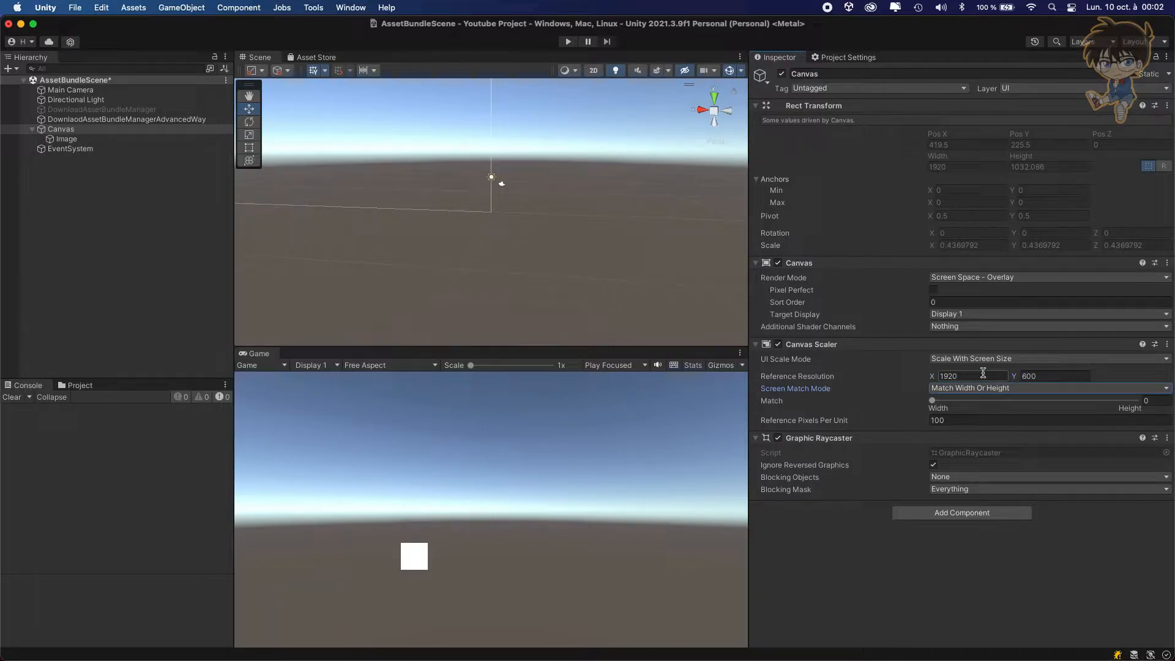
{"action": "type", "text": "1080"}
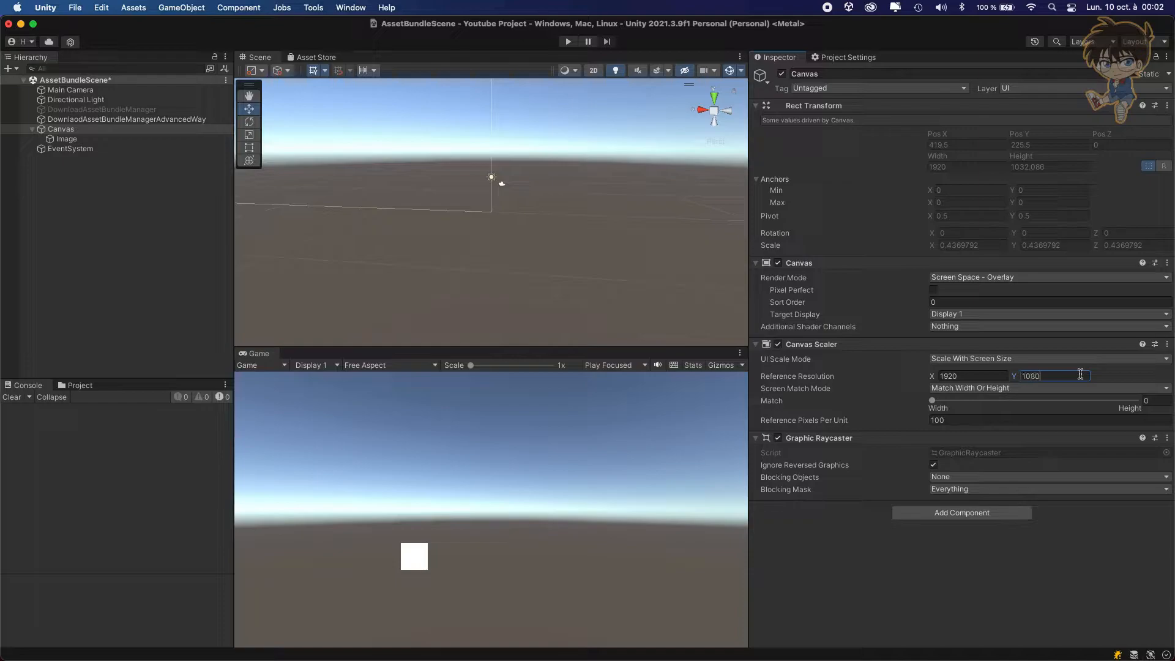
{"action": "left_click", "coordinate": [66, 138]}
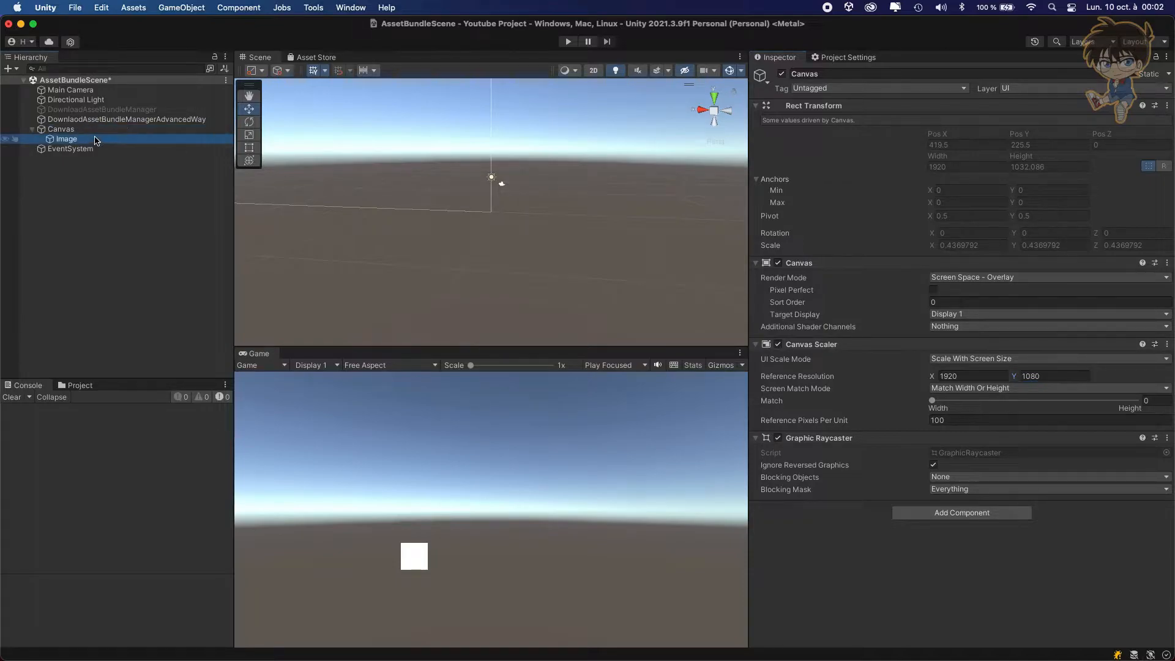
Step: Size the UI Image to 1000 x 1000 and preview the Game view at Full HD 1920x1080
{"action": "left_click", "coordinate": [66, 138]}
{"action": "type", "text": "0"}
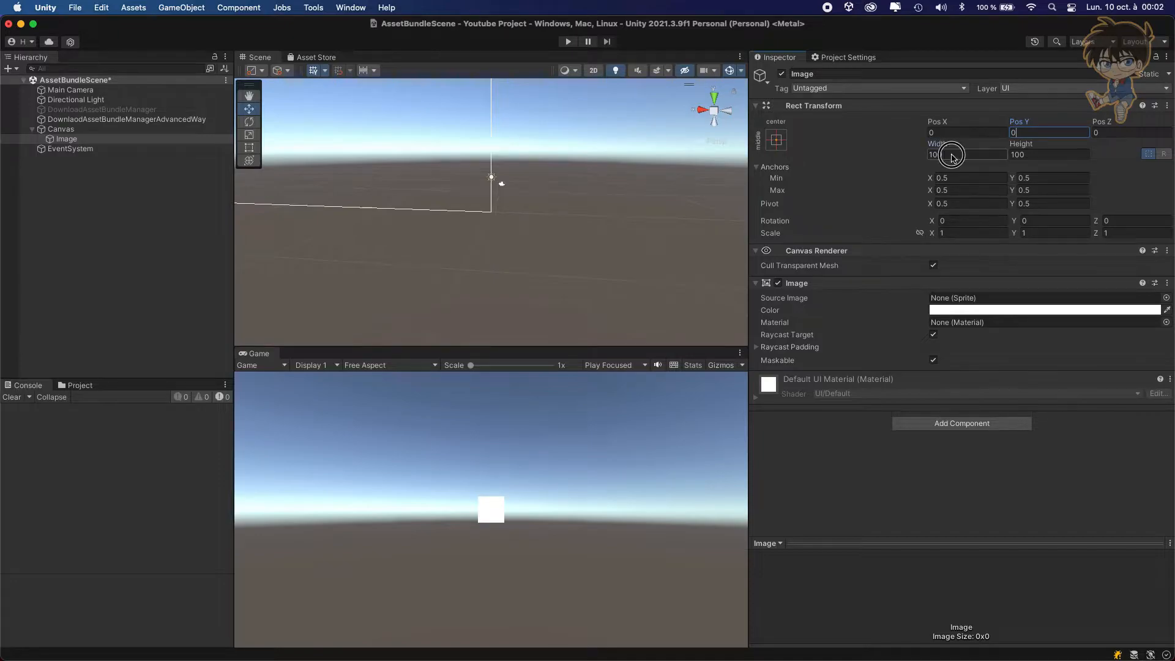
{"action": "left_click", "coordinate": [966, 154]}
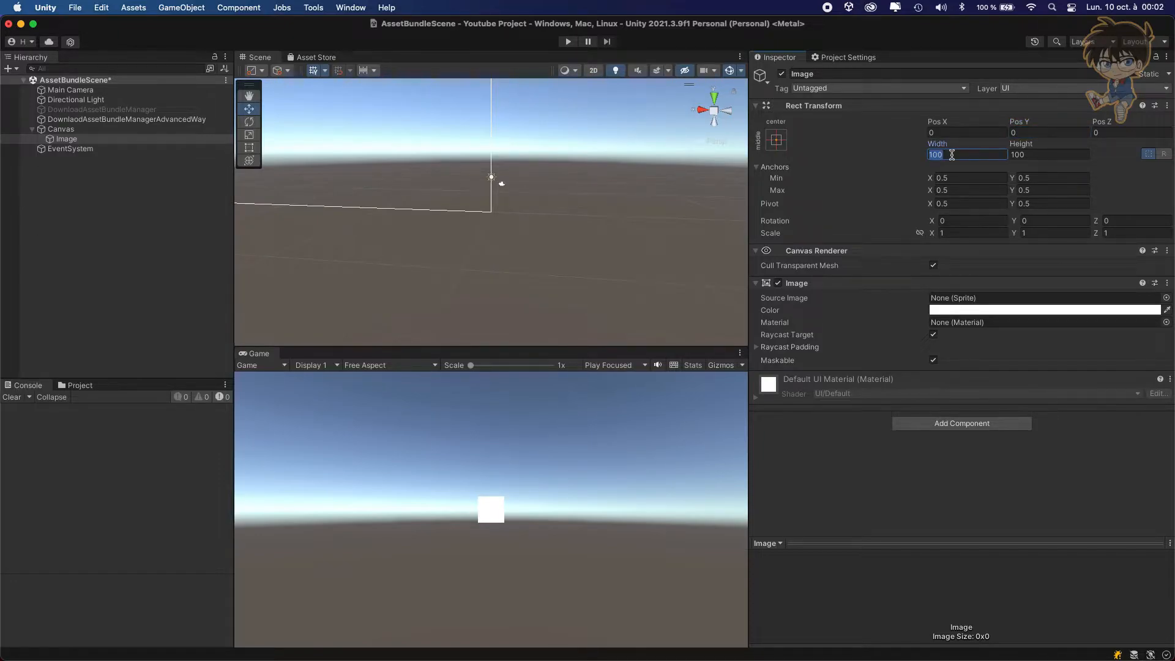
{"action": "type", "text": "1000"}
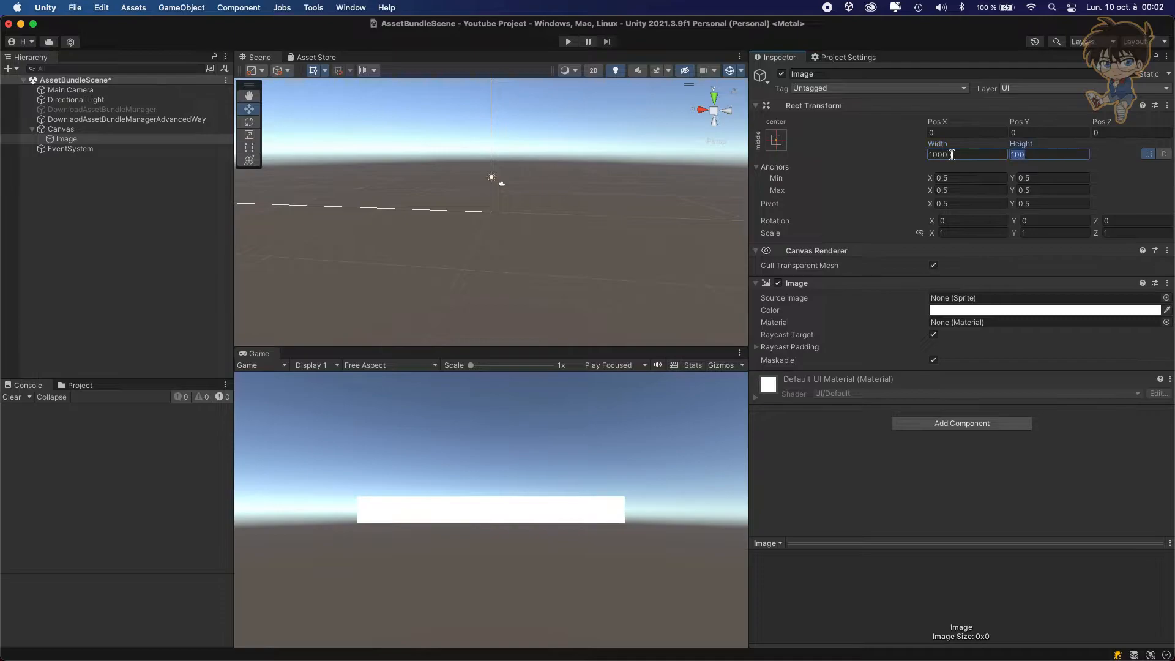
{"action": "type", "text": "1000"}
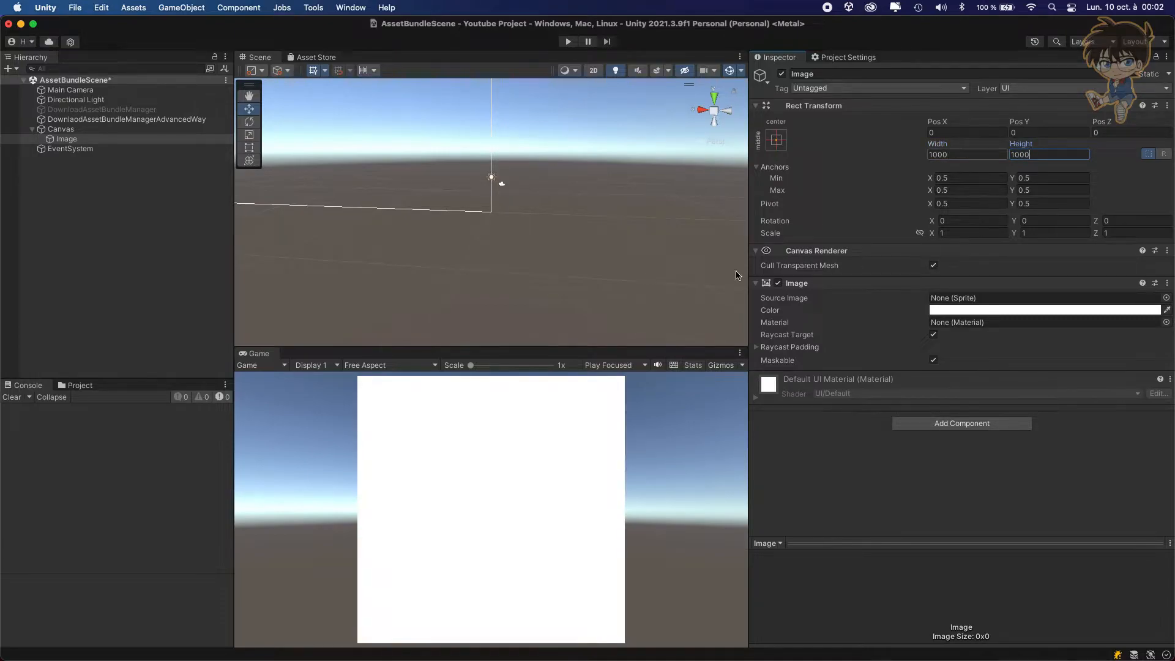
{"action": "left_click", "coordinate": [388, 365]}
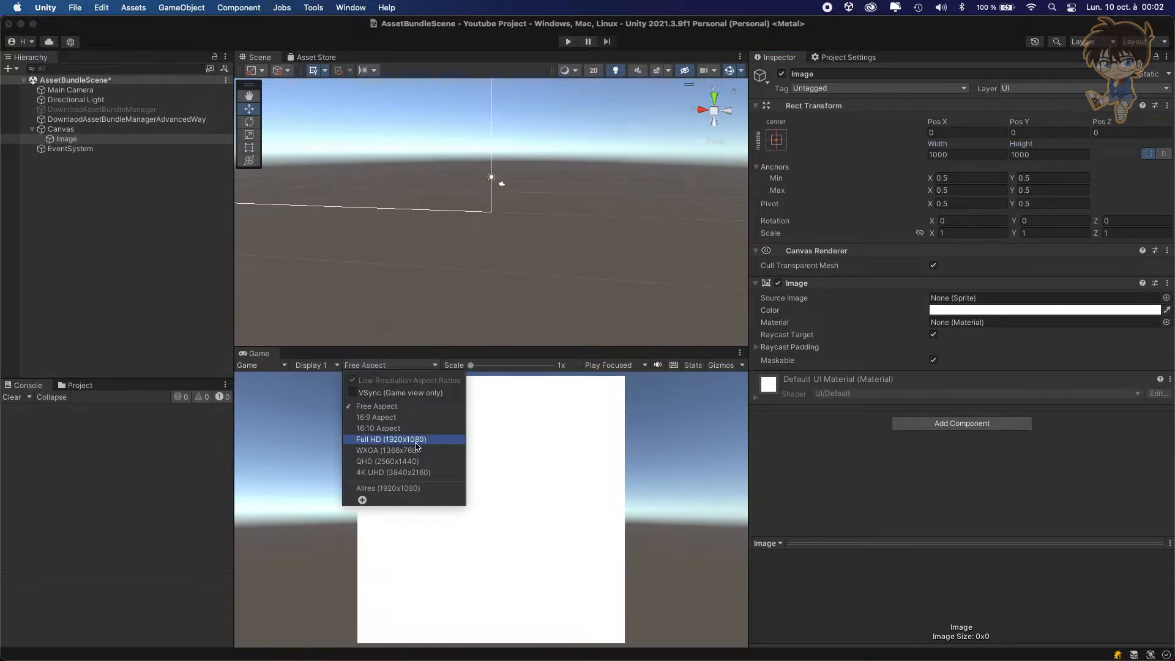
{"action": "left_click", "coordinate": [391, 439]}
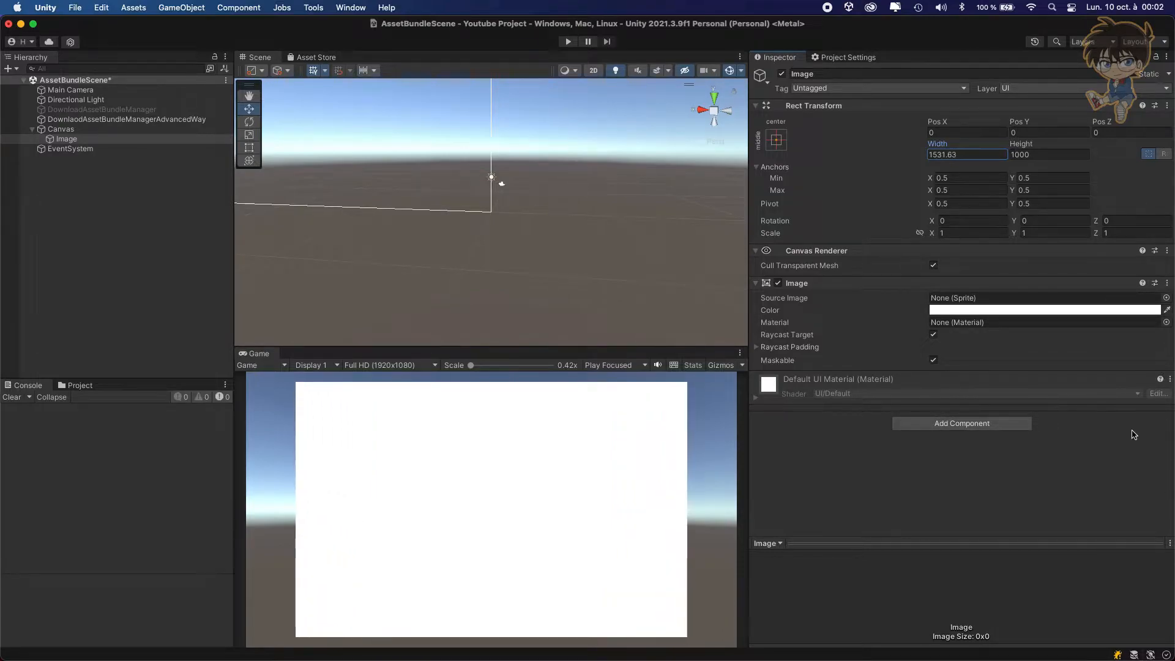
Step: Widen the UI Image to 1500 so it is 1500 x 1000
{"action": "type", "text": "15"}
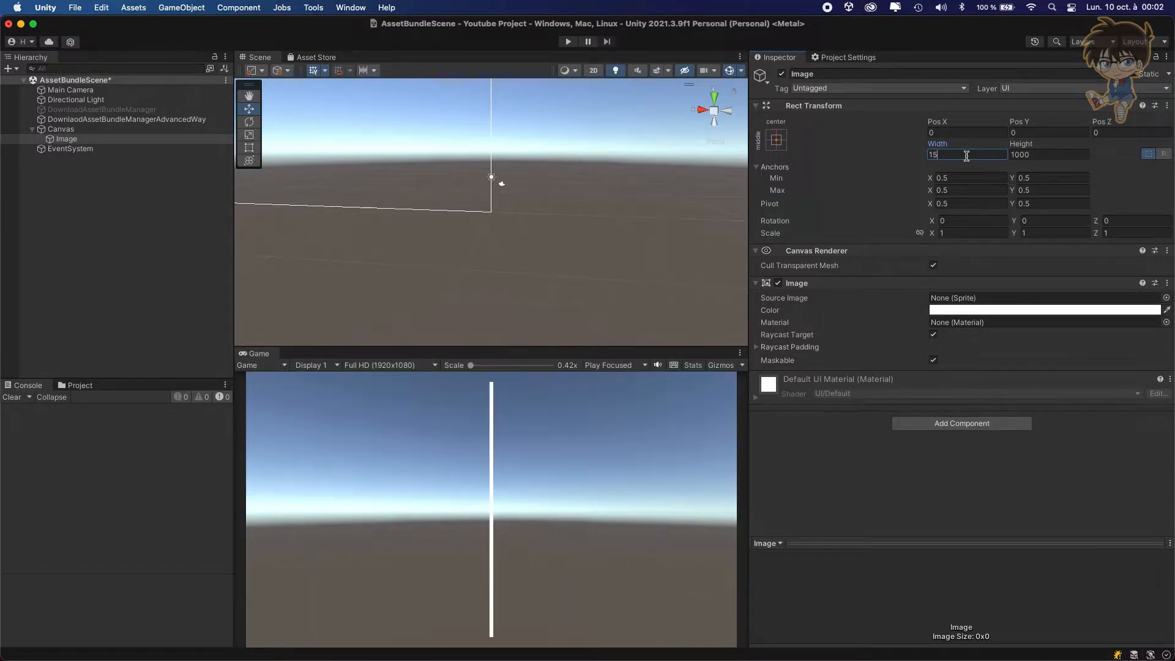
{"action": "type", "text": "1500"}
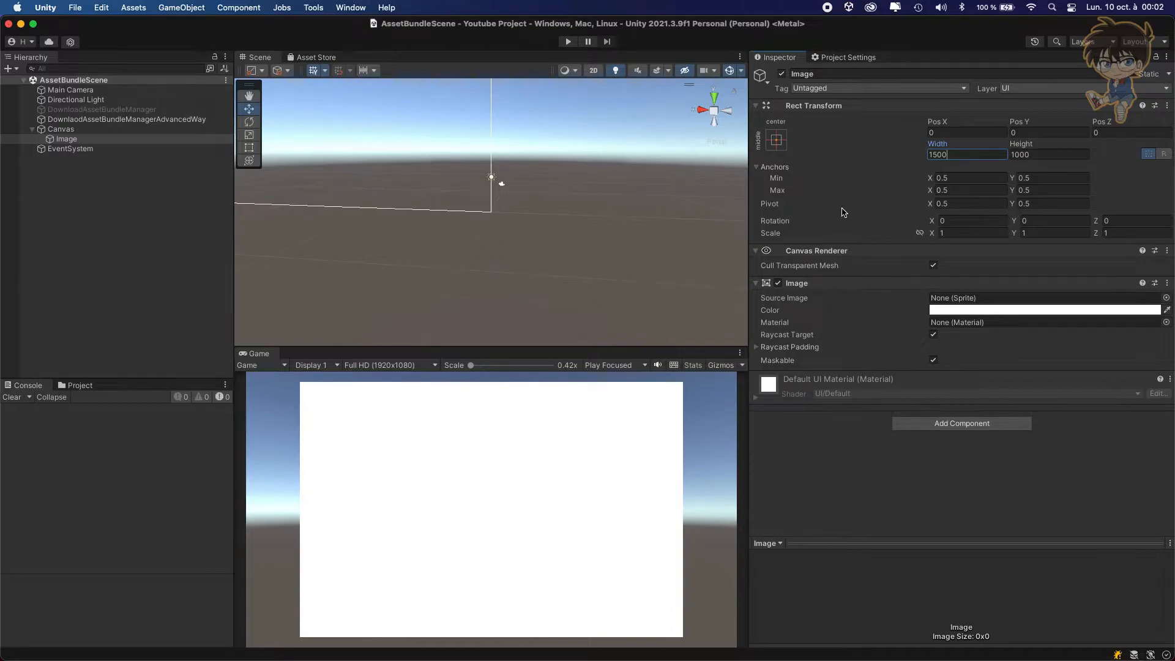
{"action": "left_click", "coordinate": [109, 193]}
{"action": "type", "text": "AudioClip"}
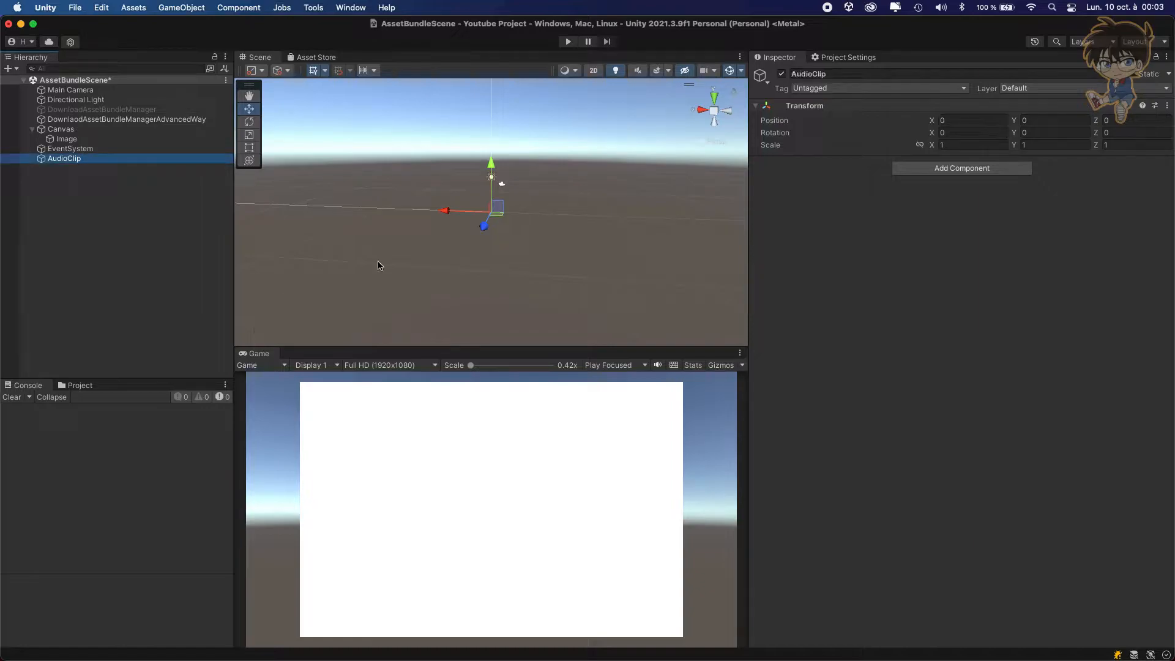
Step: Add an Audio Source component to the new object and rename it AudioSources
{"action": "left_click", "coordinate": [962, 168]}
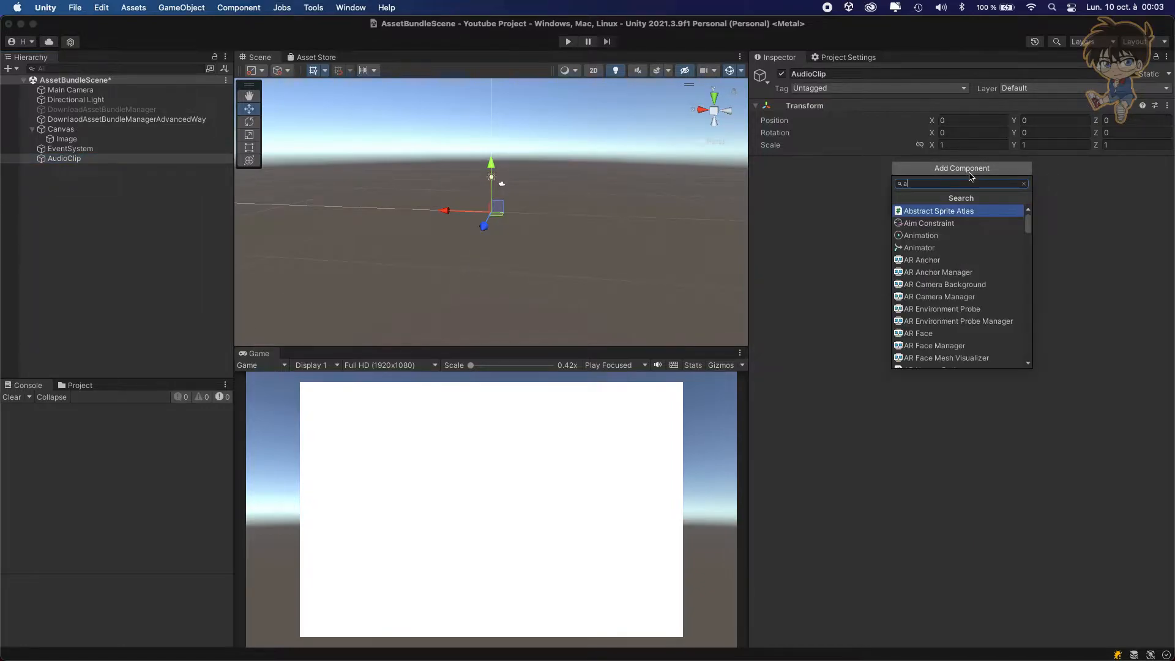
{"action": "type", "text": "udi"}
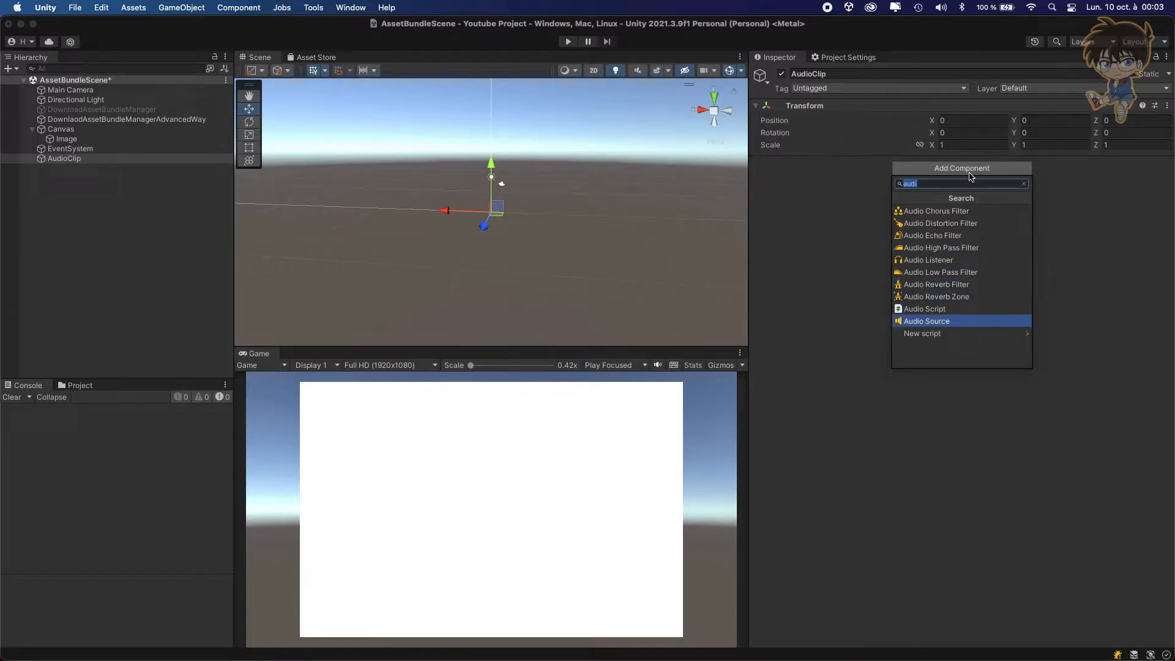
{"action": "left_click", "coordinate": [927, 320]}
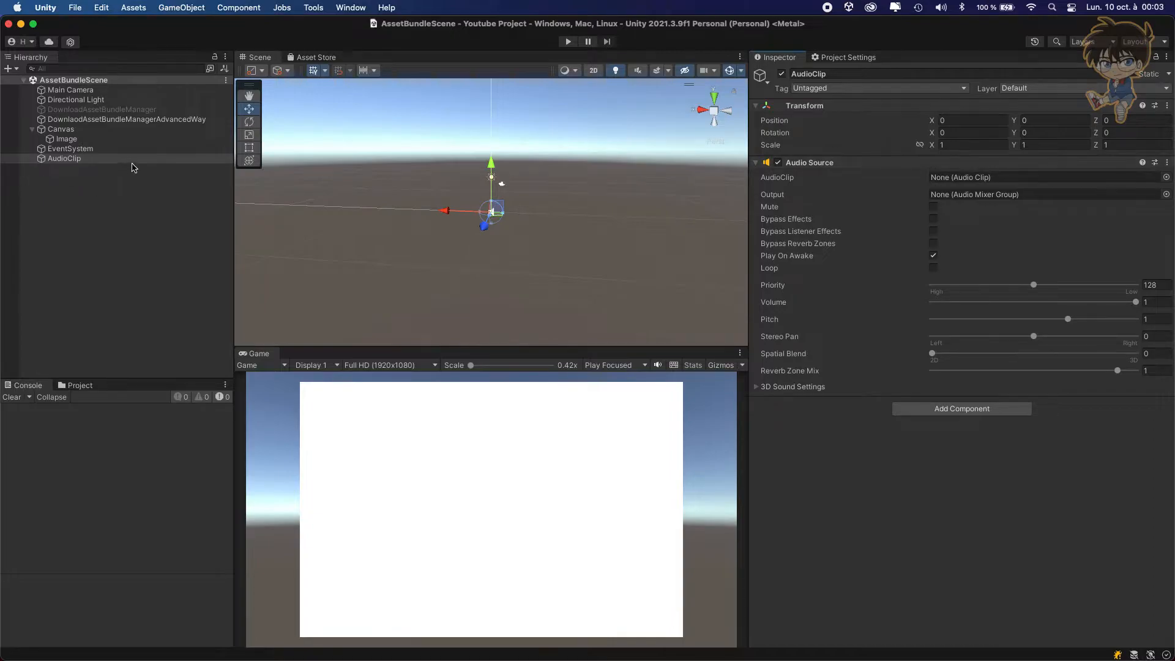
{"action": "double_click", "coordinate": [64, 158]}
{"action": "type", "text": "Sources"}
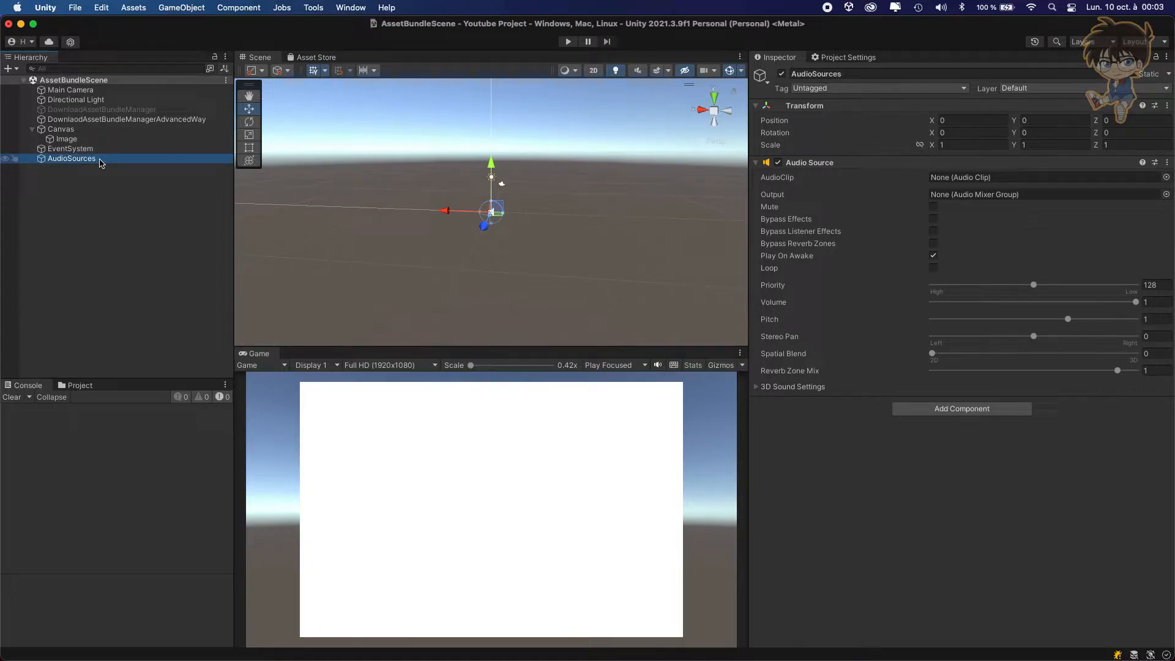
{"action": "left_click", "coordinate": [127, 119]}
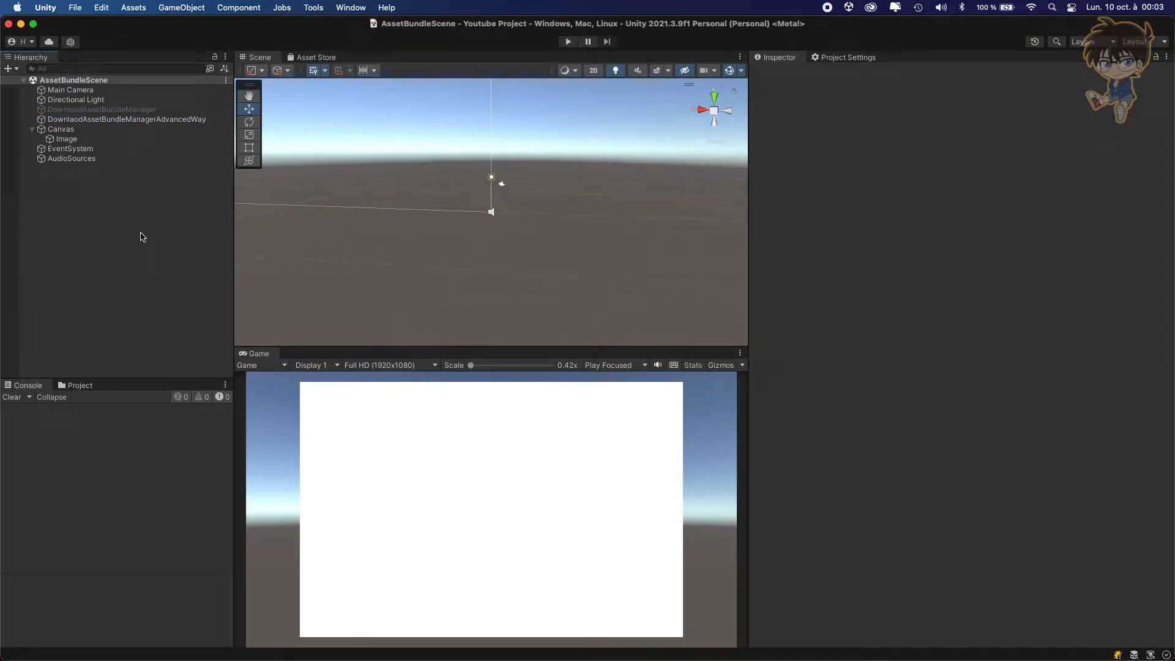
{"action": "left_click", "coordinate": [126, 119]}
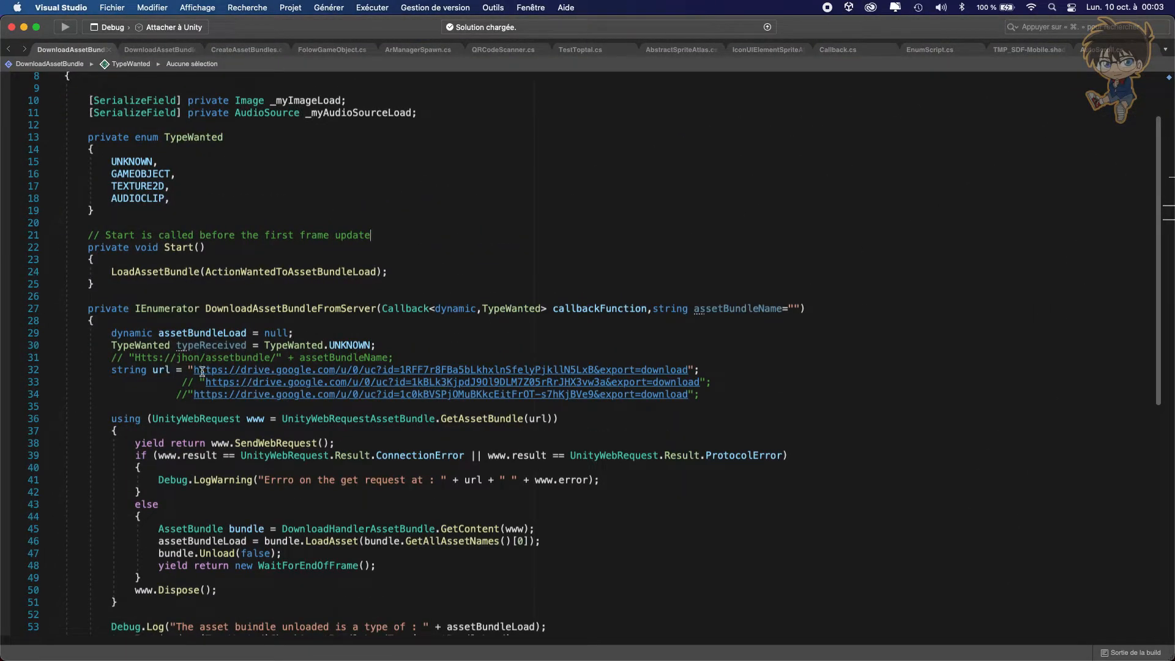
{"action": "mouse_move", "coordinate": [607, 370]}
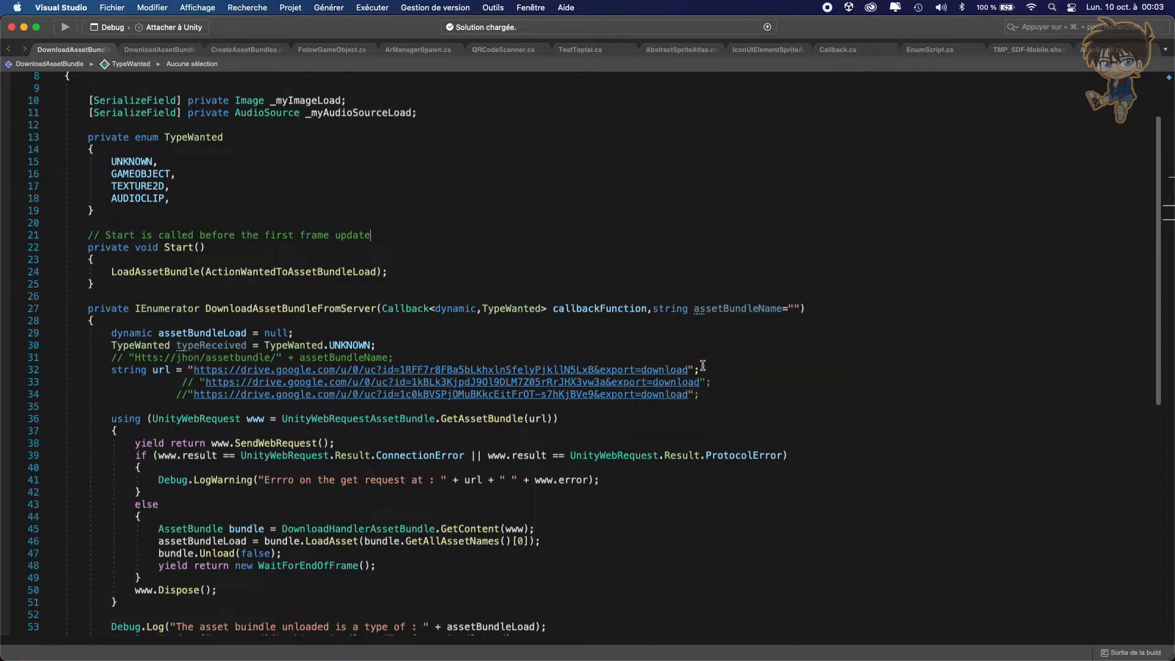
Step: Comment the three URL lines as // Gameobject, // Sprite and // AudiClip, then return to Unity
{"action": "type", "text": "//"}
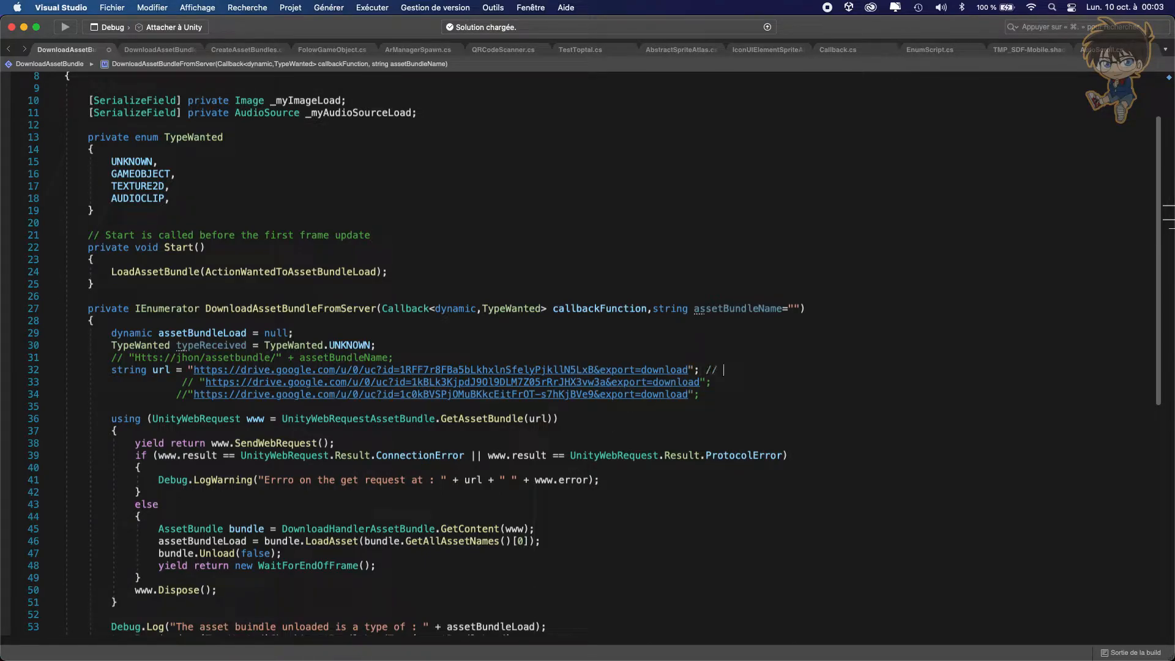
{"action": "type", "text": "Gameo"}
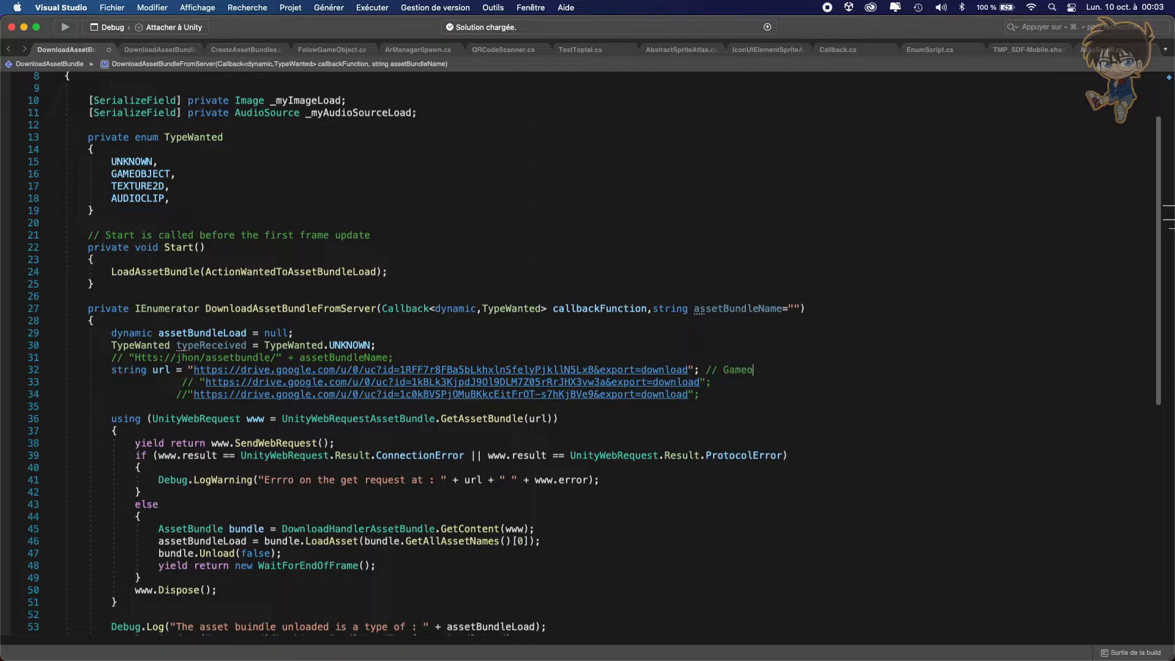
{"action": "type", "text": "bject"}
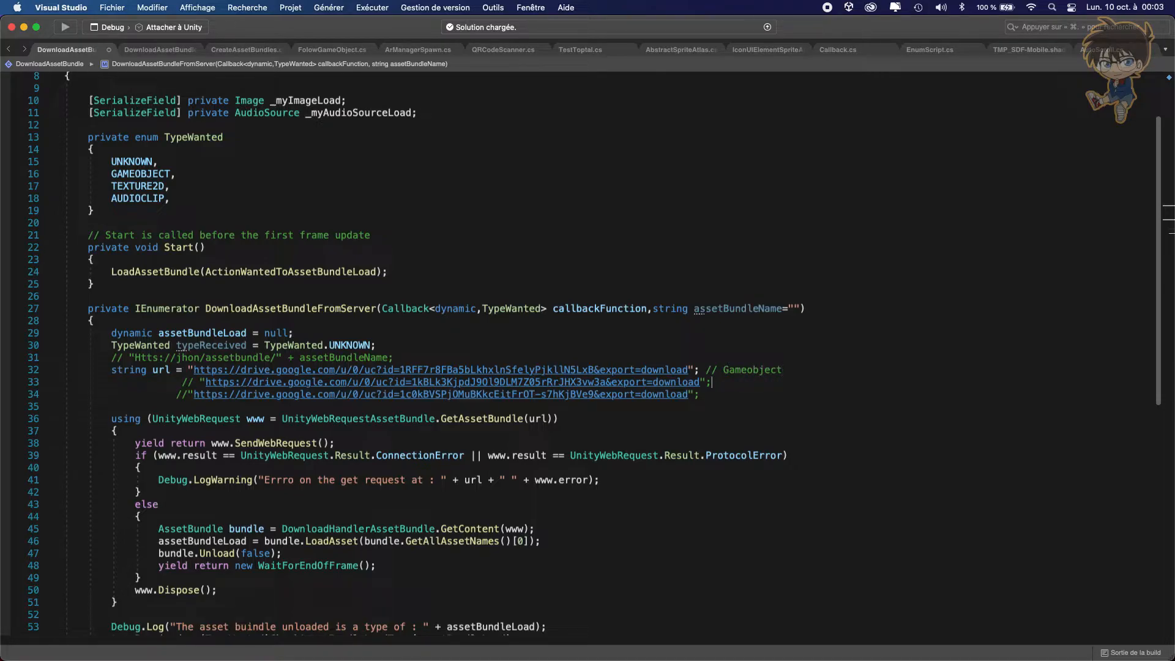
{"action": "type", "text": "// Sprite"}
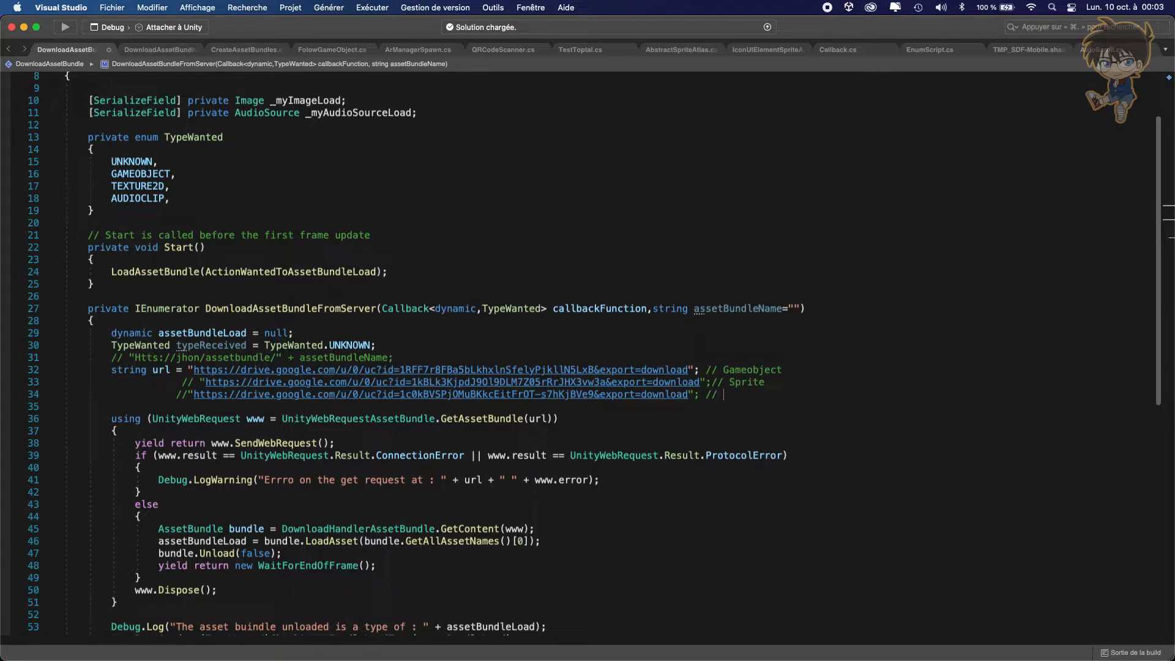
{"action": "type", "text": "Ad"}
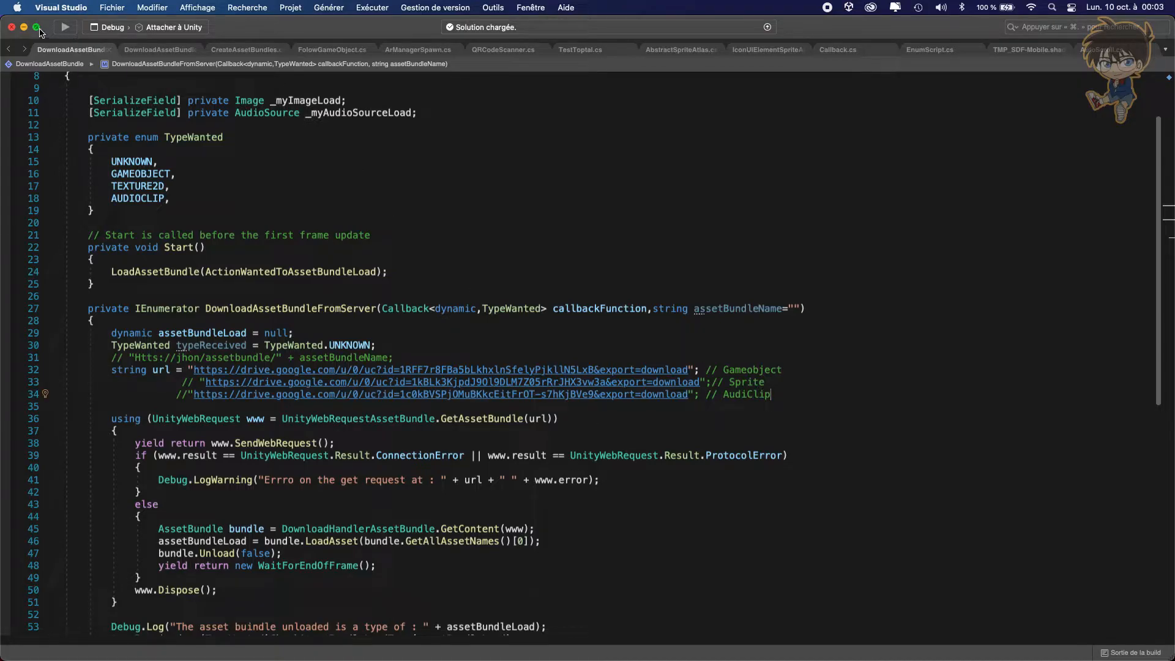
{"action": "left_click", "coordinate": [36, 27]}
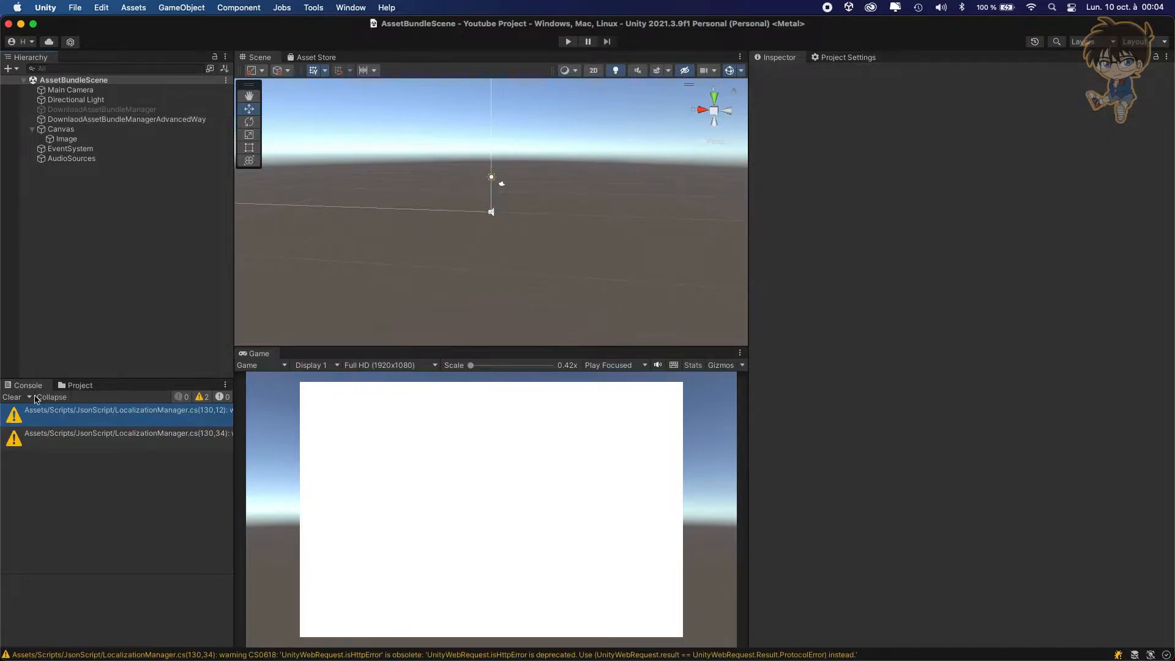
{"action": "mouse_move", "coordinate": [11, 397]}
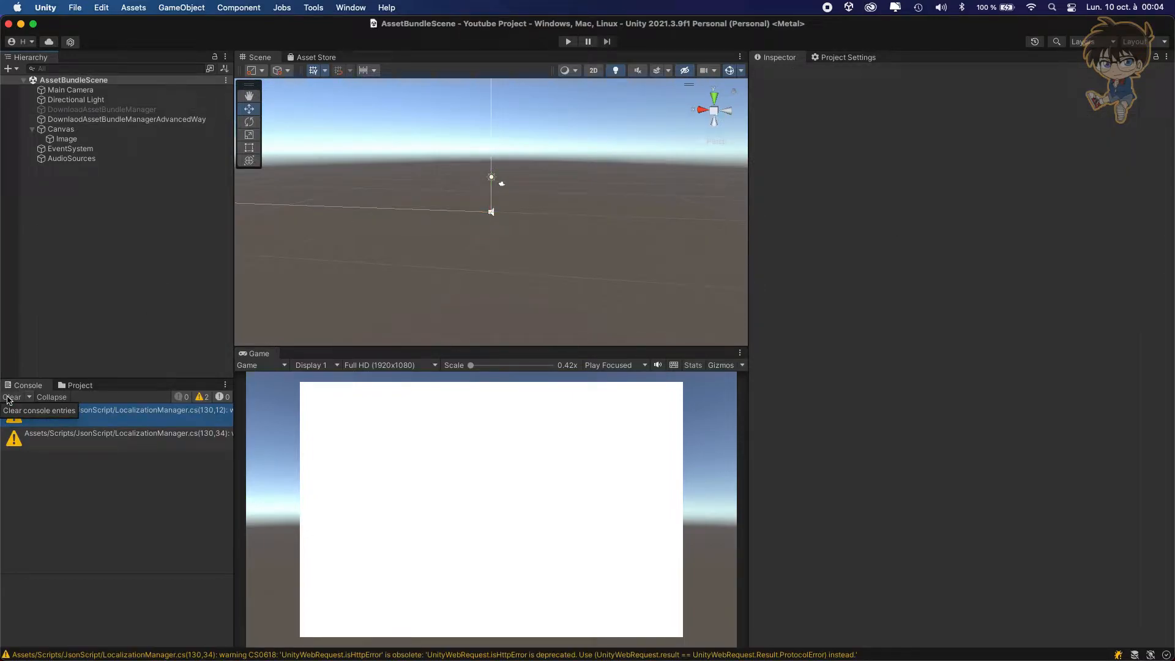
Step: Clear the console and play the scene so the downloaded asset is spawned and logged, inspecting the Canvas Image
{"action": "left_click", "coordinate": [11, 396]}
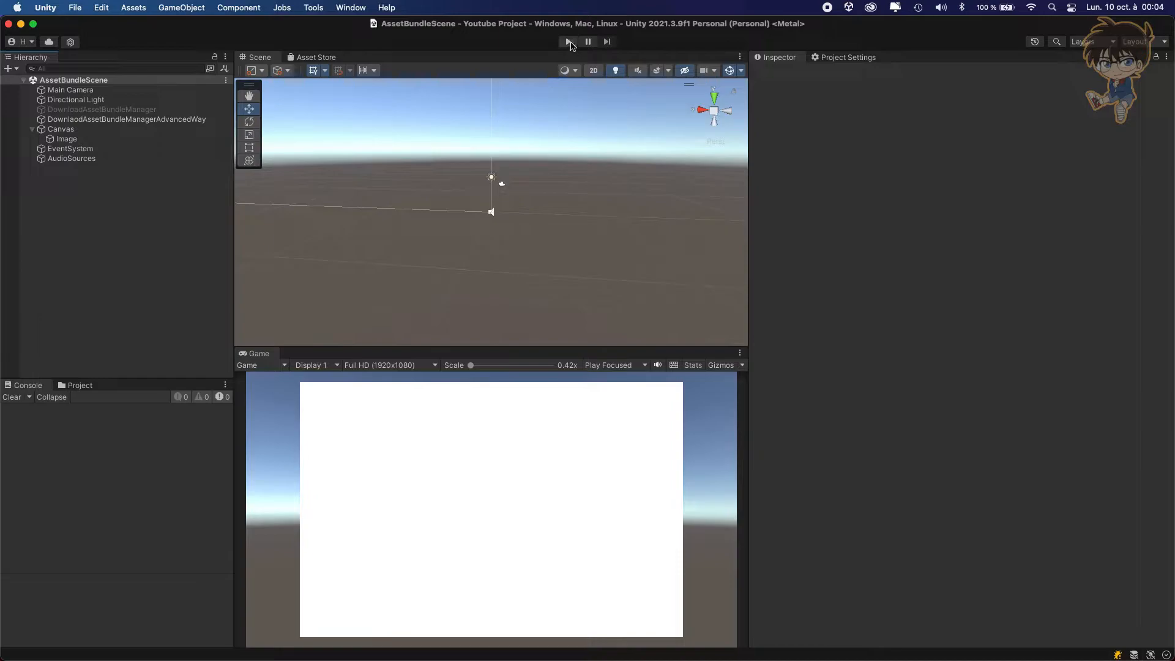
{"action": "left_click", "coordinate": [566, 42]}
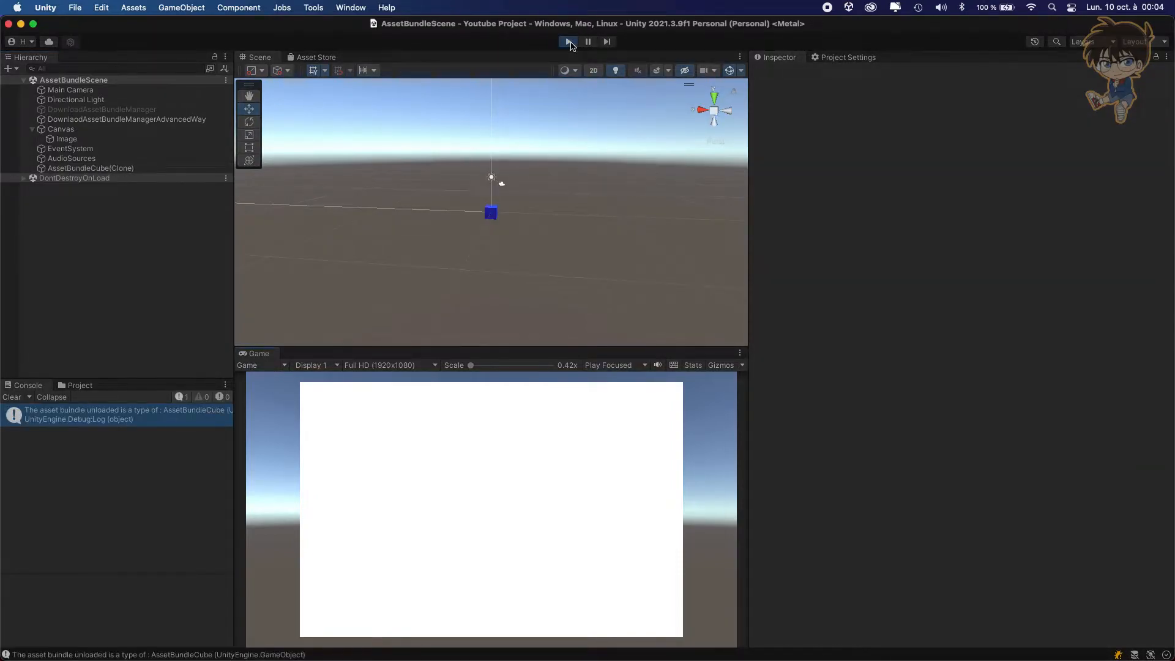
{"action": "left_click", "coordinate": [567, 41]}
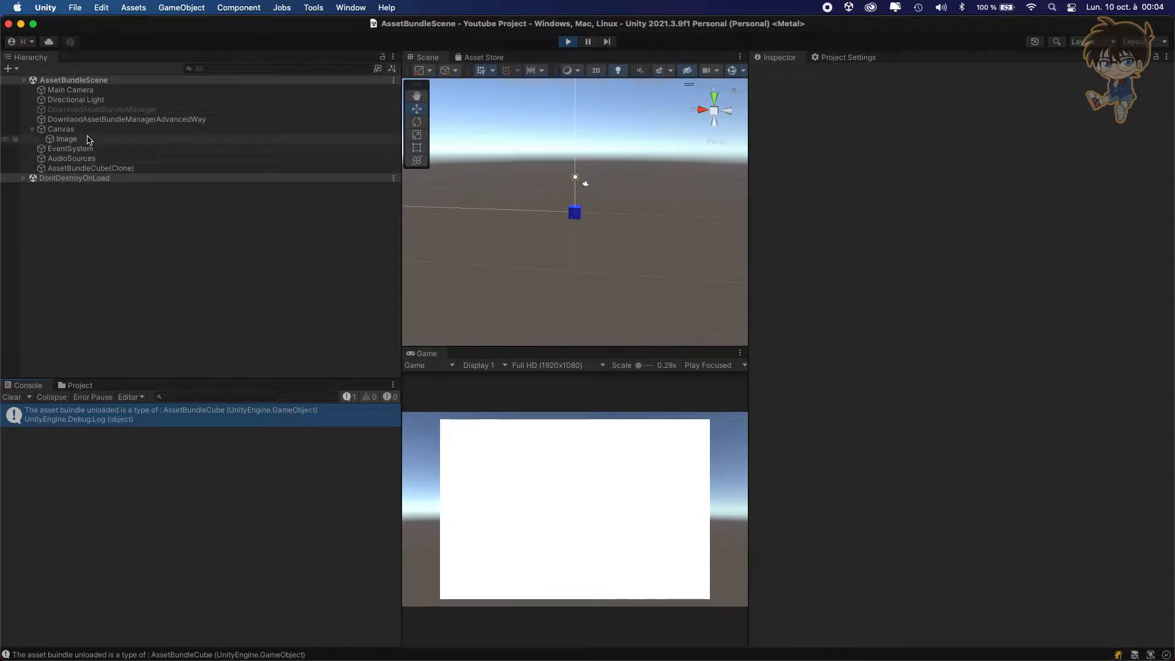
{"action": "left_click", "coordinate": [67, 138]}
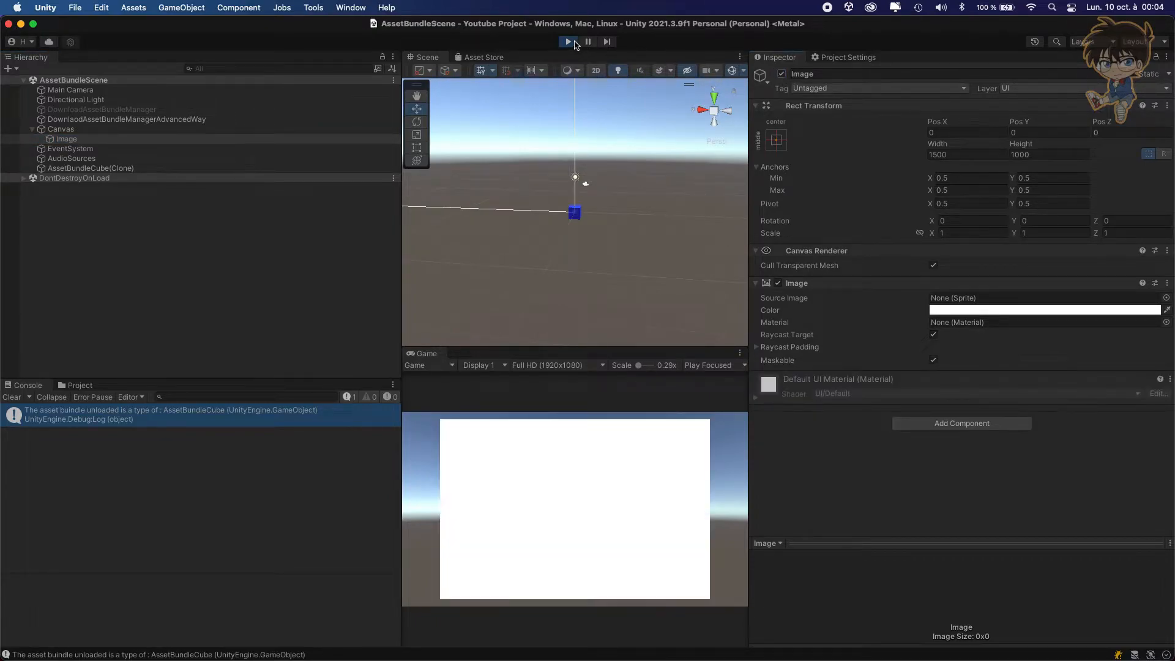
{"action": "left_click", "coordinate": [566, 41]}
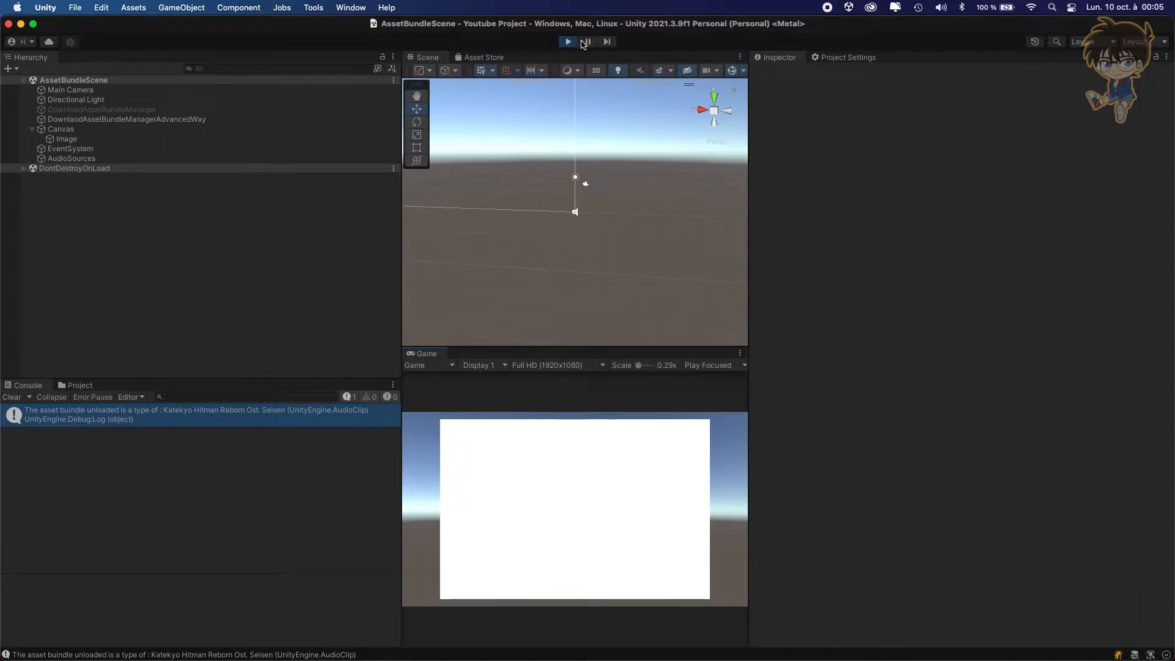
{"action": "left_click", "coordinate": [585, 41]}
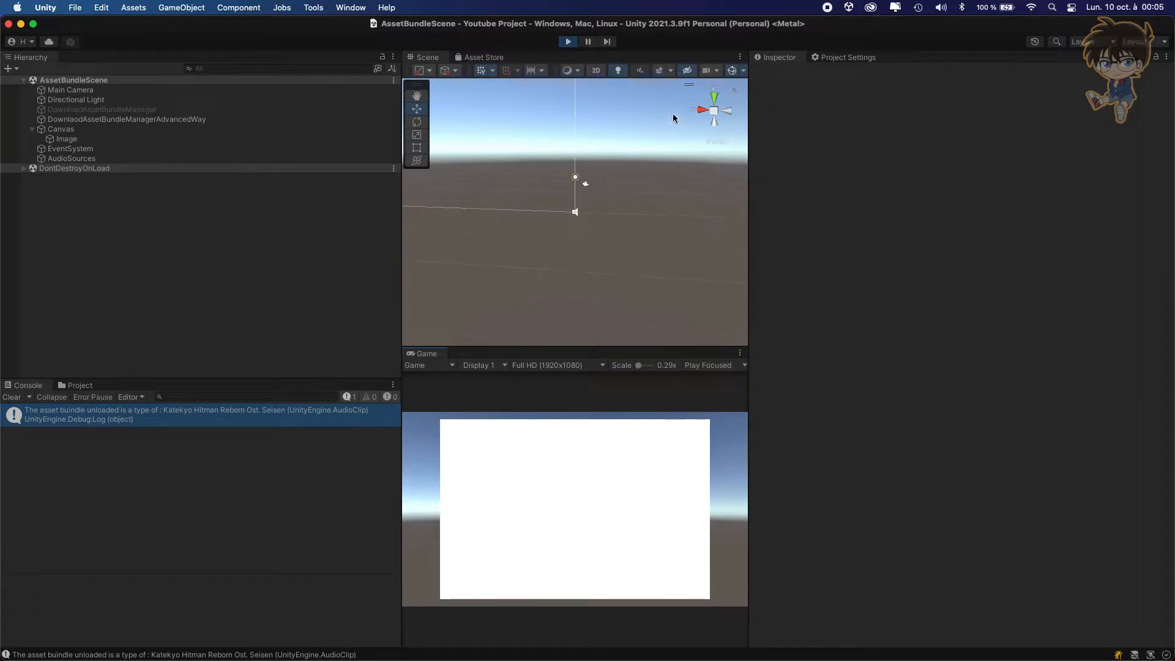
{"action": "left_click", "coordinate": [617, 70]}
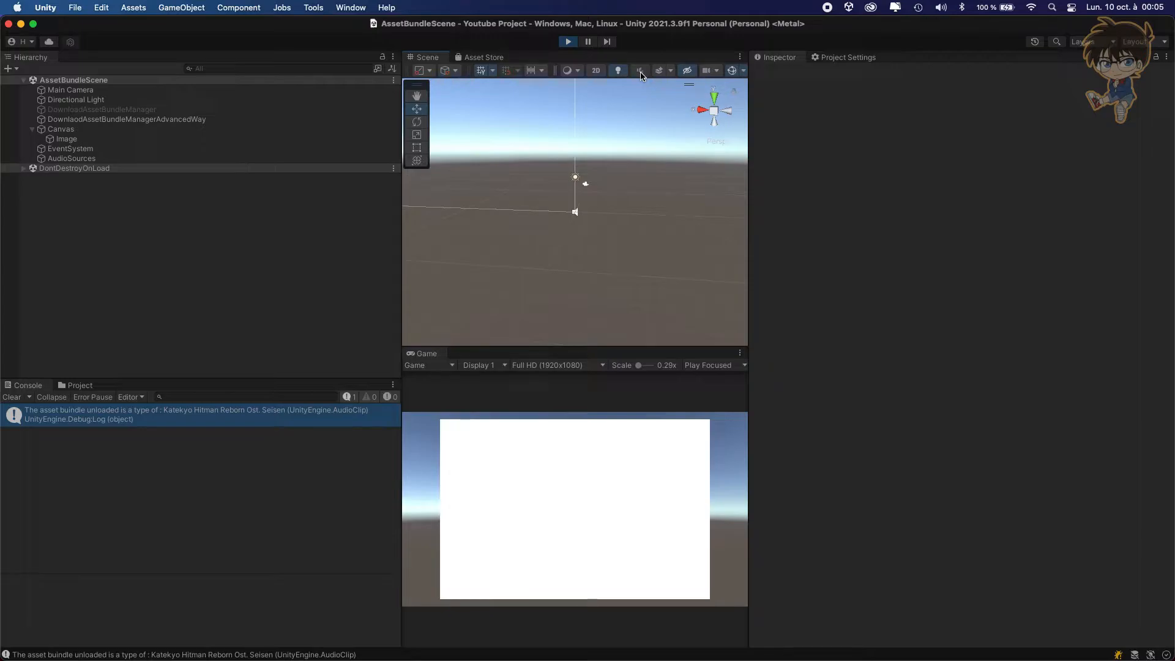
{"action": "left_click", "coordinate": [566, 42]}
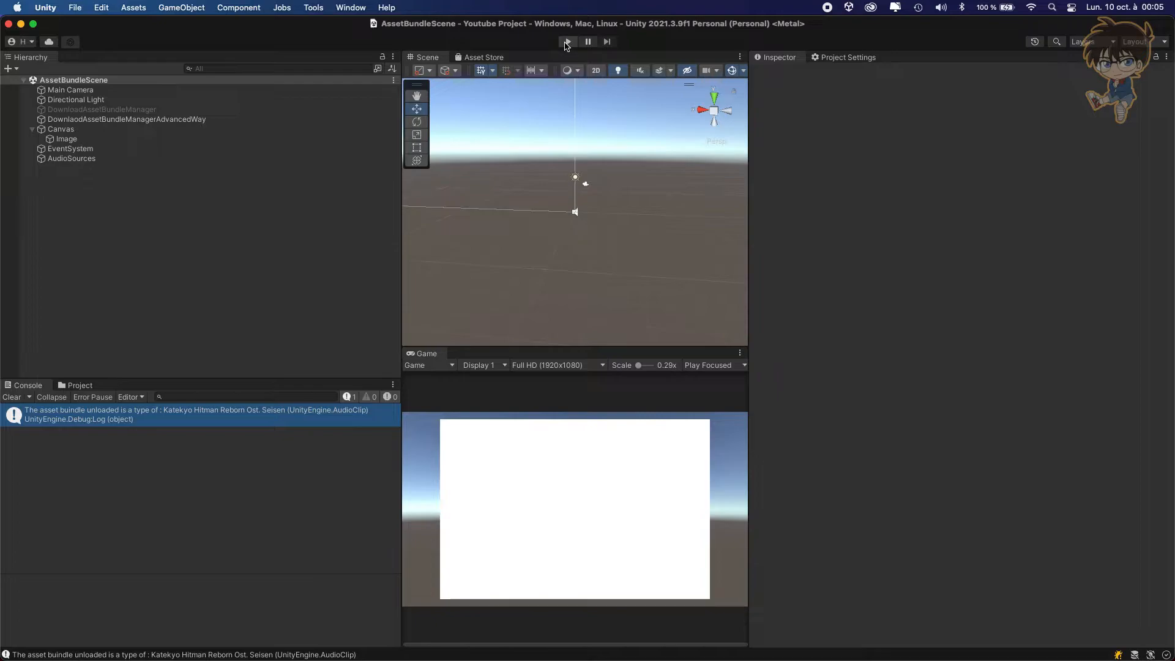
{"action": "mouse_move", "coordinate": [541, 71]}
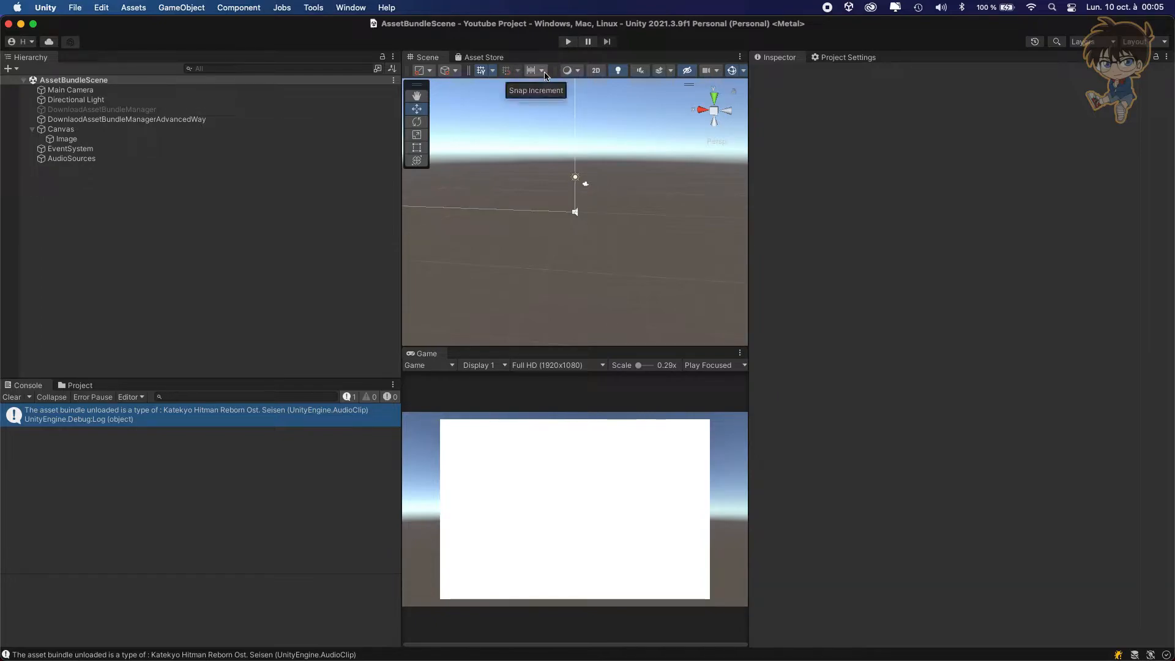
{"action": "mouse_move", "coordinate": [360, 293]}
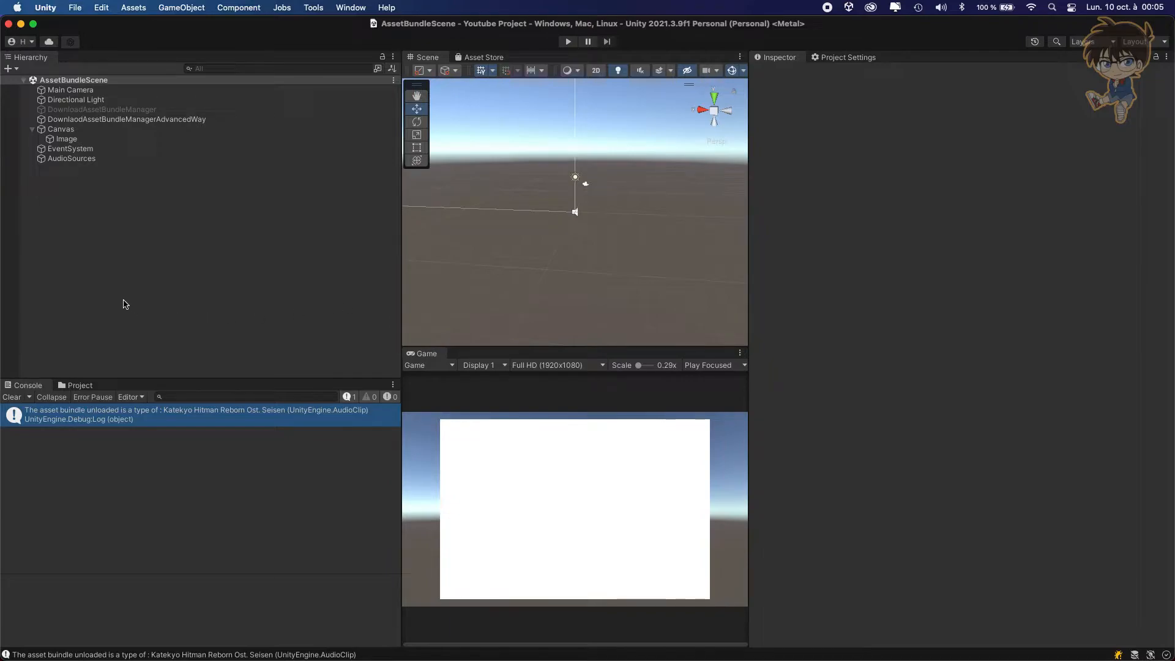
{"action": "left_click", "coordinate": [71, 158]}
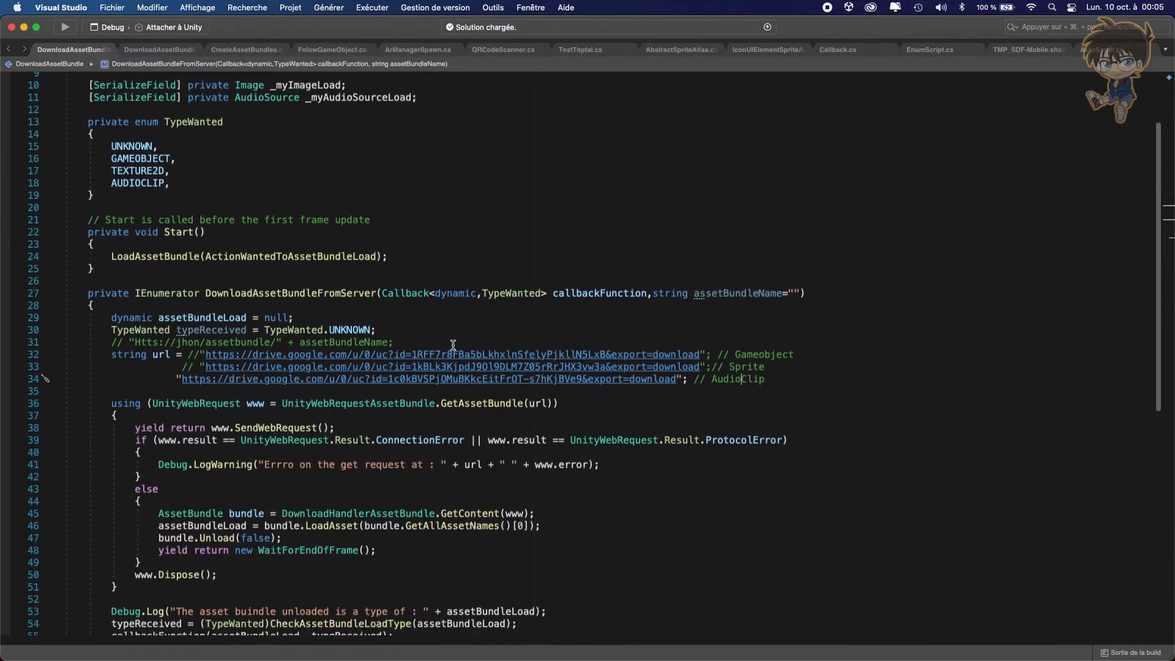
Step: Scroll DownloadAssetBundle.cs to the ActionWantedToAssetBundleLoad switch handling each asset type
{"action": "scroll", "scroll_direction": "down", "scroll_amount": 3}
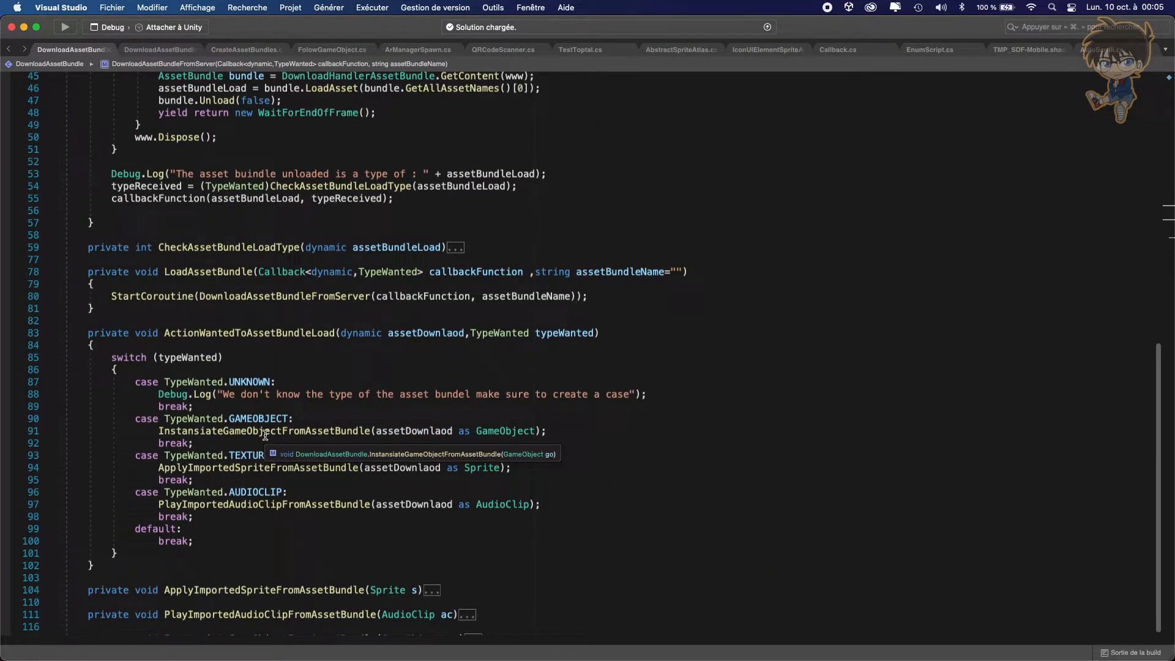
{"action": "mouse_move", "coordinate": [247, 513]}
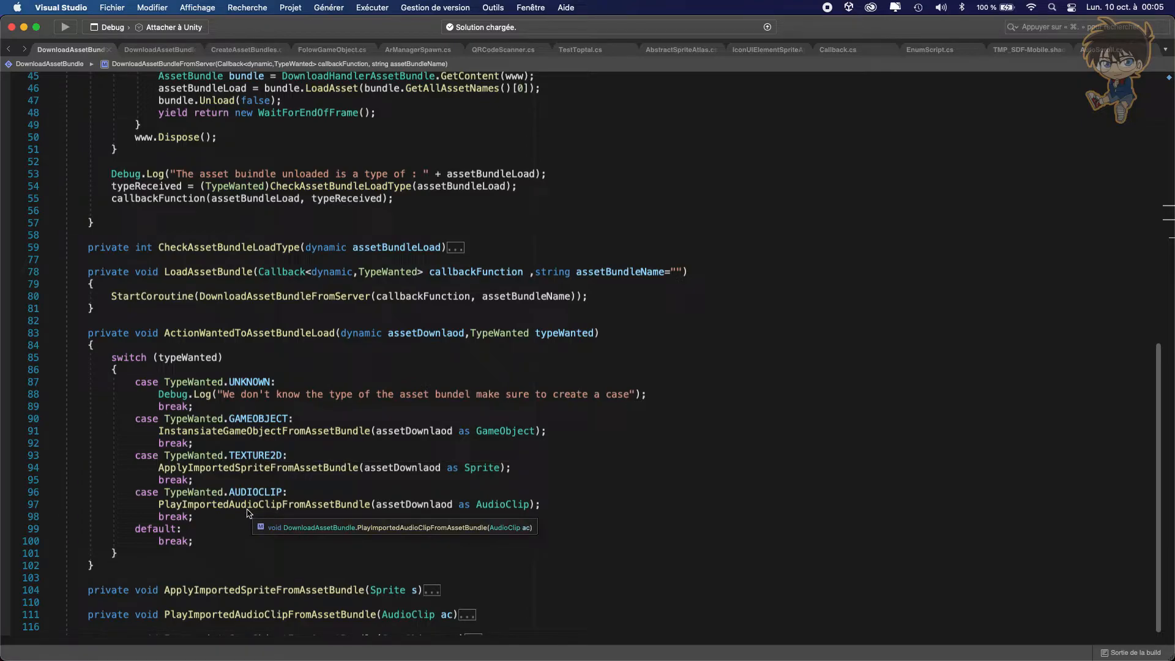
{"action": "mouse_move", "coordinate": [280, 467]}
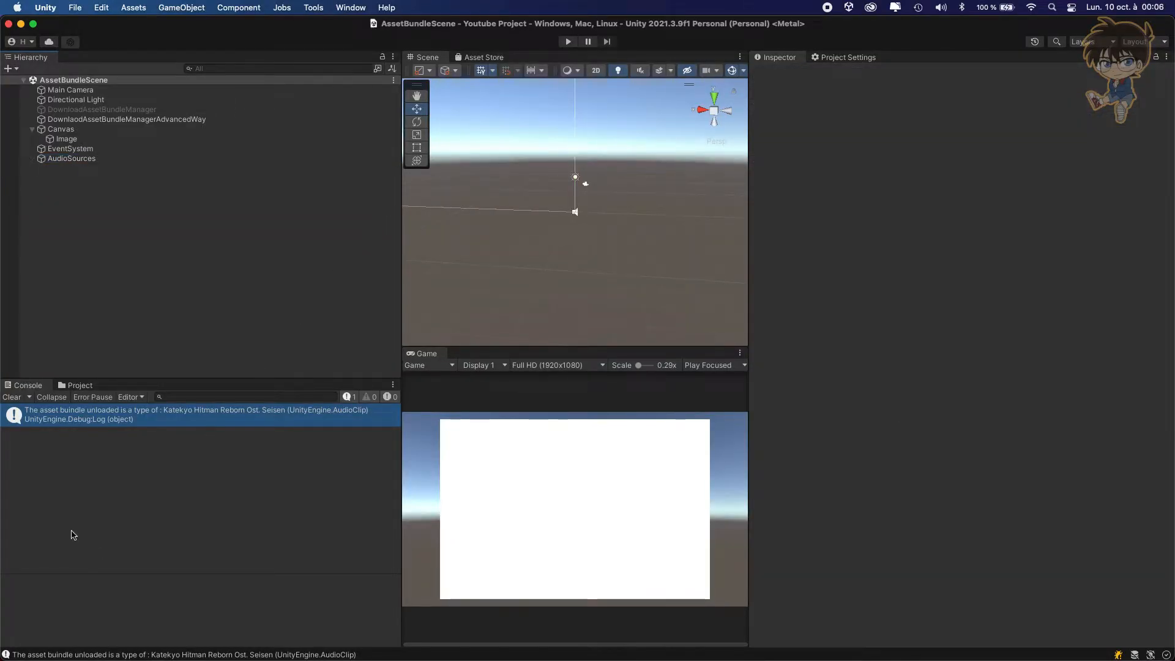
Step: Switch back to Unity and enter Play mode to rerun the asset bundle download
{"action": "key", "text": "cmd+tab"}
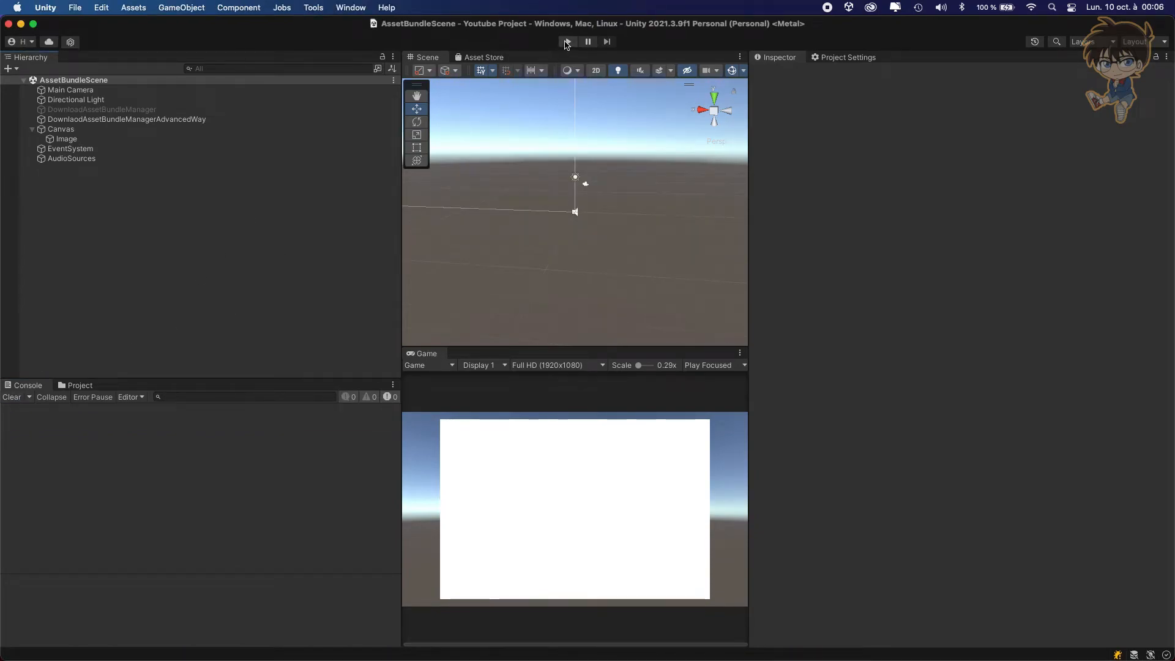
{"action": "left_click", "coordinate": [565, 42]}
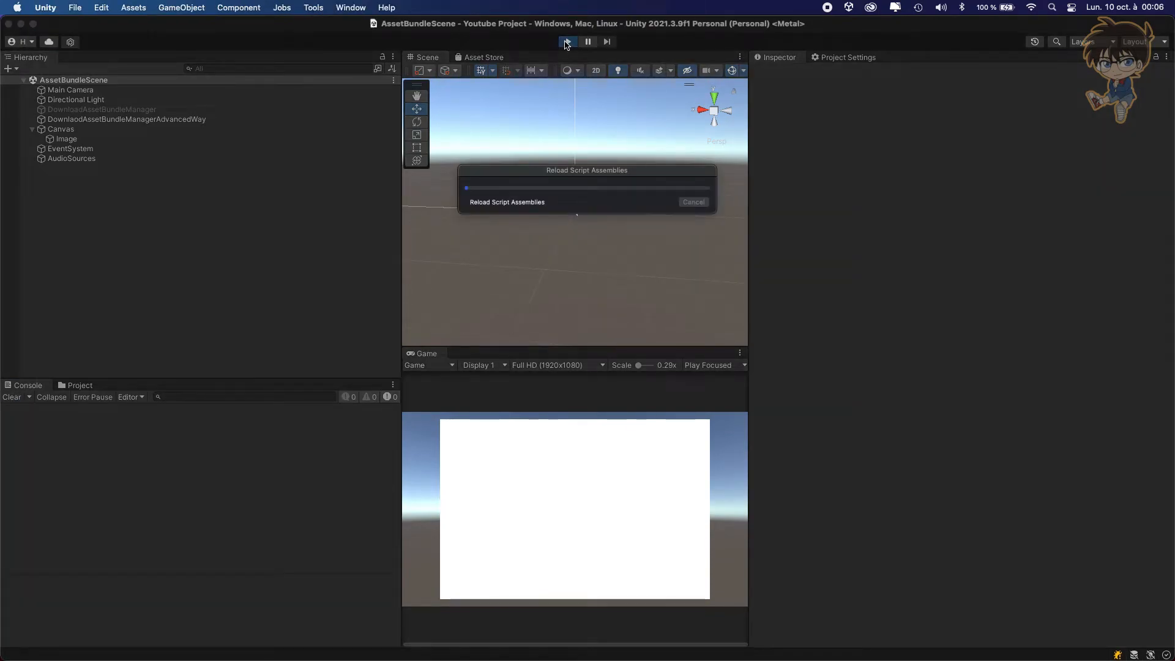
{"action": "left_click", "coordinate": [567, 41]}
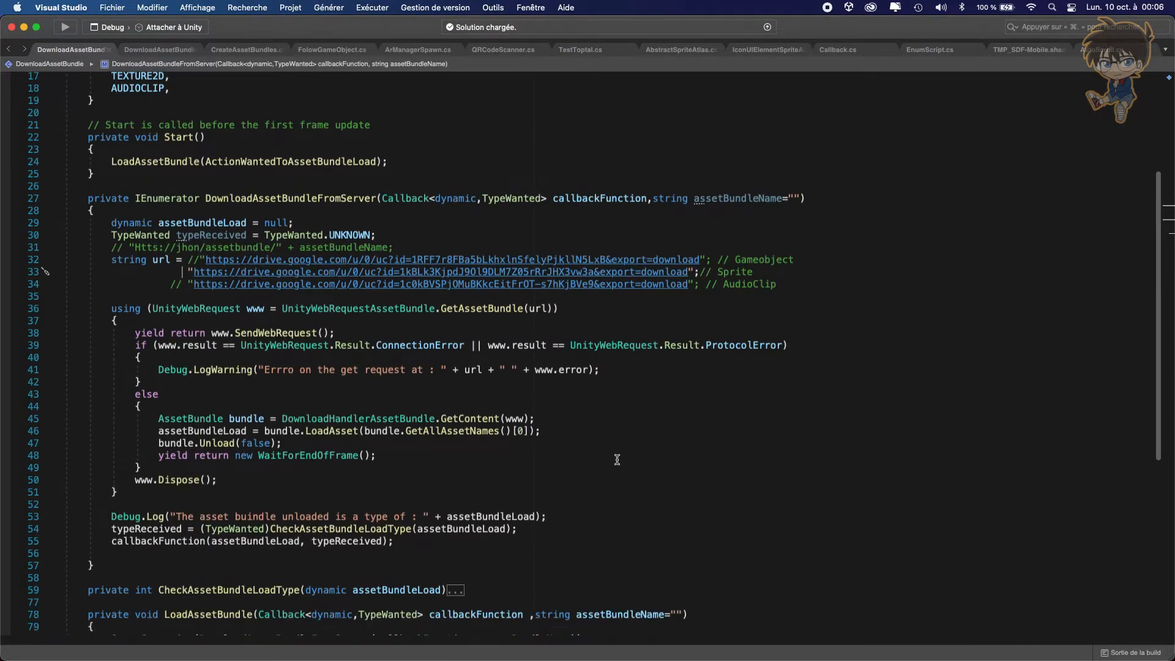
Step: Scroll down to the type-handling switch statement in DownloadAssetBundle.cs
{"action": "scroll", "scroll_direction": "down", "scroll_amount": 3}
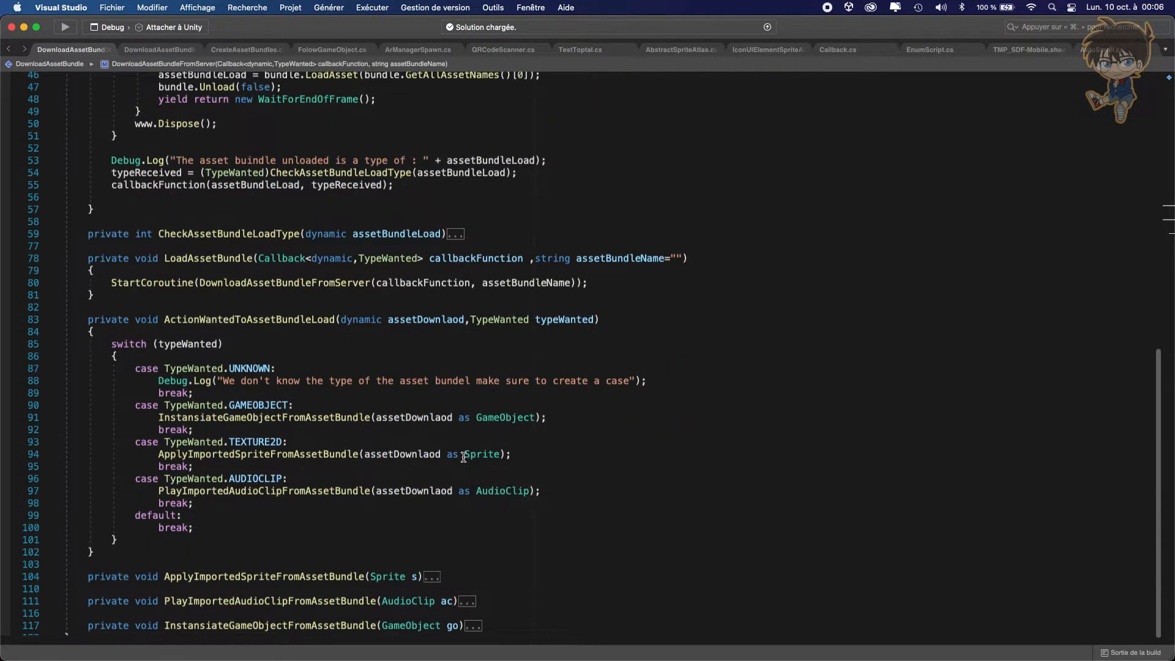
{"action": "mouse_move", "coordinate": [482, 454]}
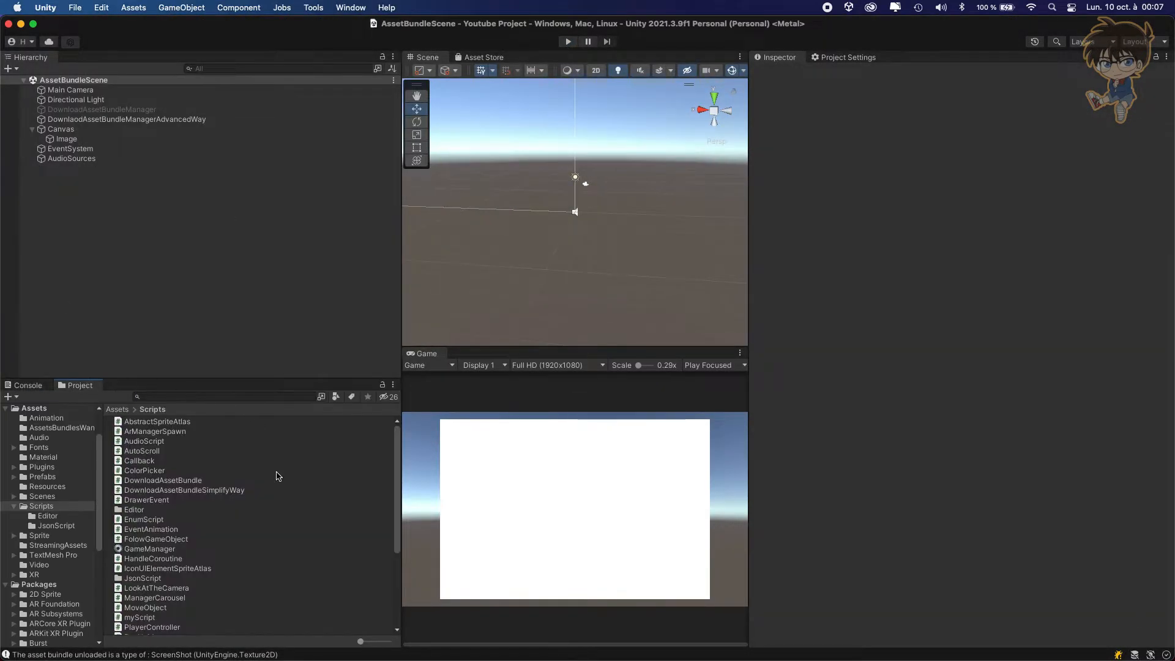
Step: Bring up the Create context menu inside the Assets/Scripts folder
{"action": "scroll", "scroll_direction": "down", "scroll_amount": 3}
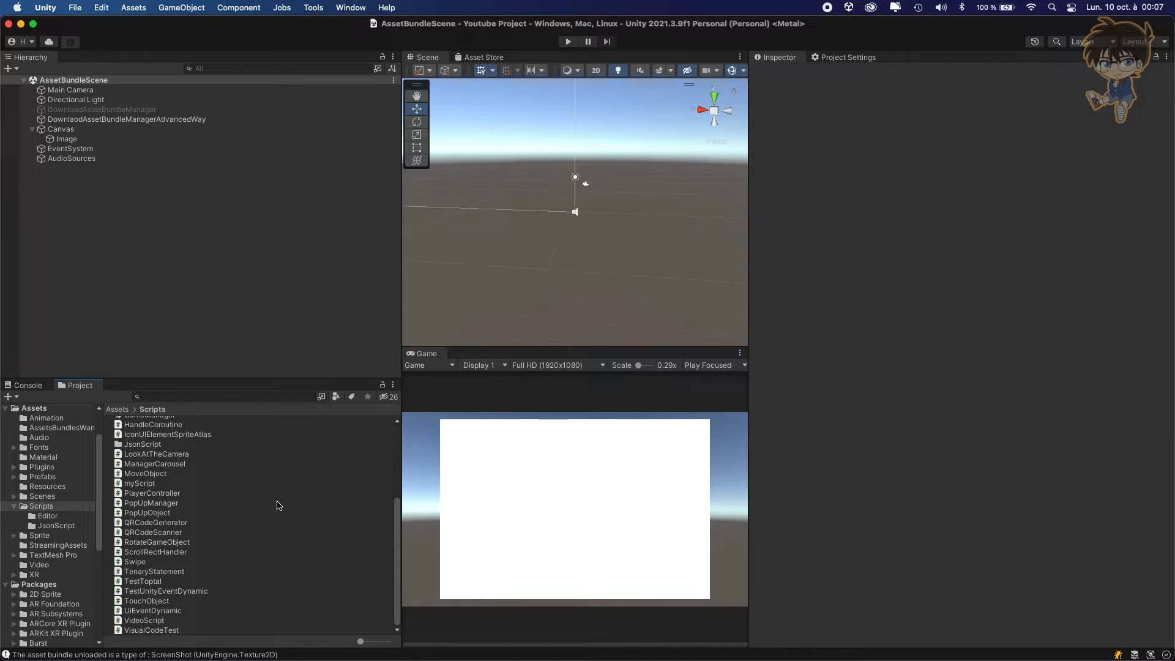
{"action": "right_click", "coordinate": [151, 503]}
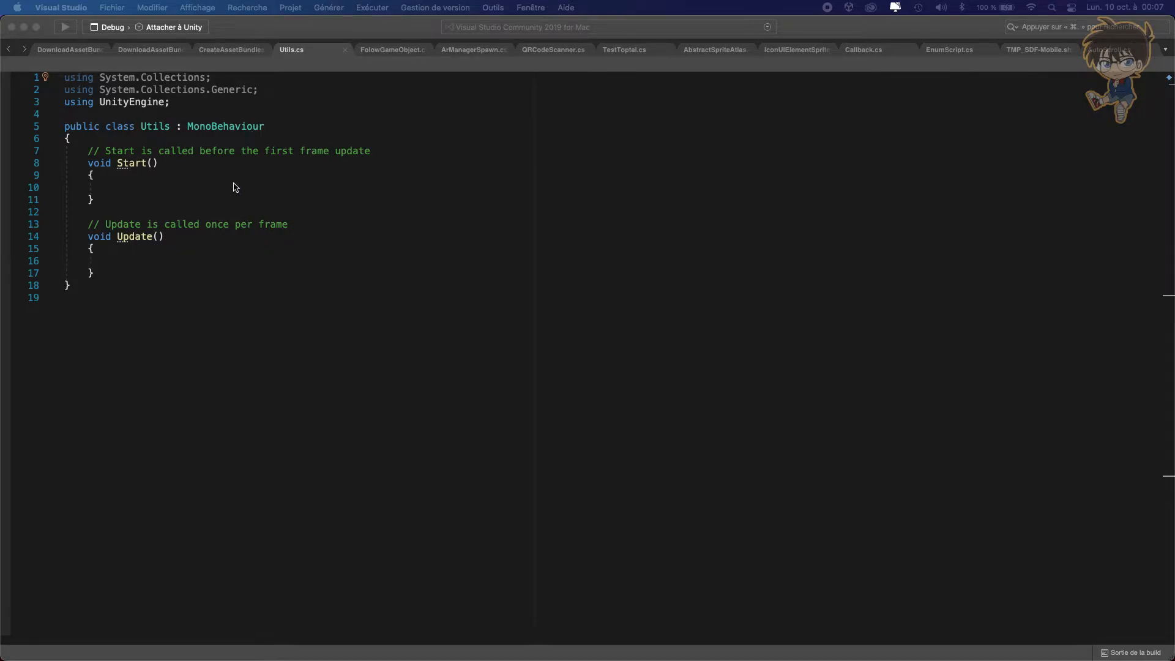
Step: Turn Utils into a static class, removing the MonoBehaviour base and template Start/Update methods
{"action": "double_click", "coordinate": [224, 126]}
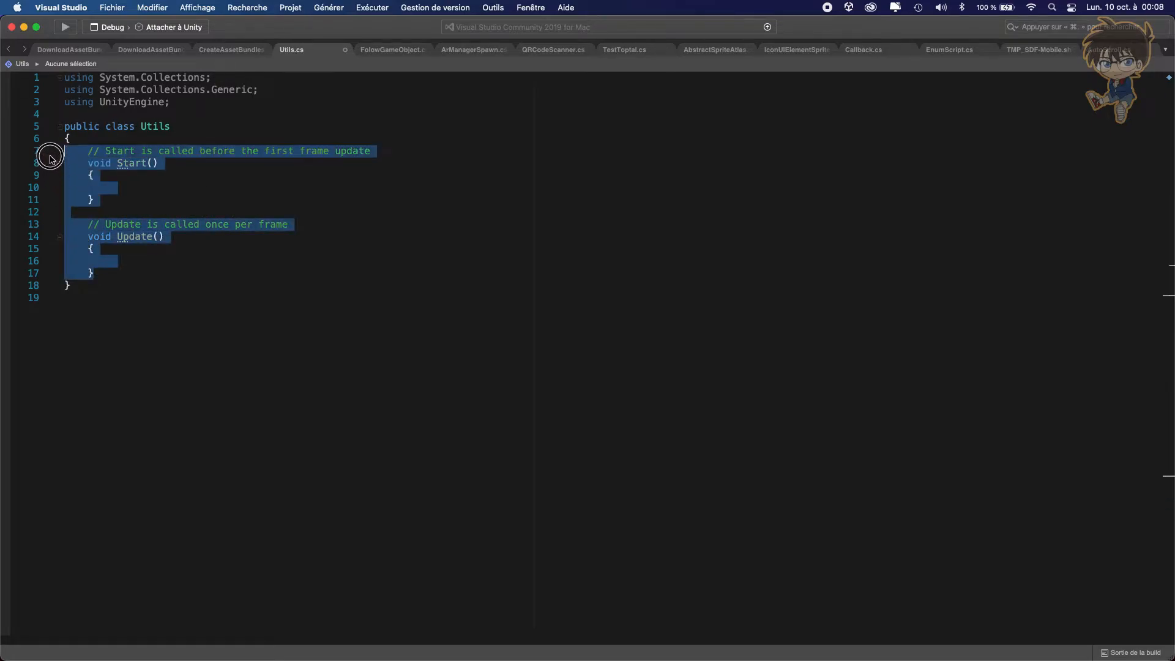
{"action": "key", "text": "Delete"}
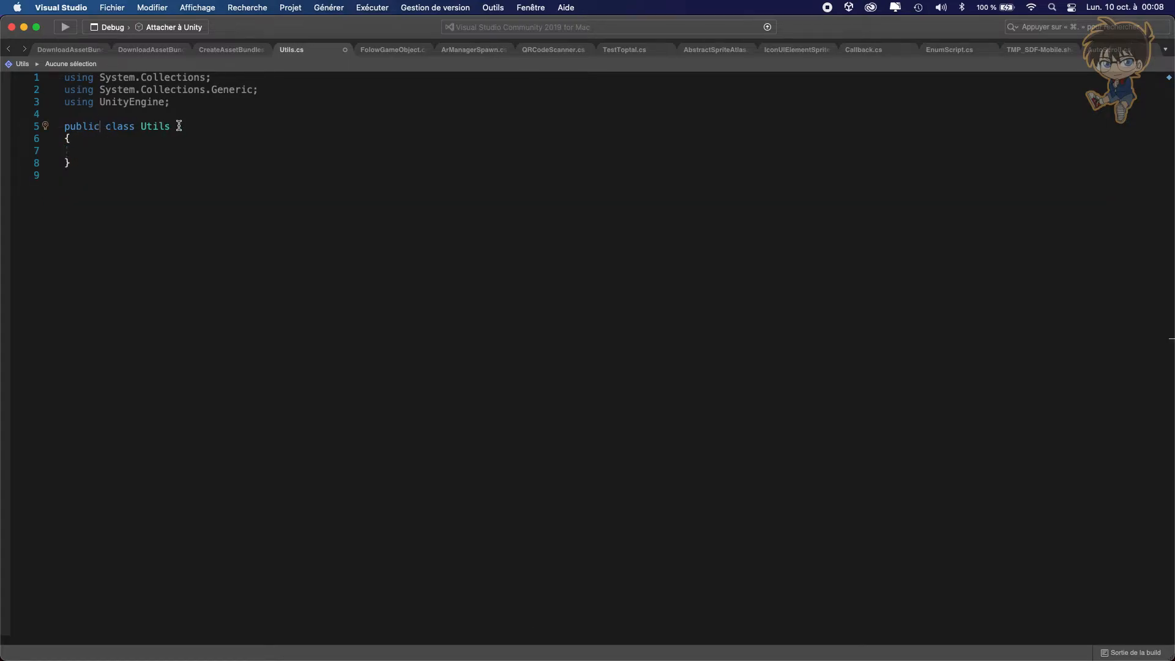
{"action": "type", "text": "staic"}
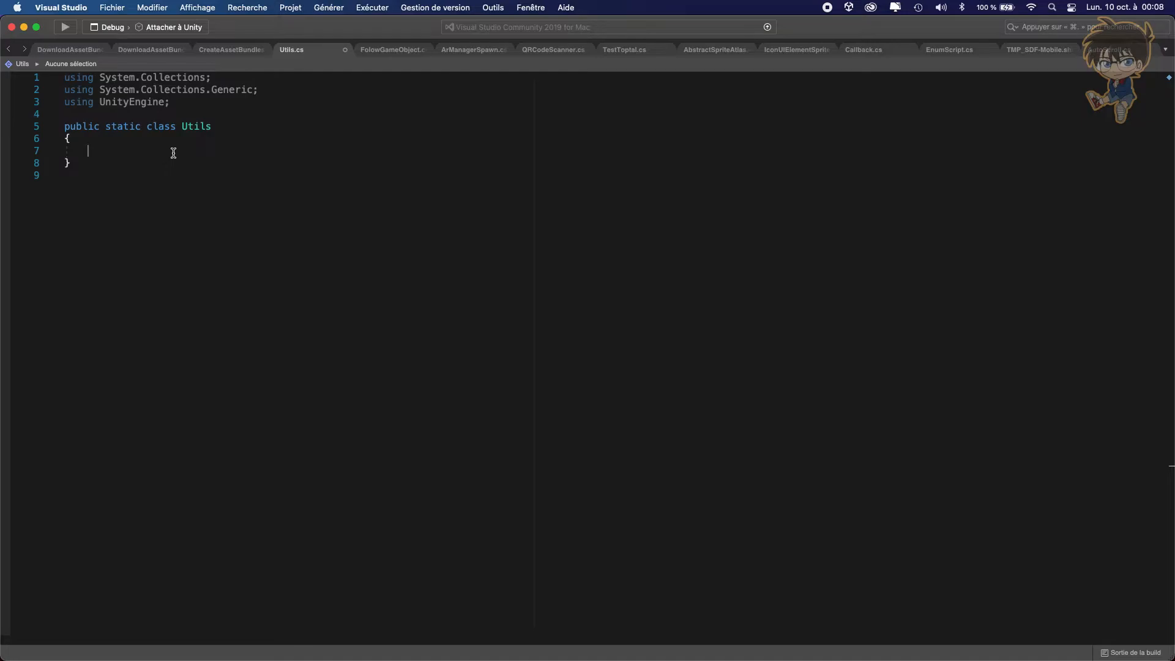
Step: Declare public static Sprite ConvertTexture2DToSprite(this Texture2D texture2D) as an extension method
{"action": "type", "text": "public s"}
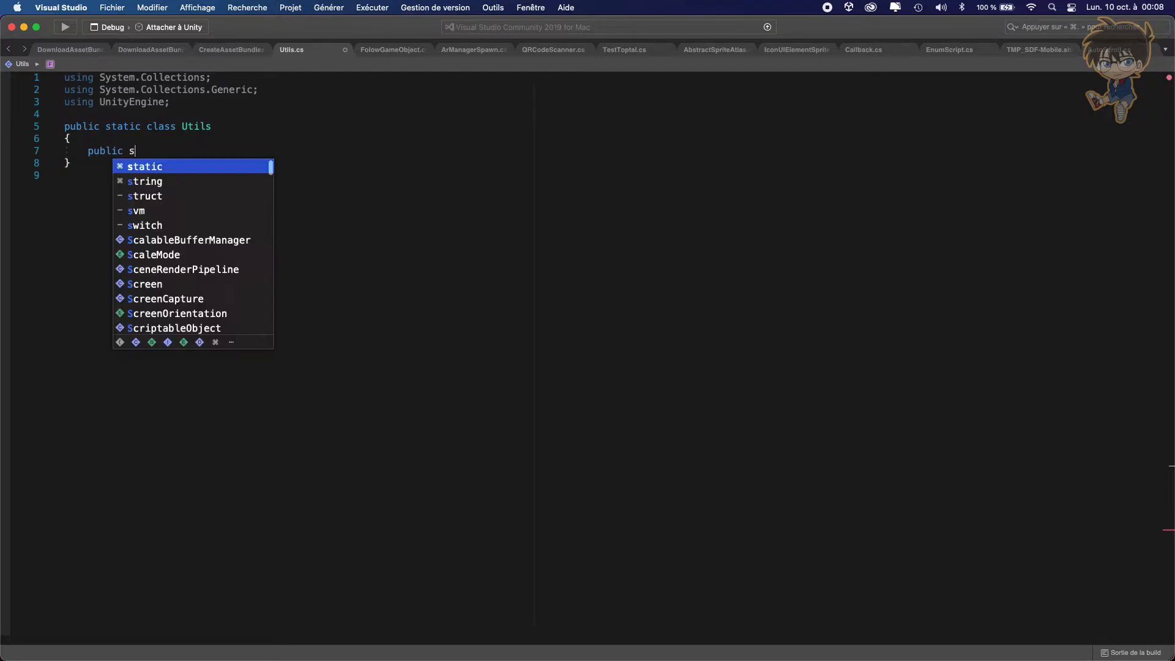
{"action": "type", "text": "tatic s"}
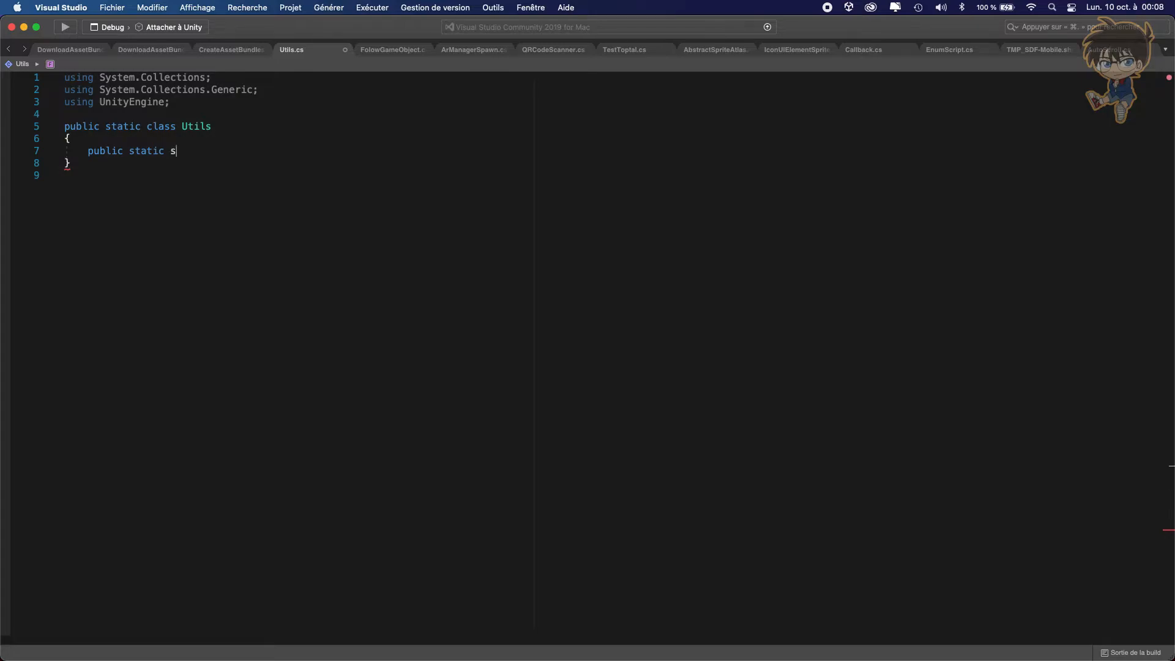
{"action": "type", "text": "prite"}
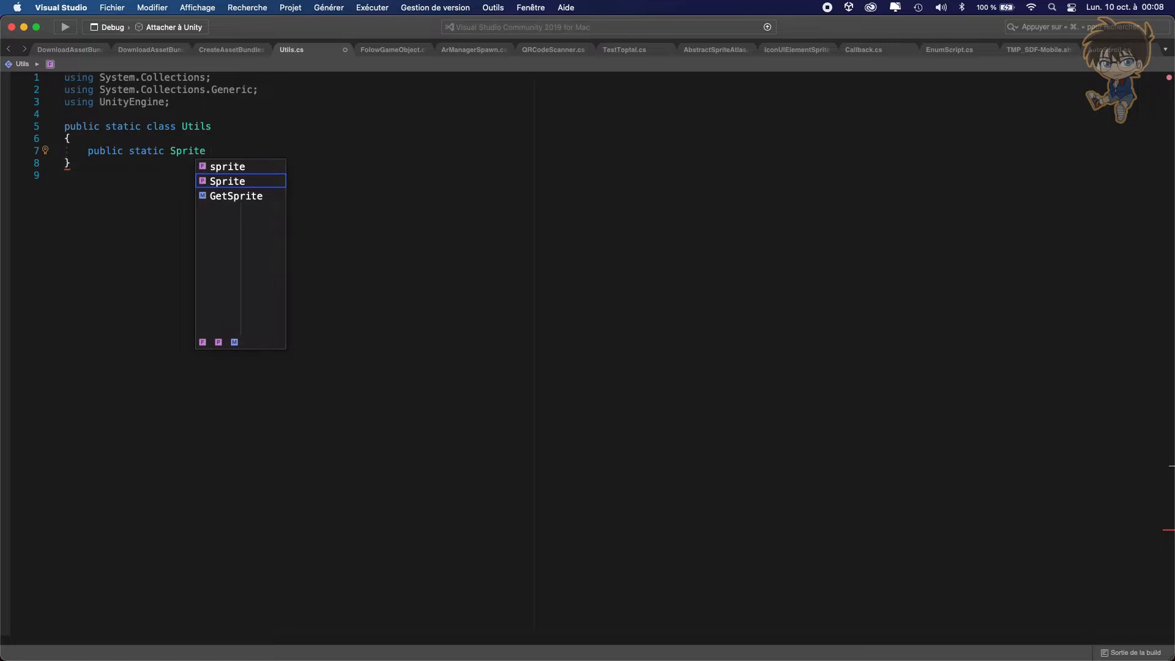
{"action": "type", "text": "Con"}
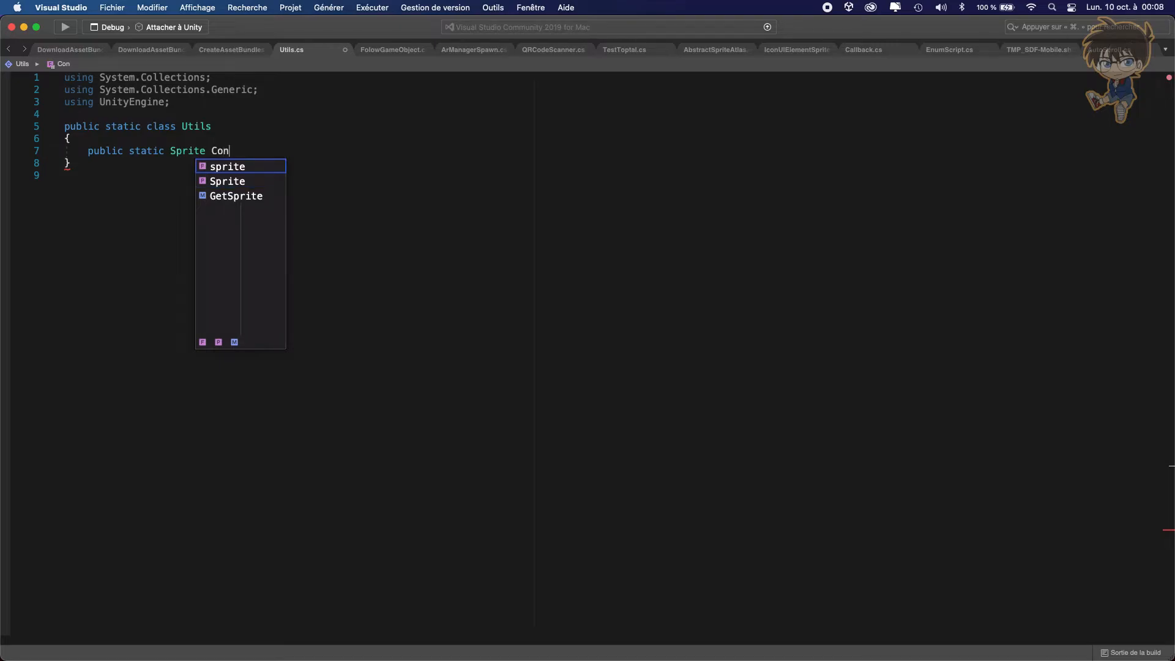
{"action": "type", "text": "v"}
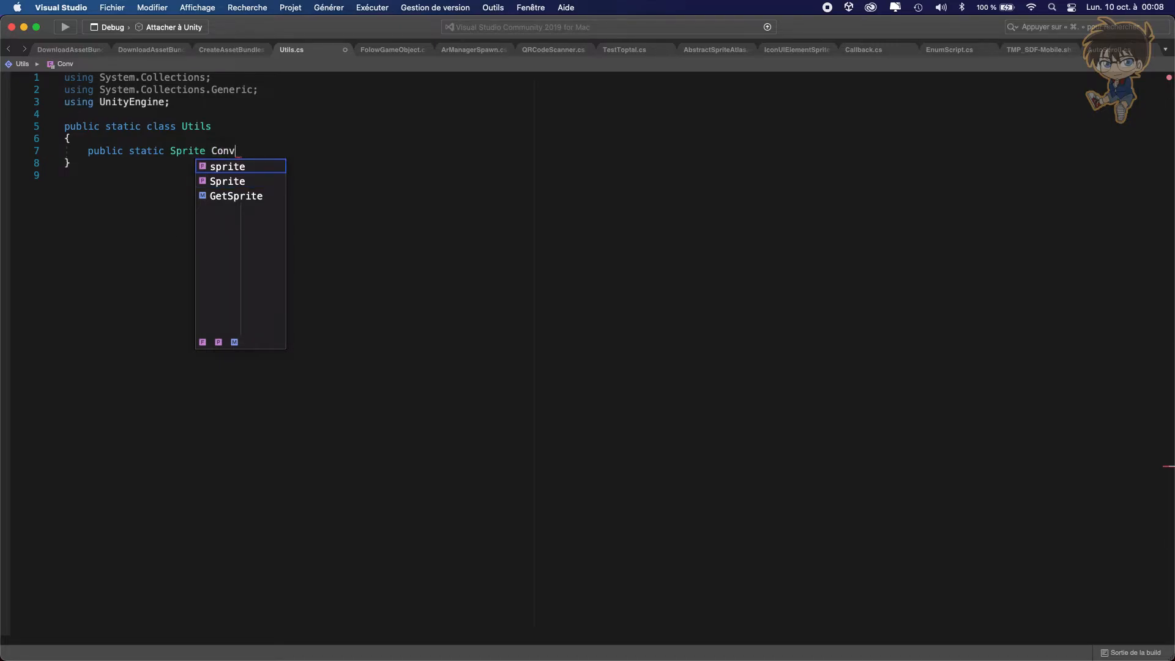
{"action": "type", "text": "ertTextur"}
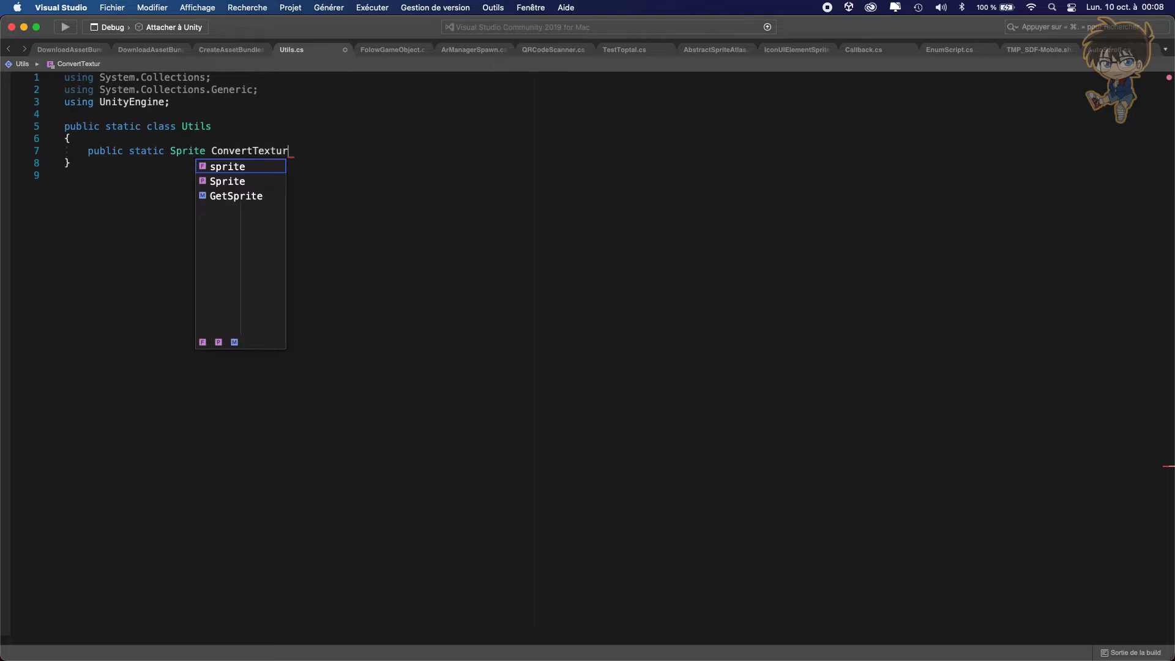
{"action": "type", "text": "2D"}
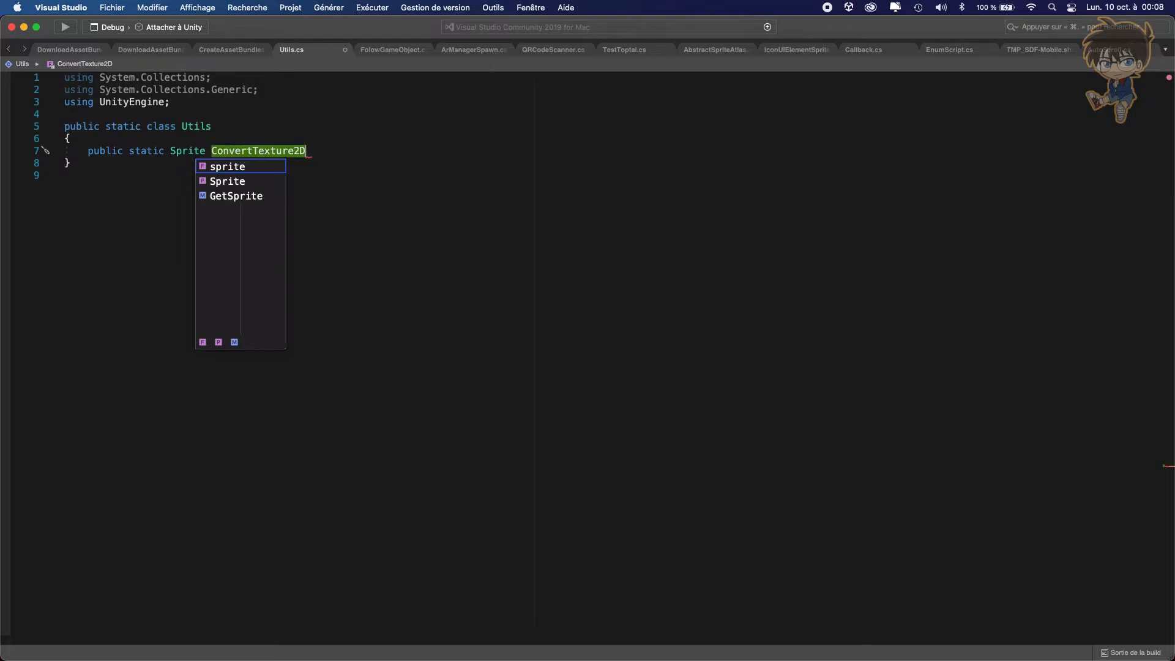
{"action": "type", "text": "ToSprite"}
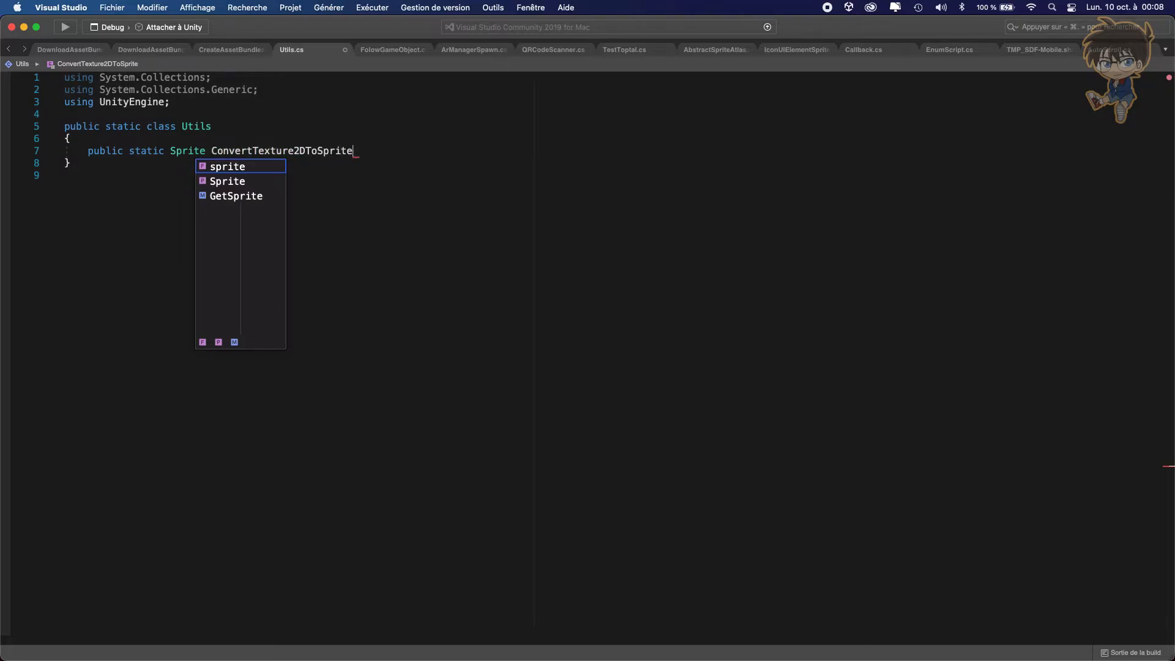
{"action": "type", "text": "("}
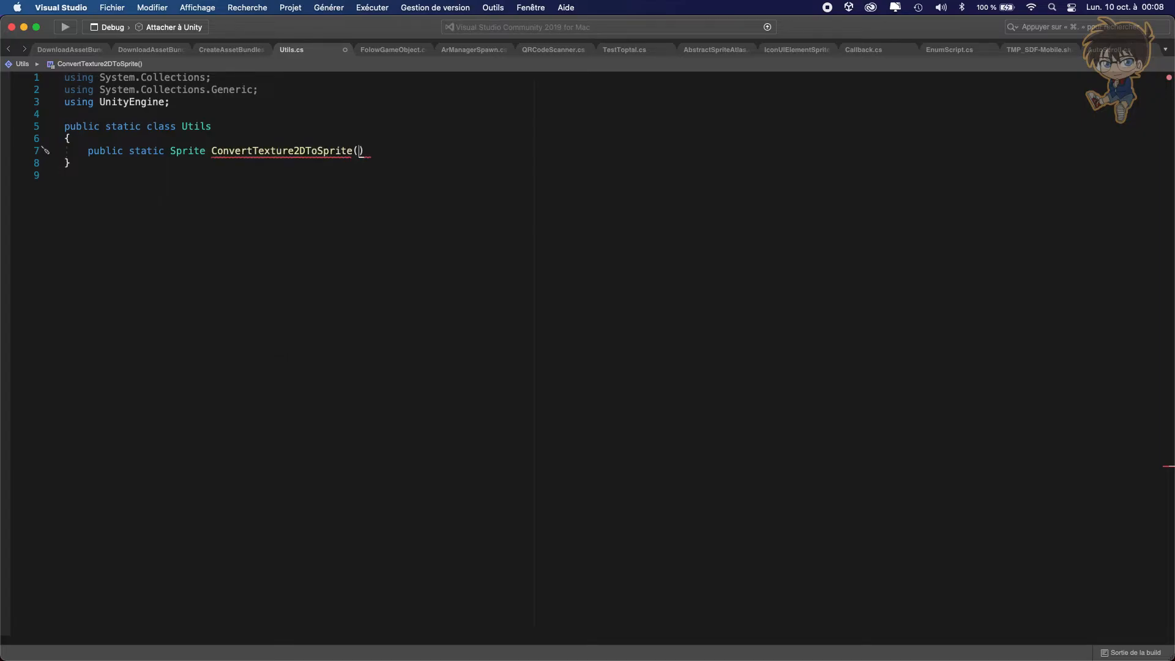
{"action": "type", "text": "this"}
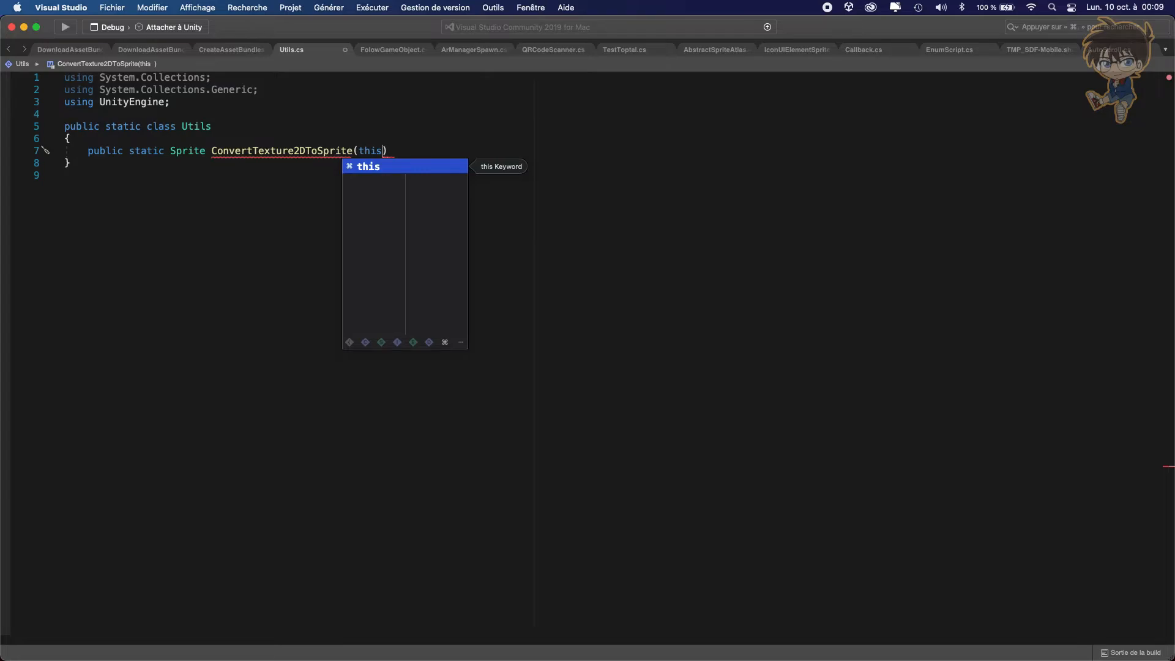
{"action": "type", "text": "text"}
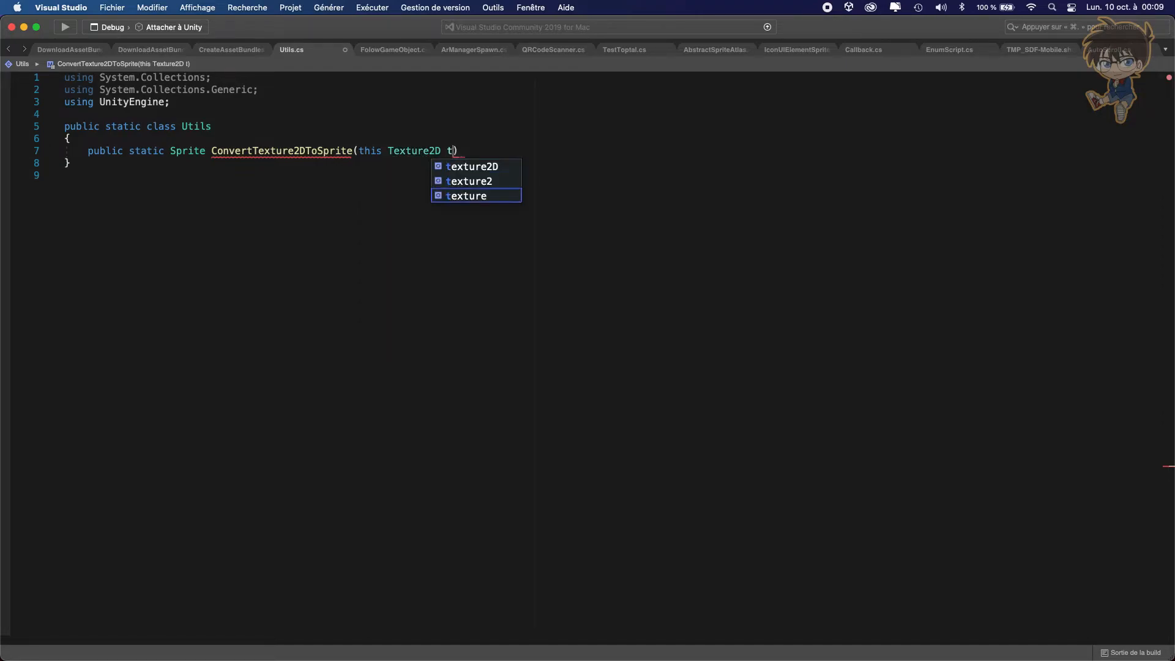
{"action": "type", "text": "exture2D"}
{"action": "type", "text": "{ "}
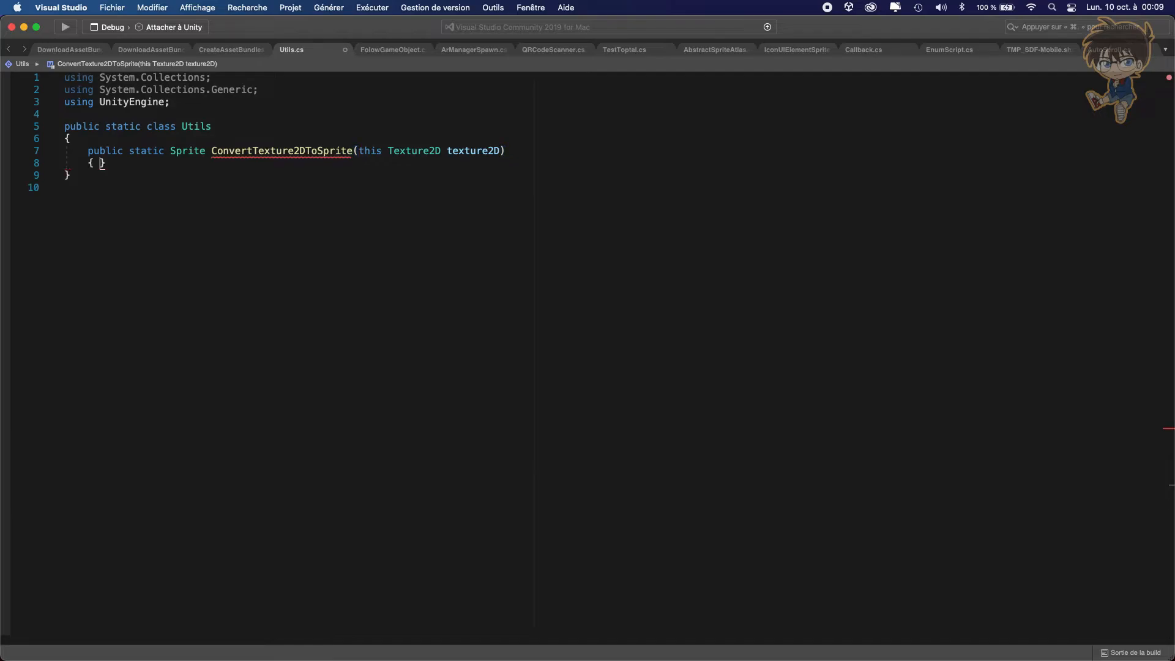
Step: Return Sprite.Create(texture2D, new Rect(0, 0, texture2D.width, texture2D.height), Vector2.zero)
{"action": "type", "text": "ret"}
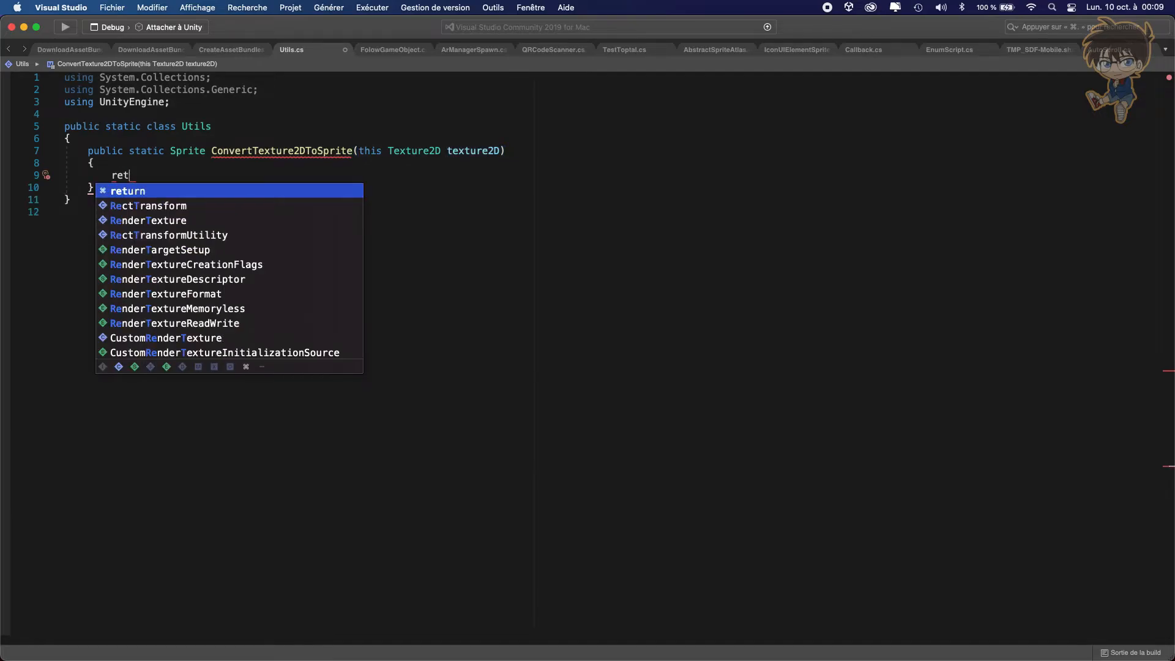
{"action": "mouse_move", "coordinate": [186, 150]}
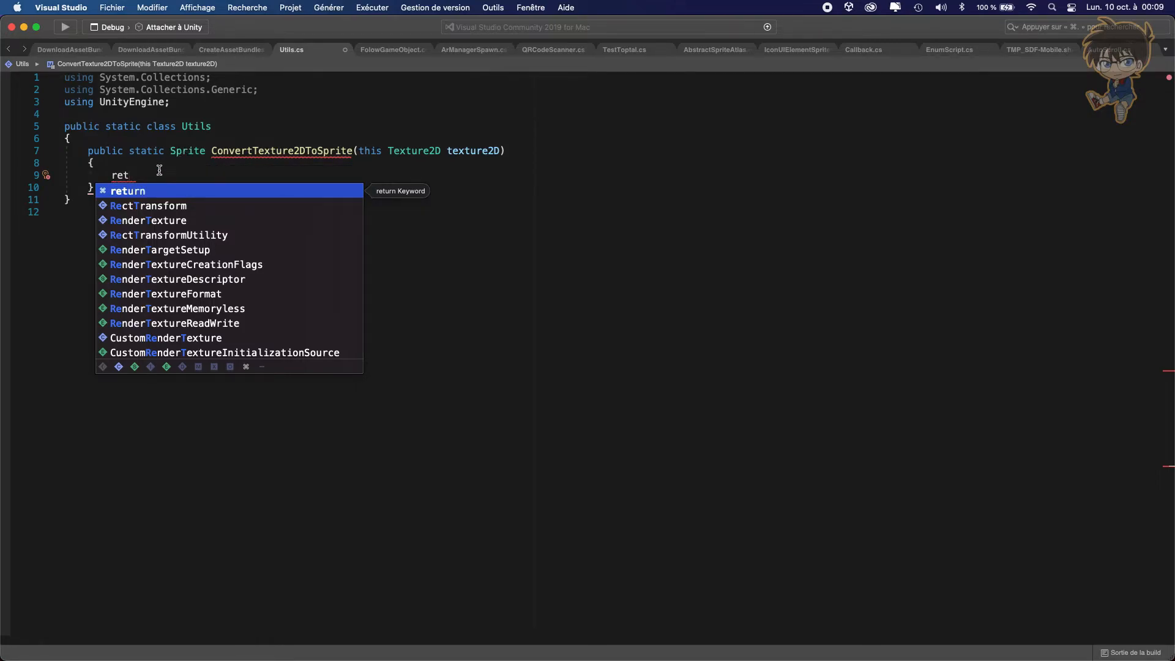
{"action": "key", "text": "Tab"}
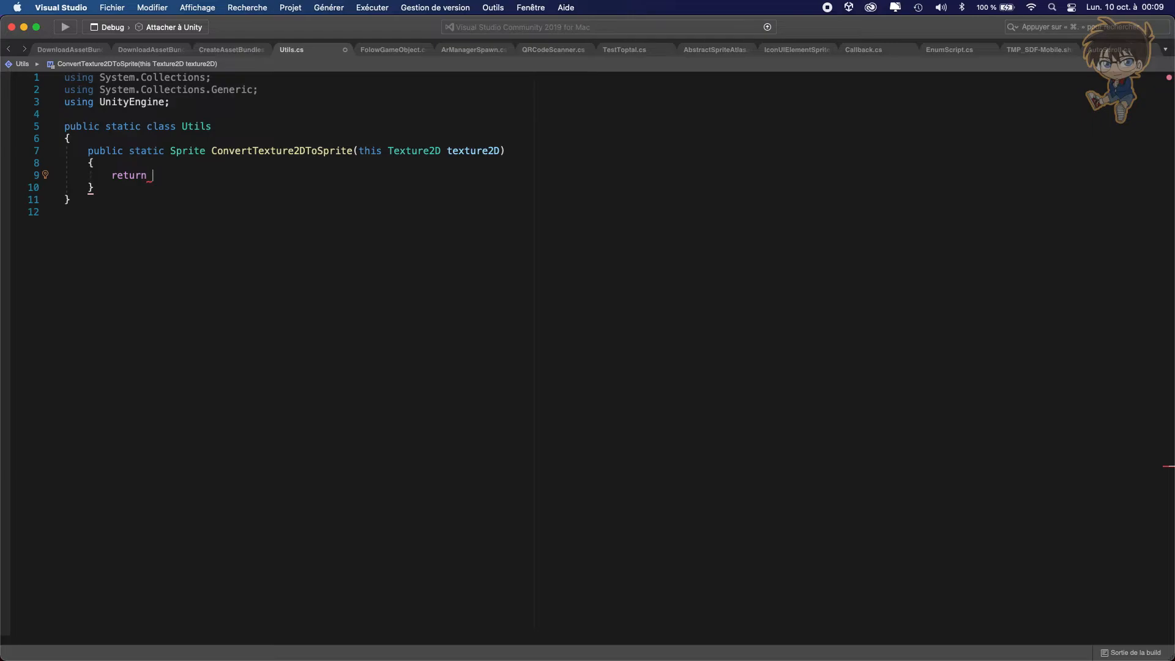
{"action": "type", "text": "Sprite"}
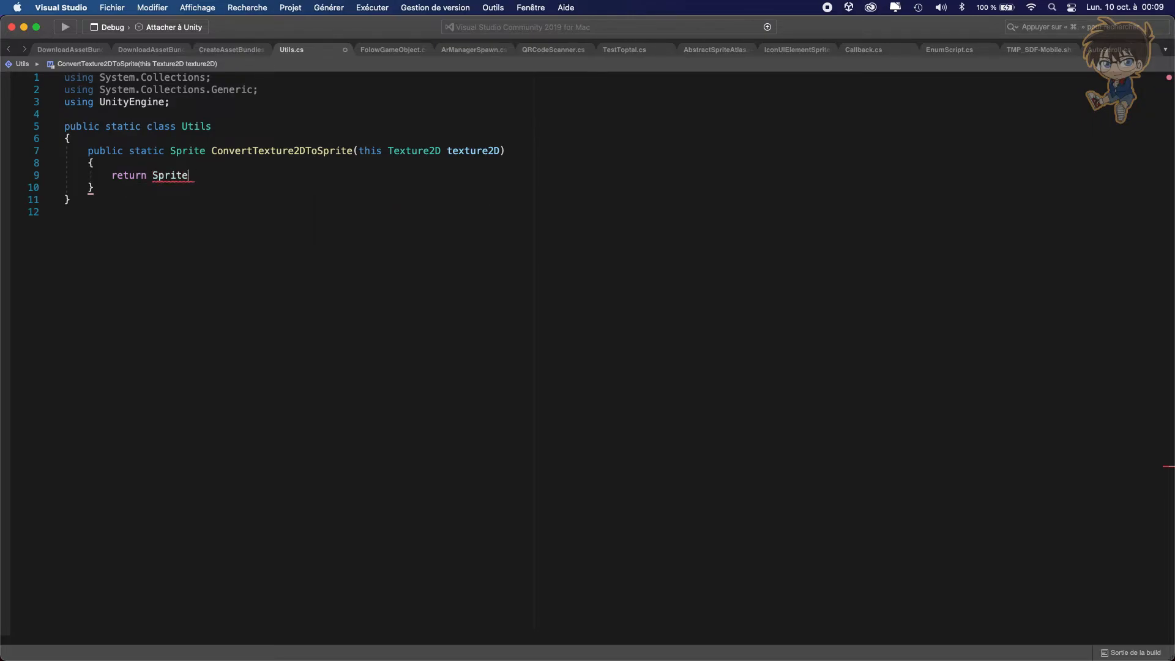
{"action": "type", "text": ".Create("}
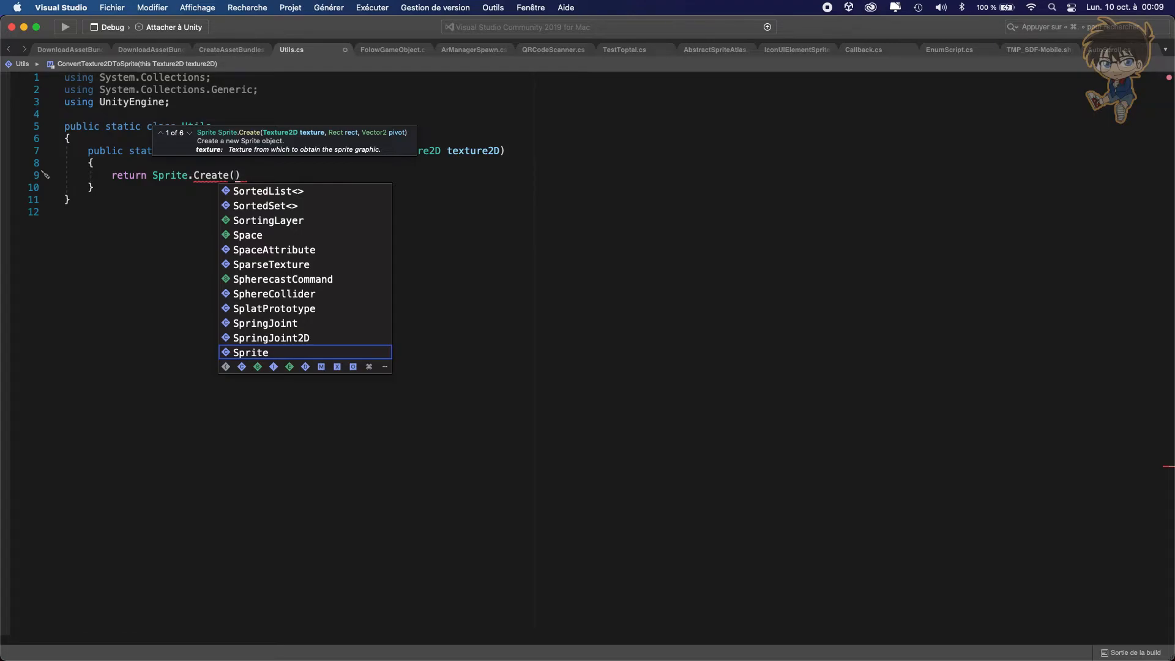
{"action": "type", "text": "texture2D,"}
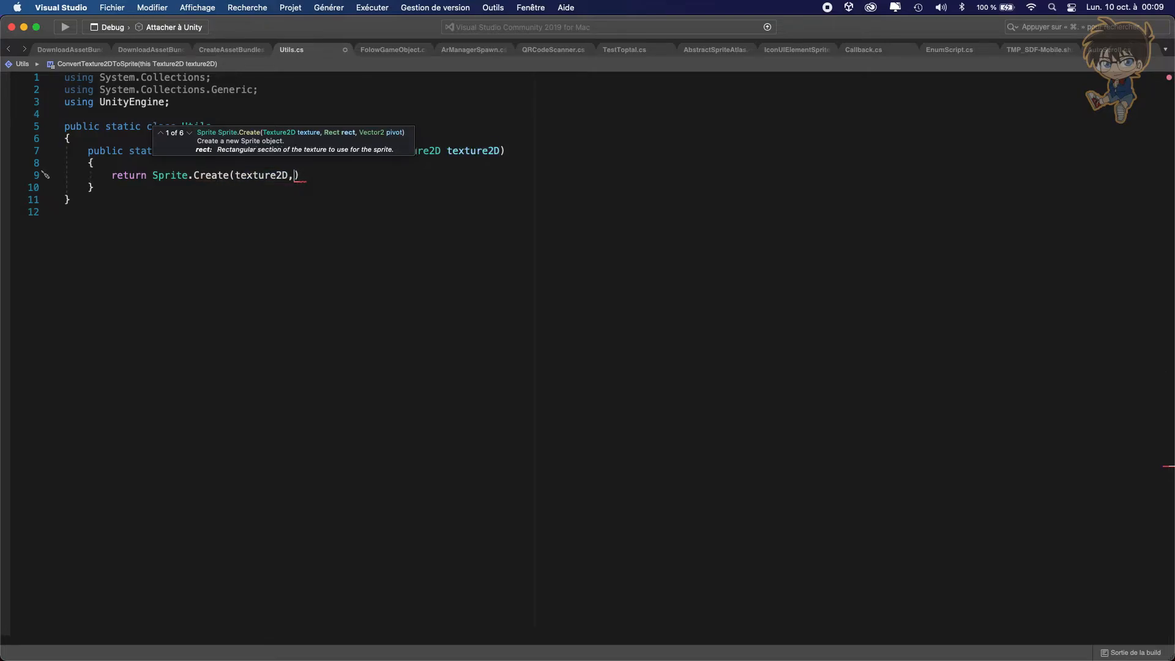
{"action": "type", "text": "new rec"}
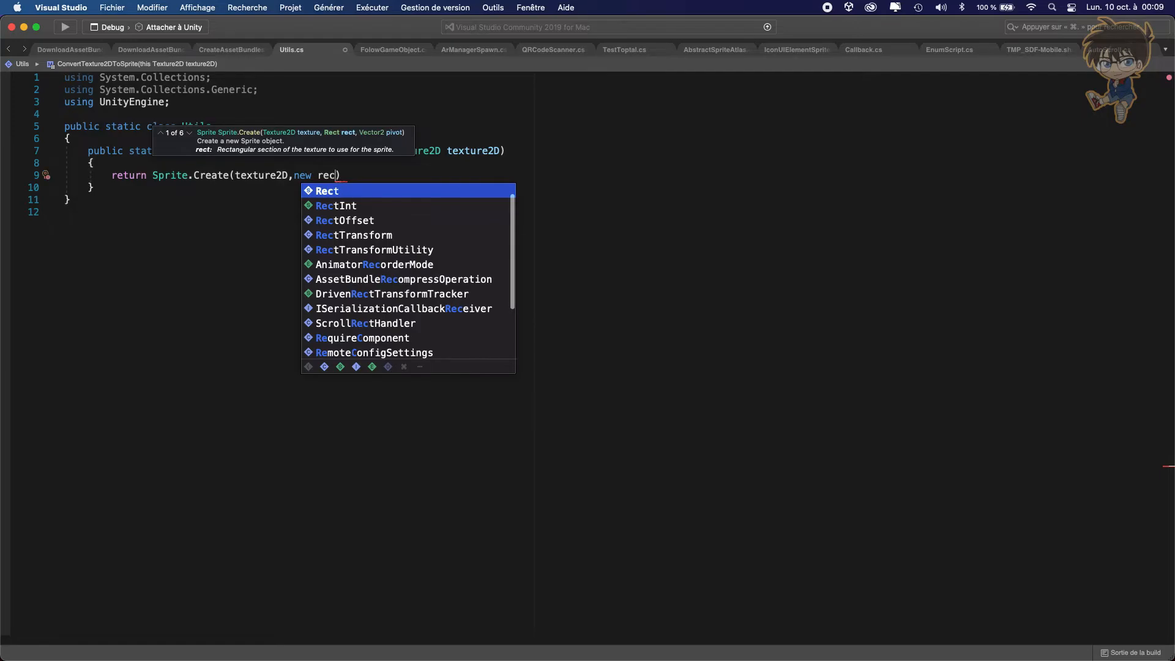
{"action": "type", "text": "("}
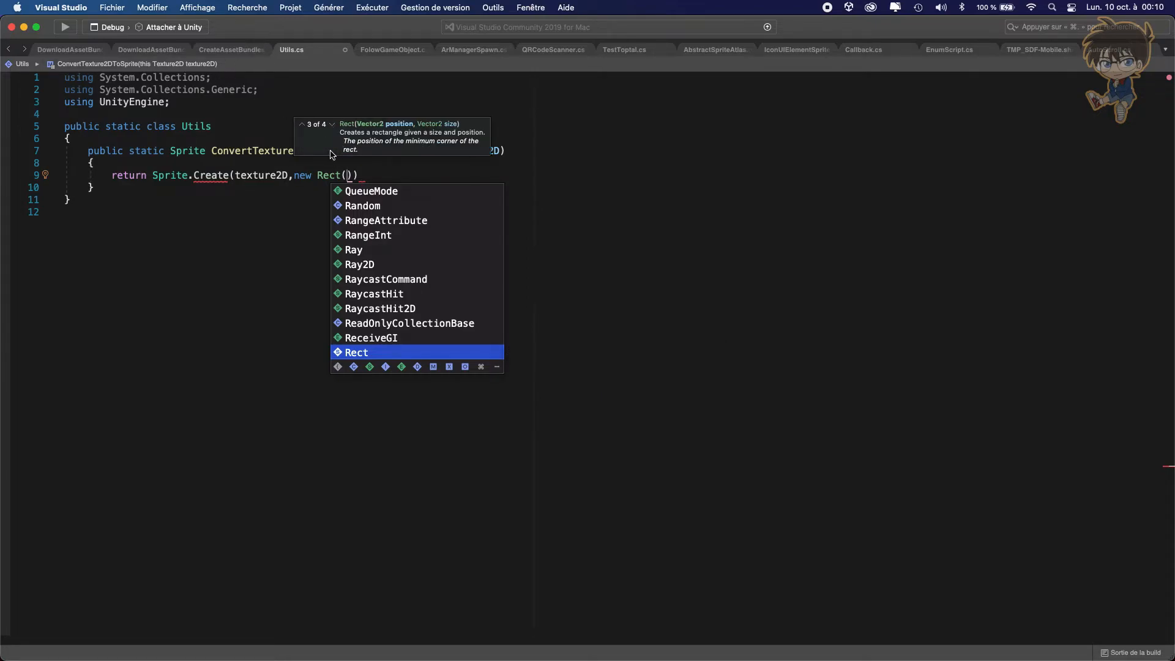
{"action": "left_click", "coordinate": [330, 124]}
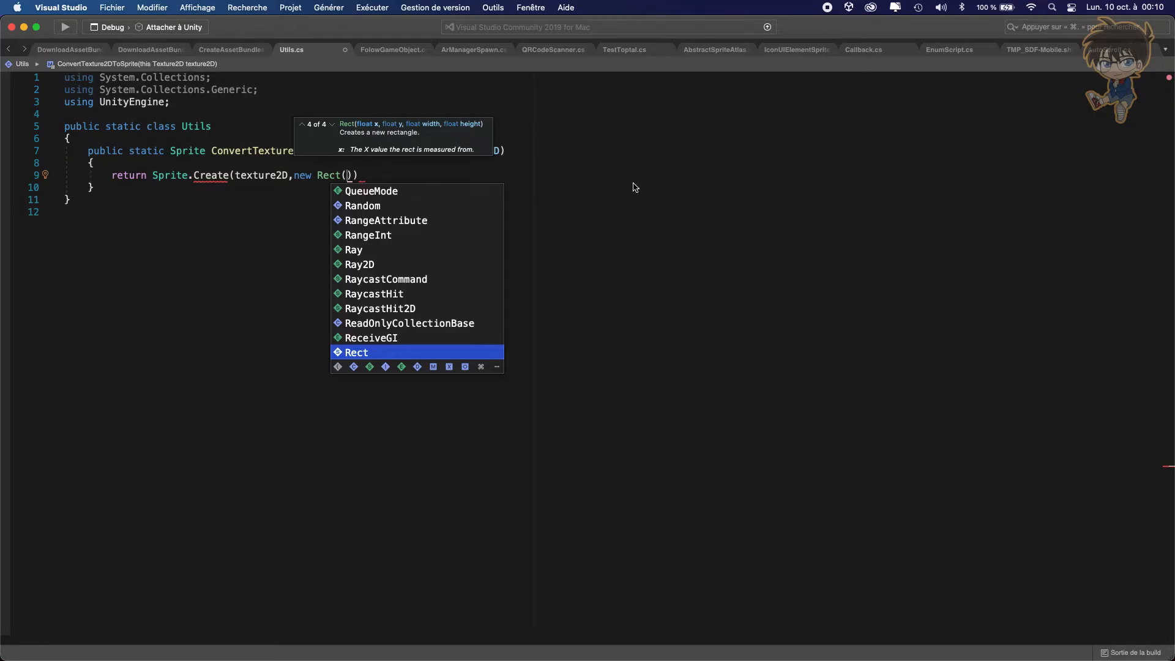
{"action": "type", "text": "0"}
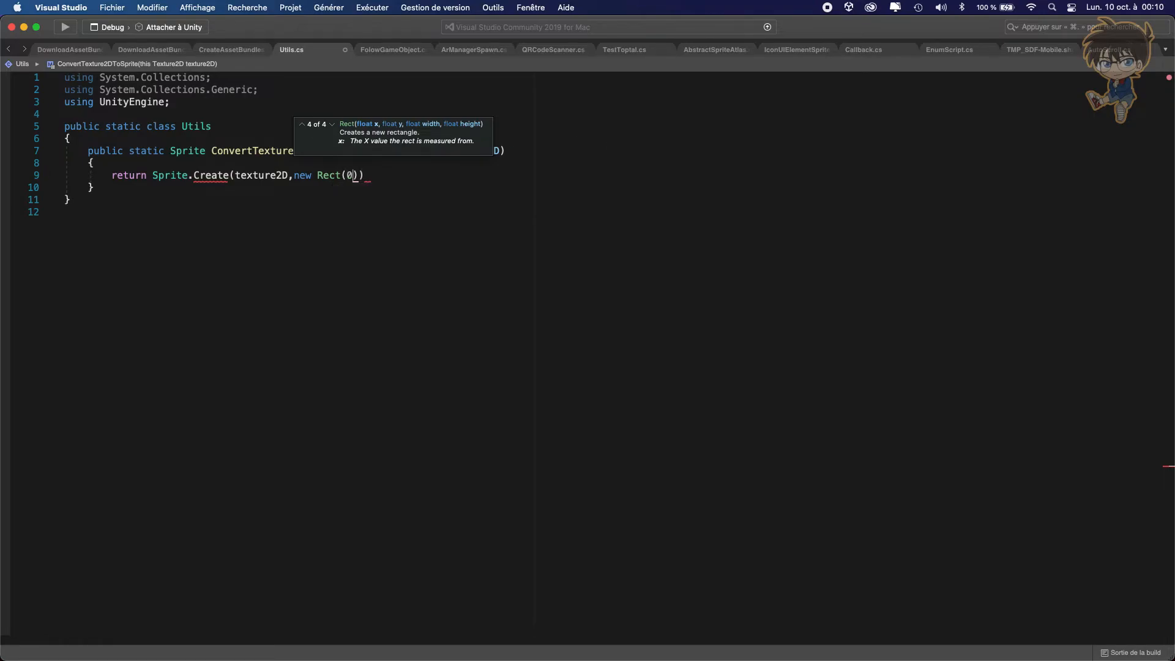
{"action": "type", "text": "0,"}
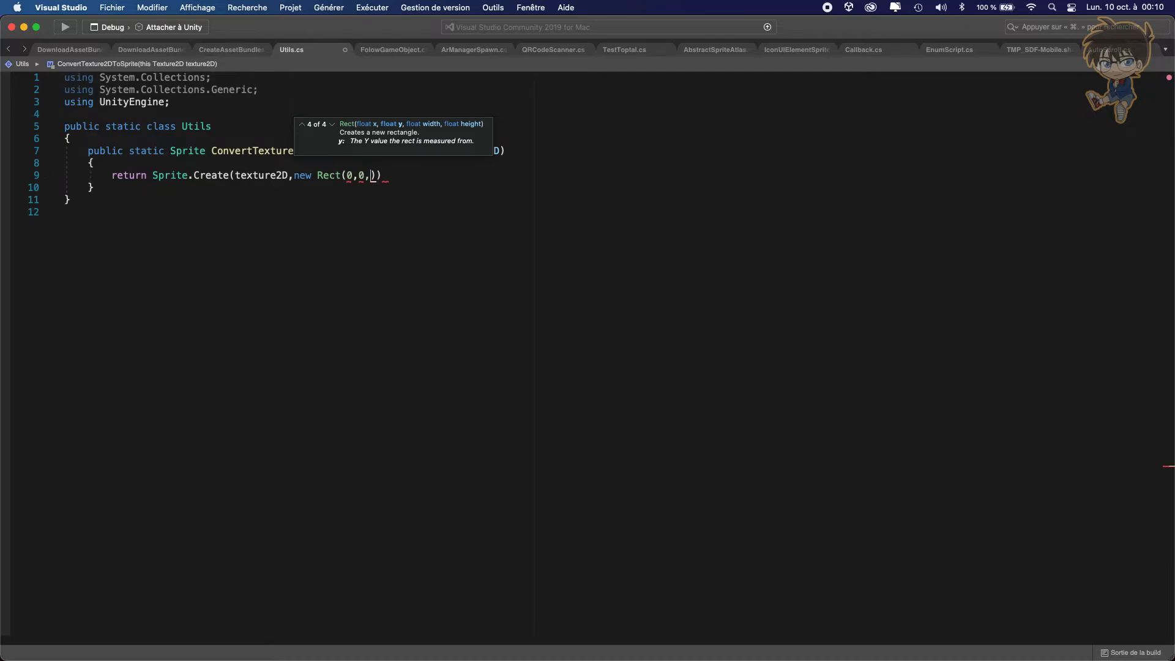
{"action": "type", "text": "texture2D."}
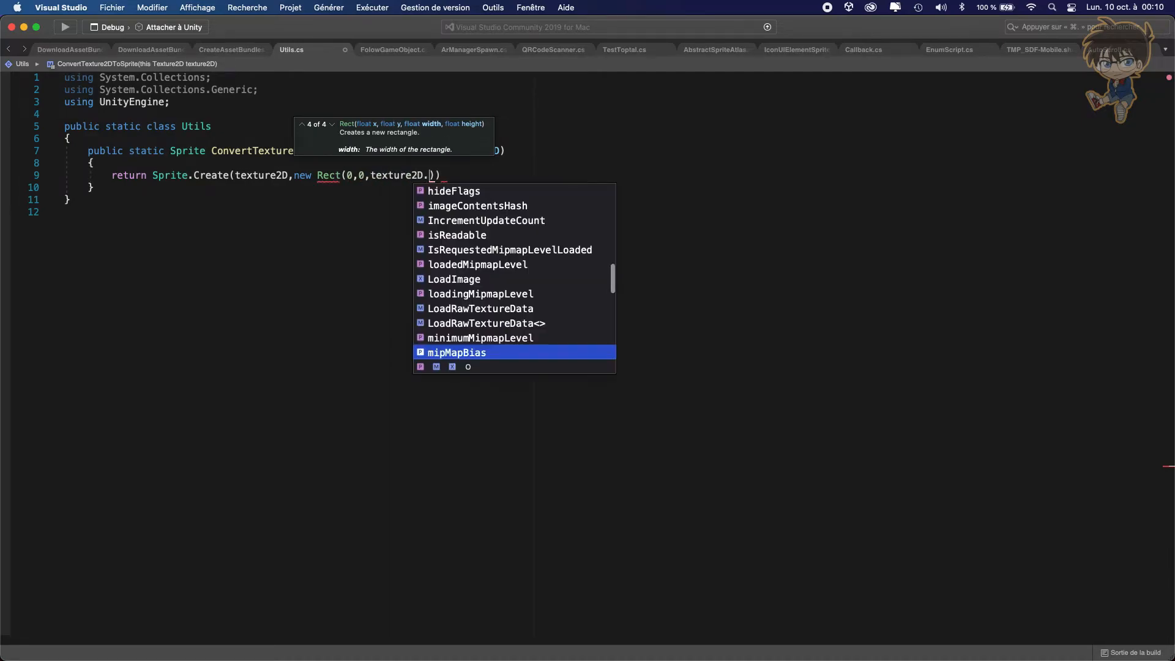
{"action": "mouse_move", "coordinate": [455, 353]}
{"action": "type", "text": "width,"}
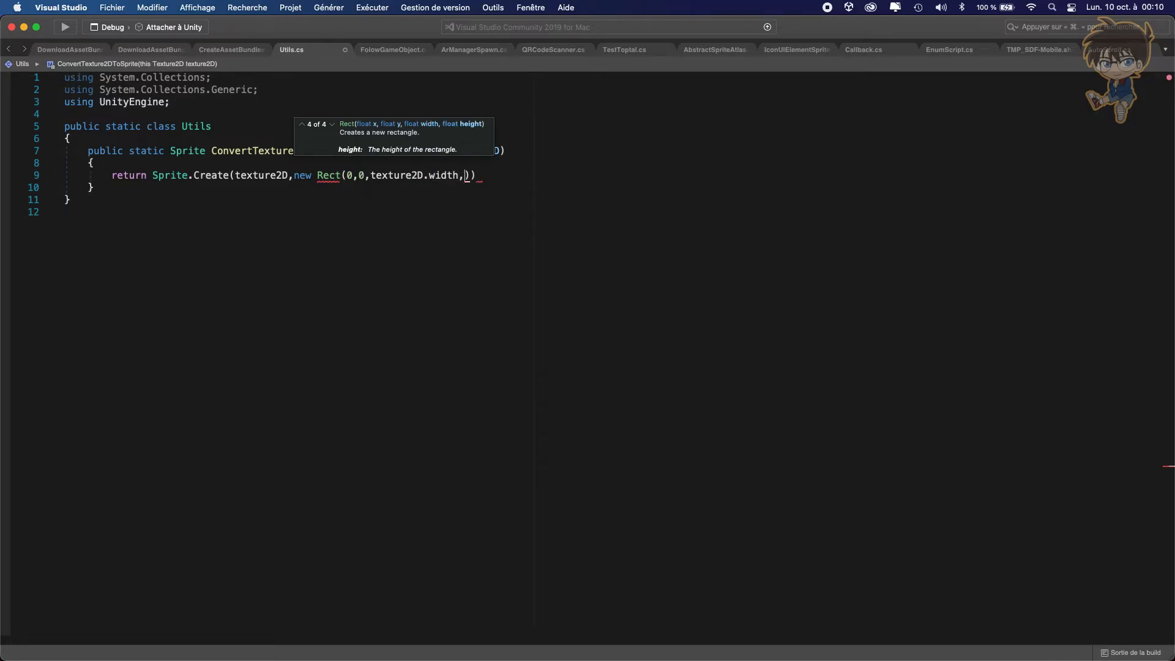
{"action": "type", "text": "texture2D.height"}
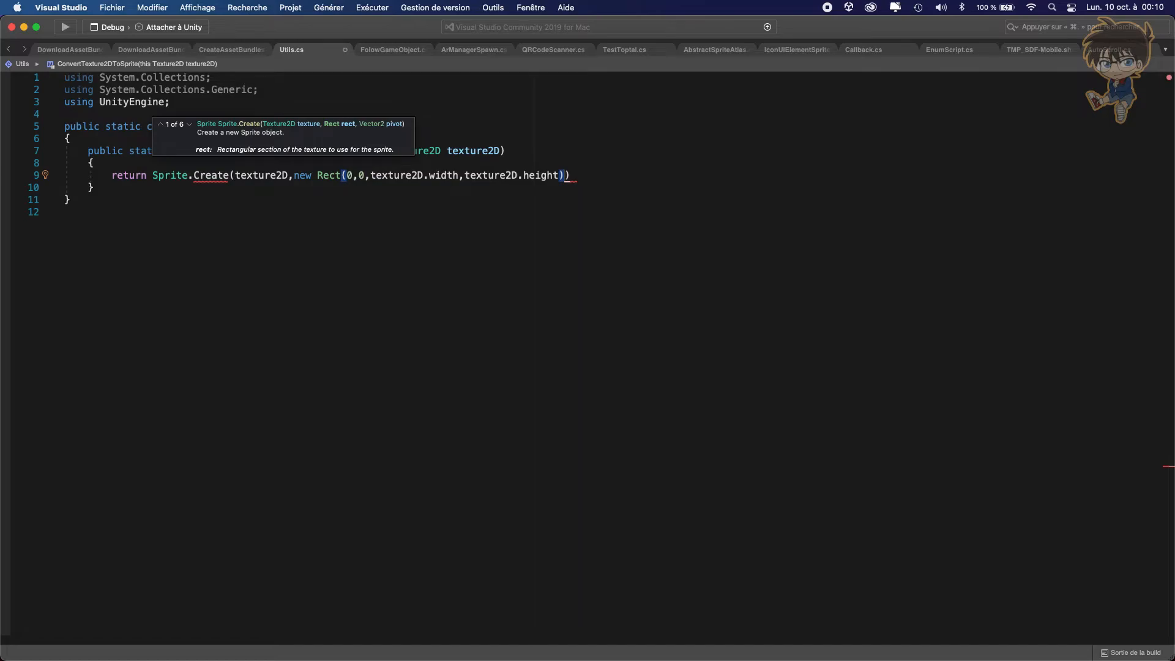
{"action": "type", "text": ","}
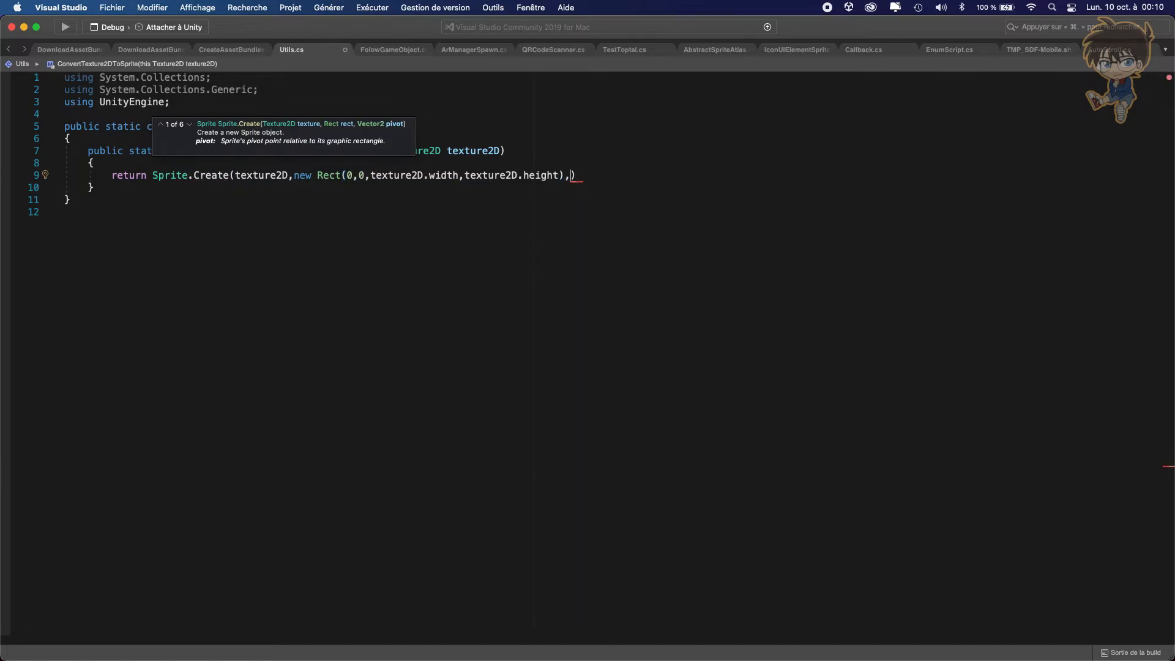
{"action": "type", "text": "Vector2"}
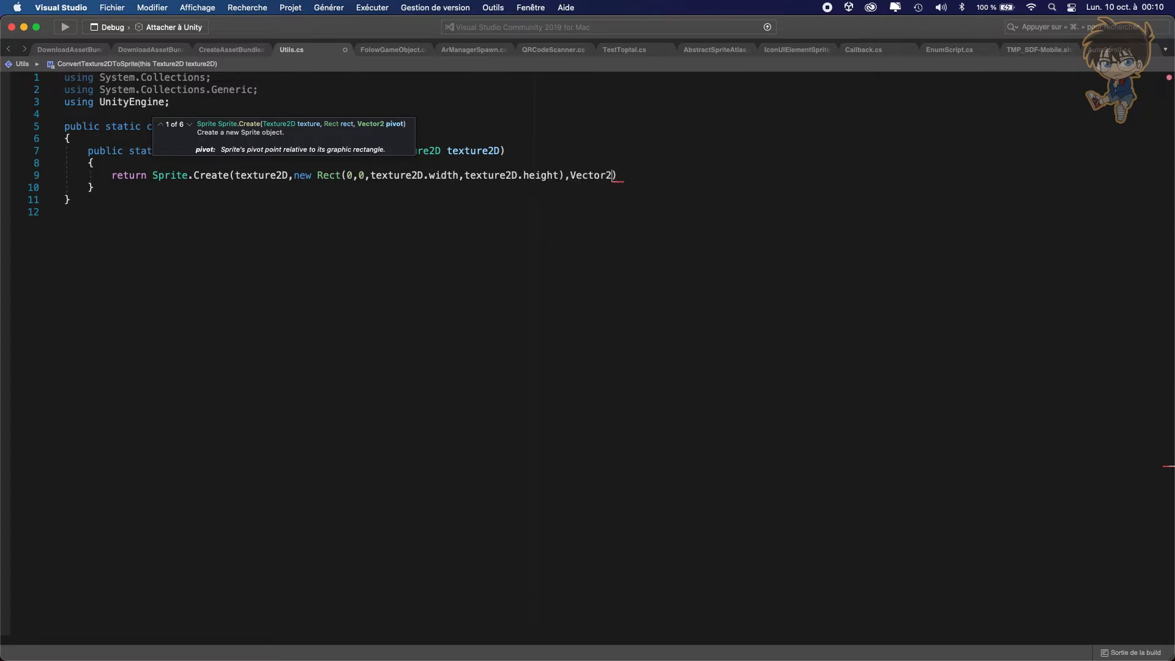
{"action": "type", "text": ".zero"}
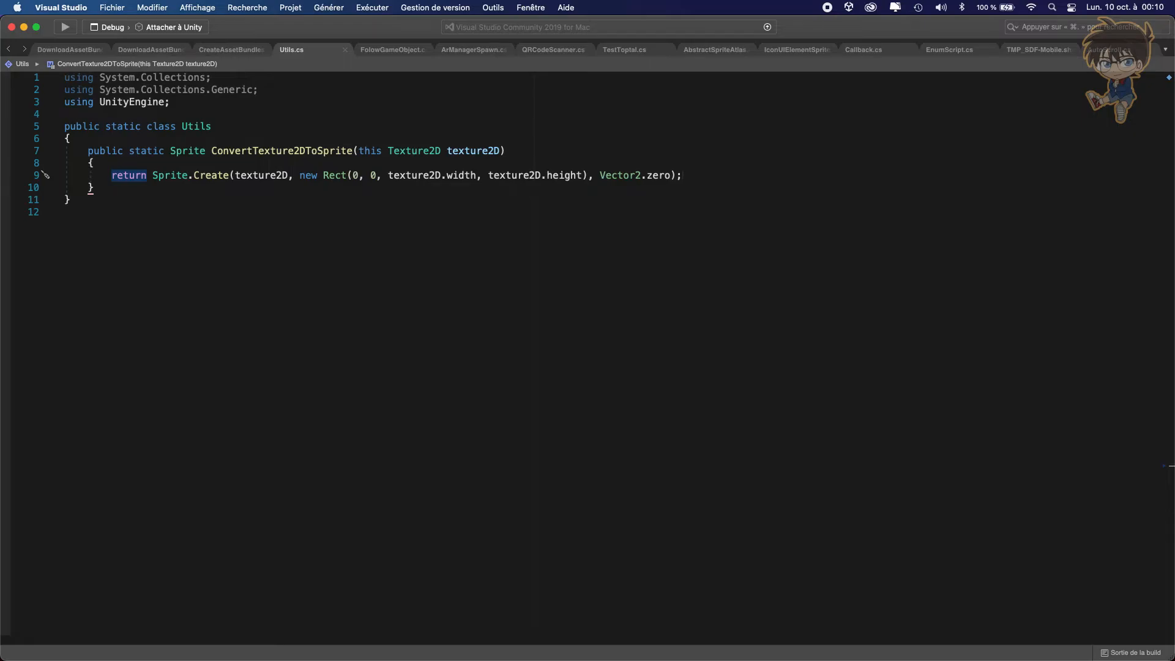
{"action": "mouse_move", "coordinate": [293, 150]}
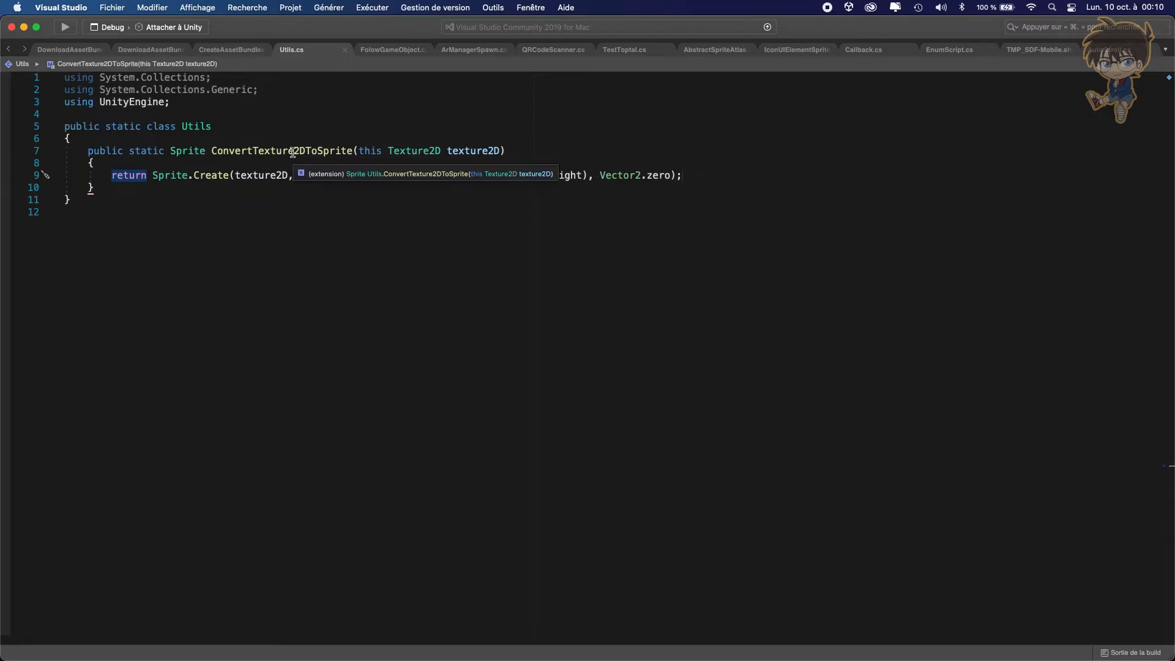
Step: Select the ConvertTexture2DToSprite method name and switch back to DownloadAssetBundle.cs
{"action": "double_click", "coordinate": [283, 151]}
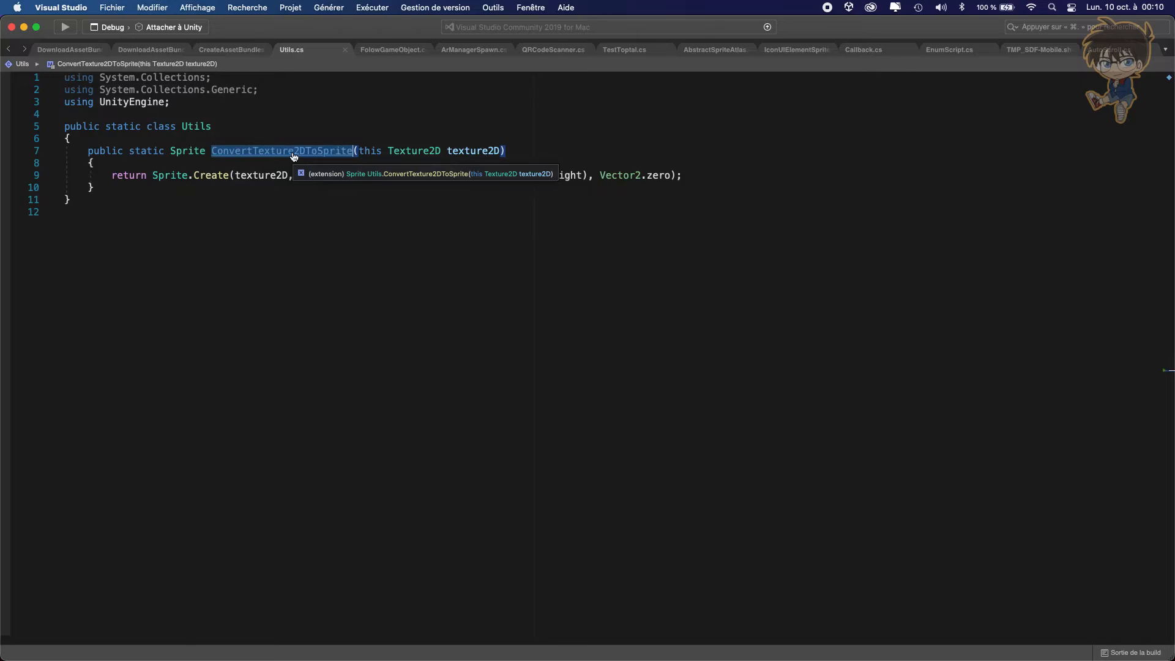
{"action": "left_click", "coordinate": [60, 49]}
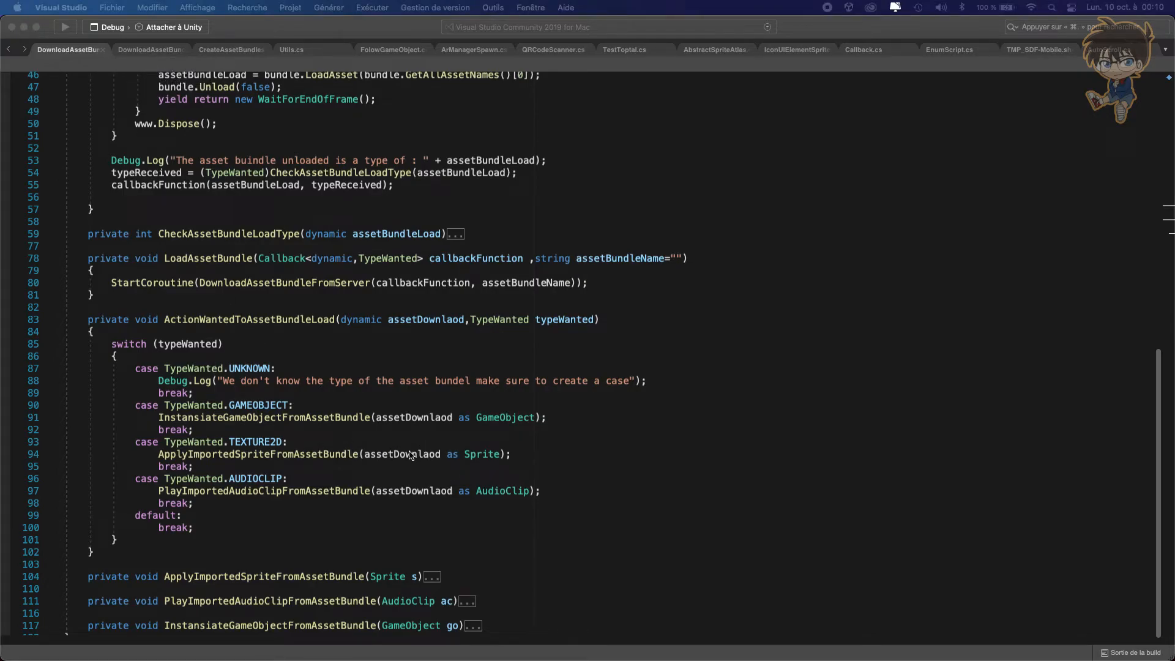
{"action": "mouse_move", "coordinate": [462, 465]}
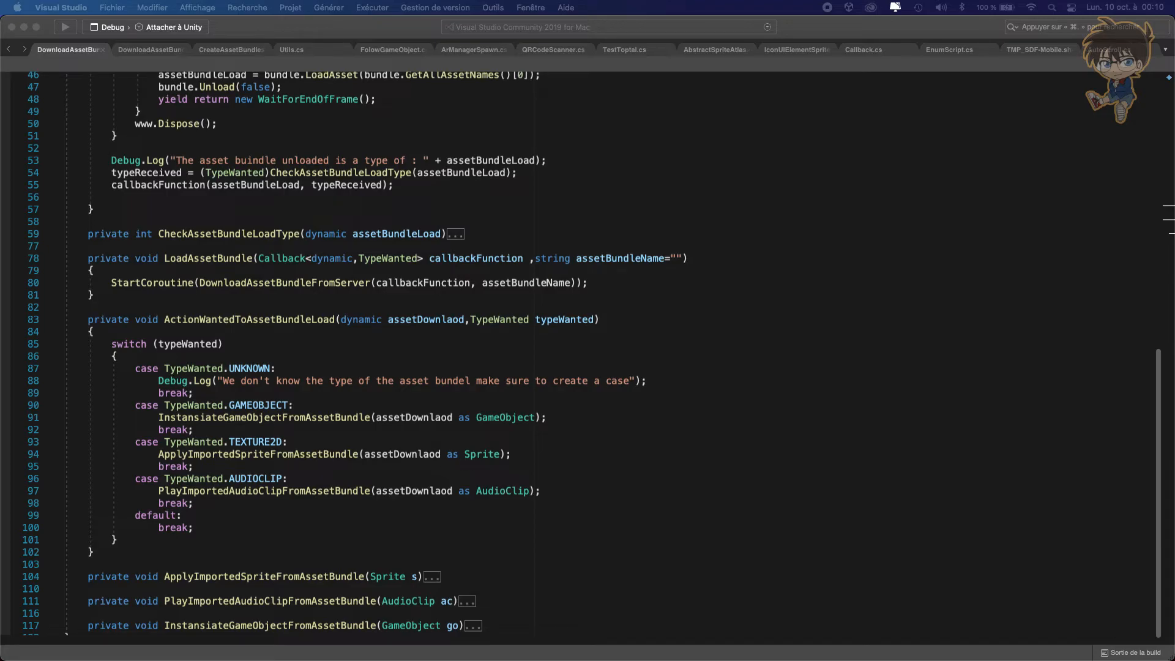
{"action": "mouse_move", "coordinate": [469, 397]}
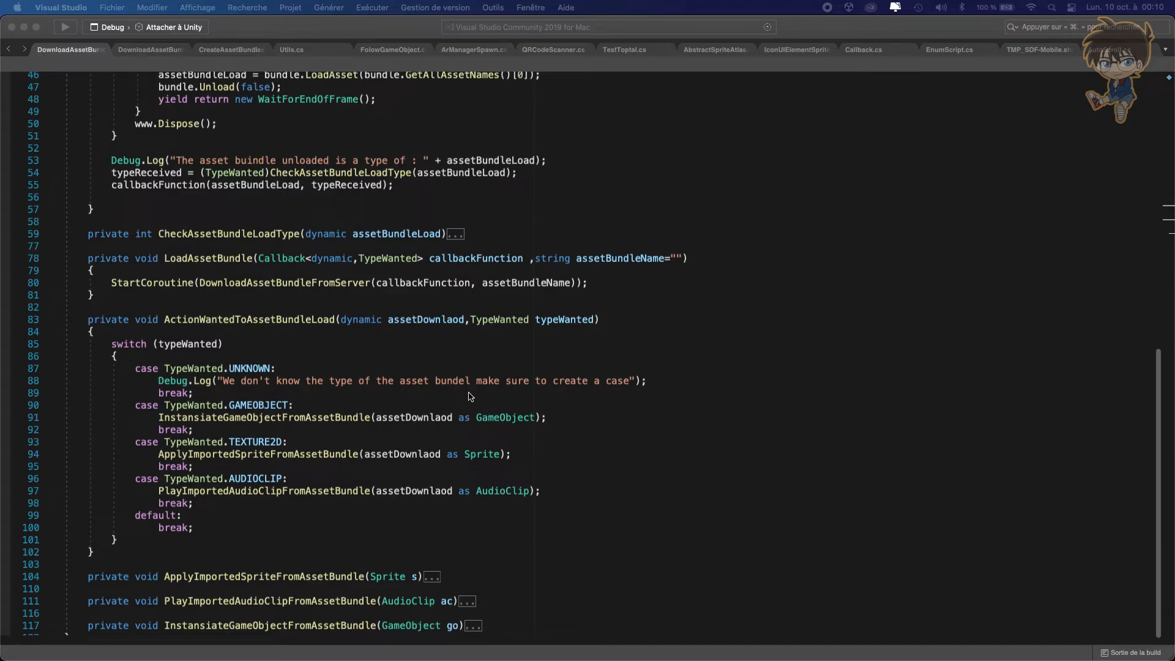
{"action": "mouse_move", "coordinate": [365, 454]}
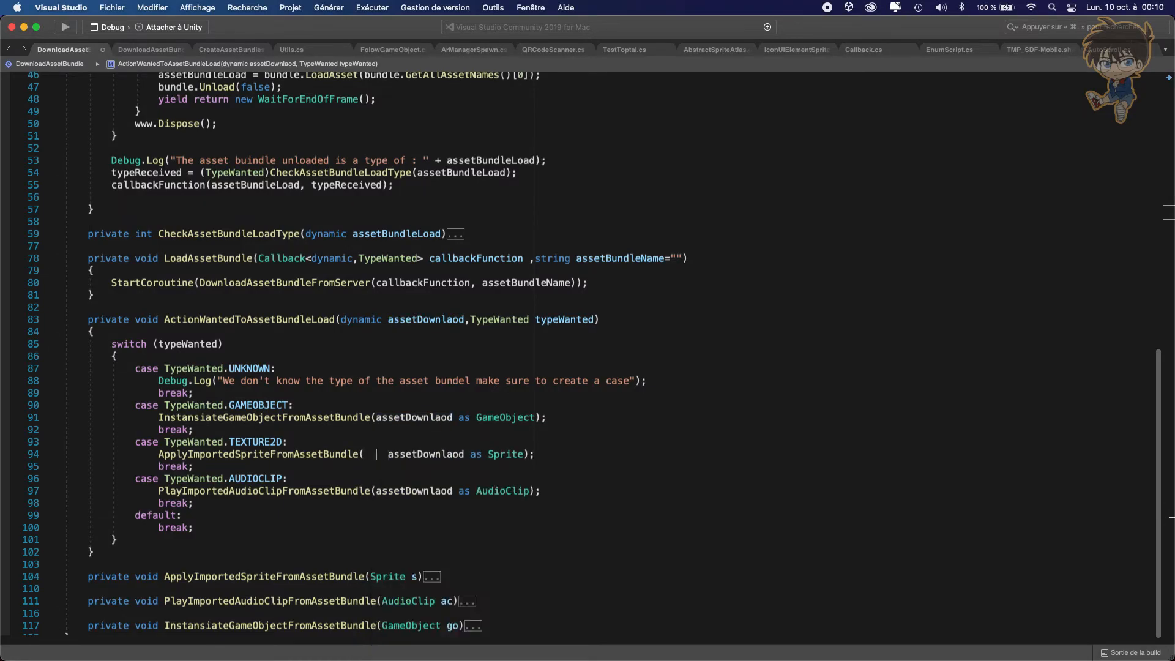
Step: Wrap the TEXTURE2D case argument in Utils.ConvertTexture2DToSprite(assetDownload as Texture2D)
{"action": "type", "text": "uti"}
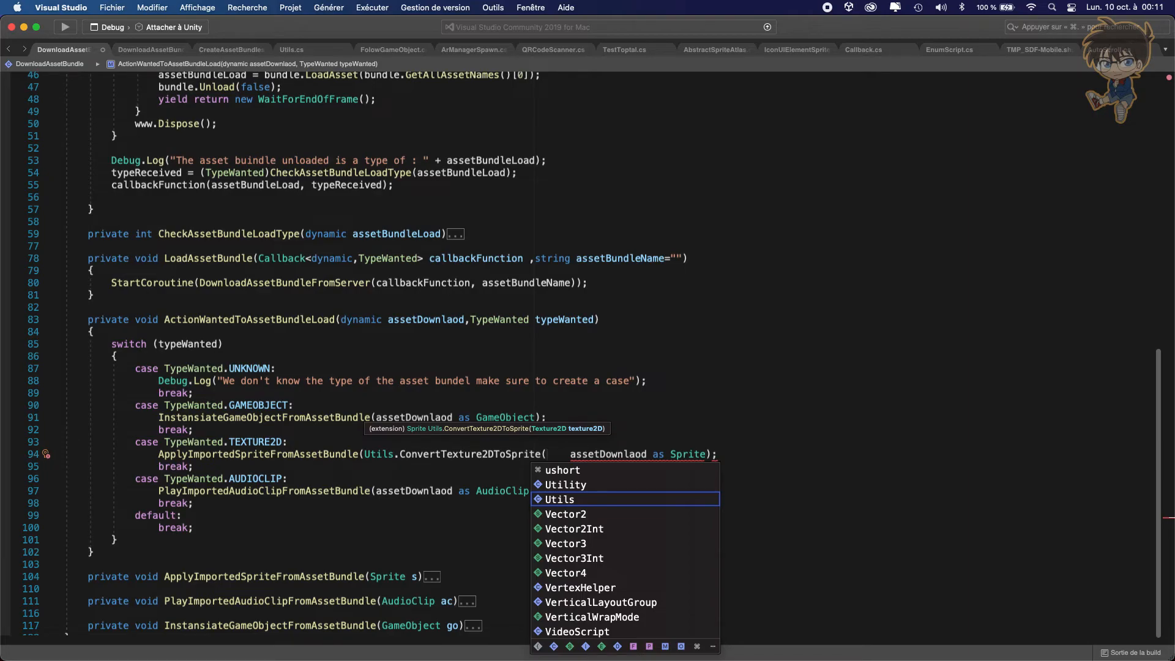
{"action": "mouse_move", "coordinate": [482, 440]}
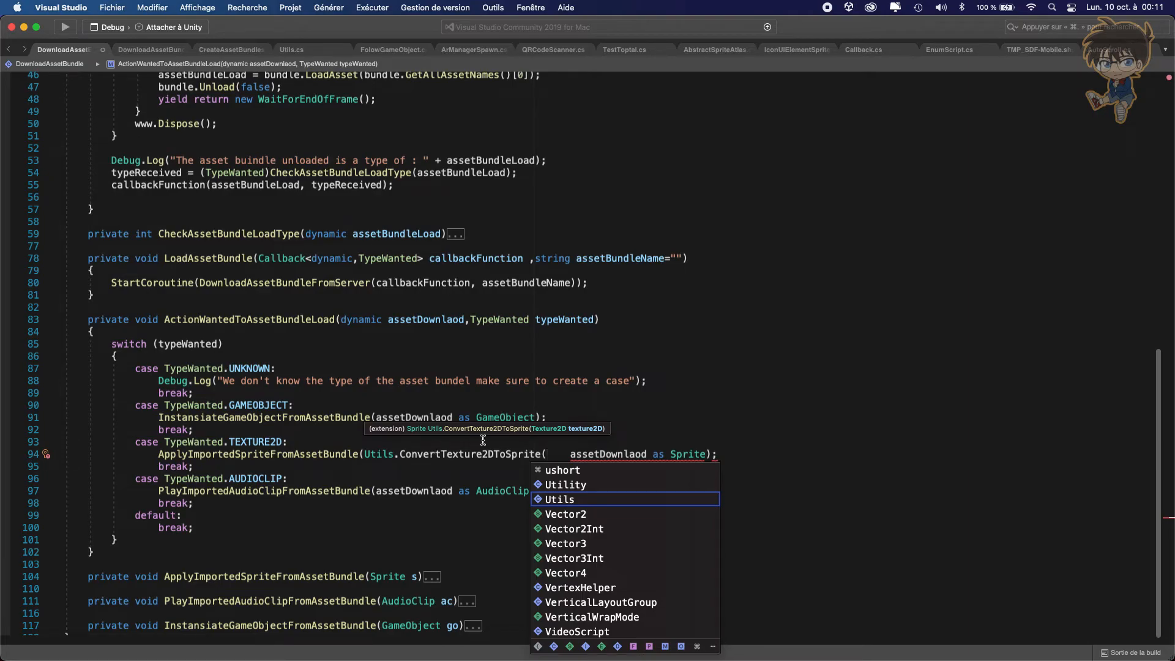
{"action": "key", "text": "Escape"}
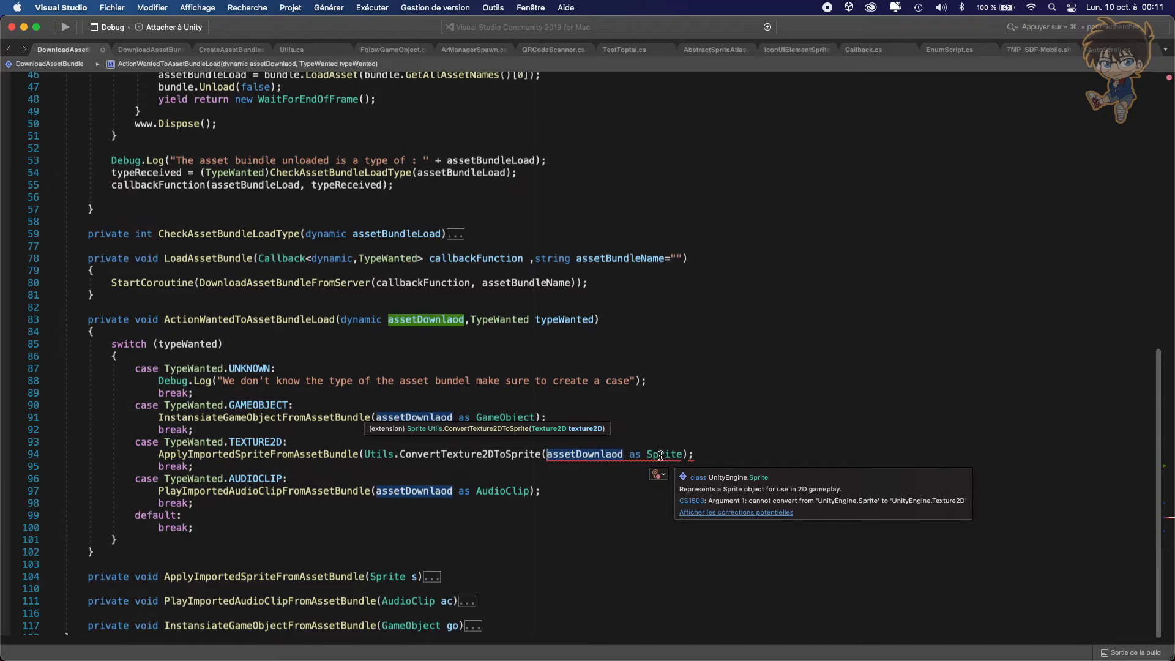
{"action": "type", "text": "t"}
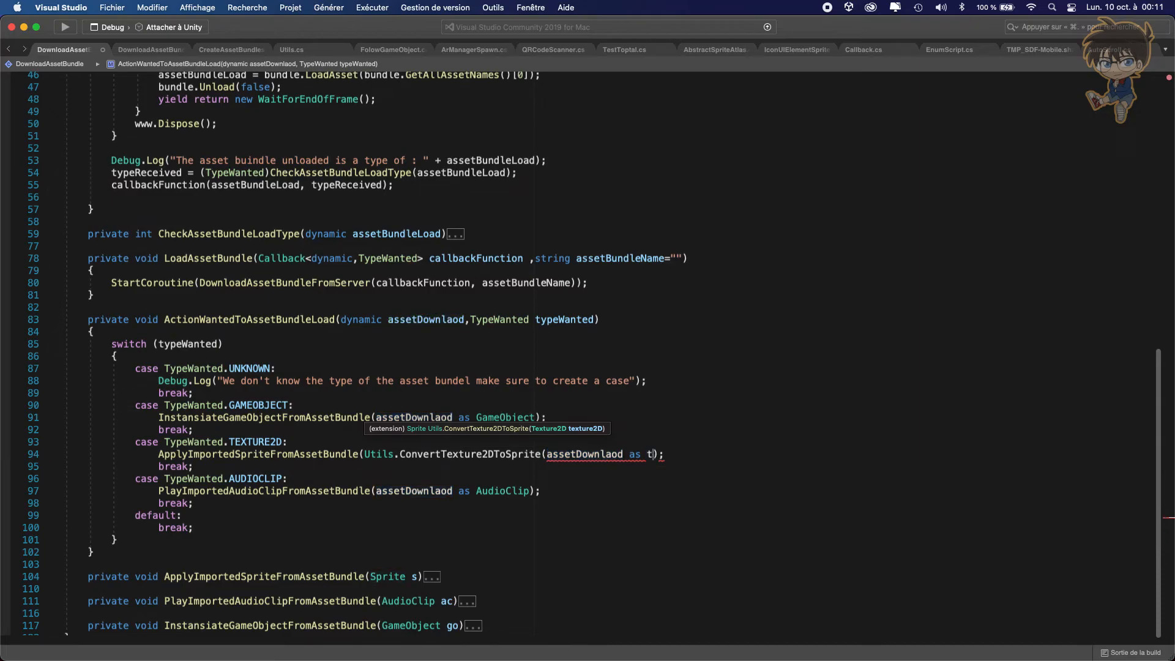
{"action": "type", "text": "exture2D)"}
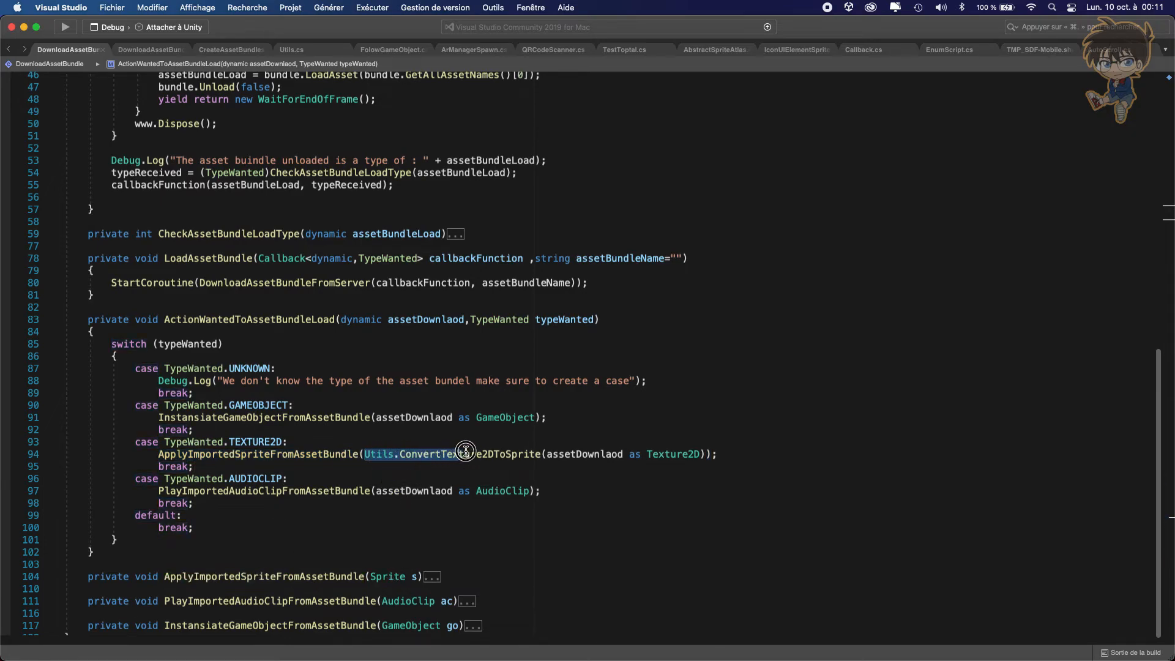
Step: Go to the declaration of ConvertTexture2DToSprite via the context menu
{"action": "right_click", "coordinate": [465, 453]}
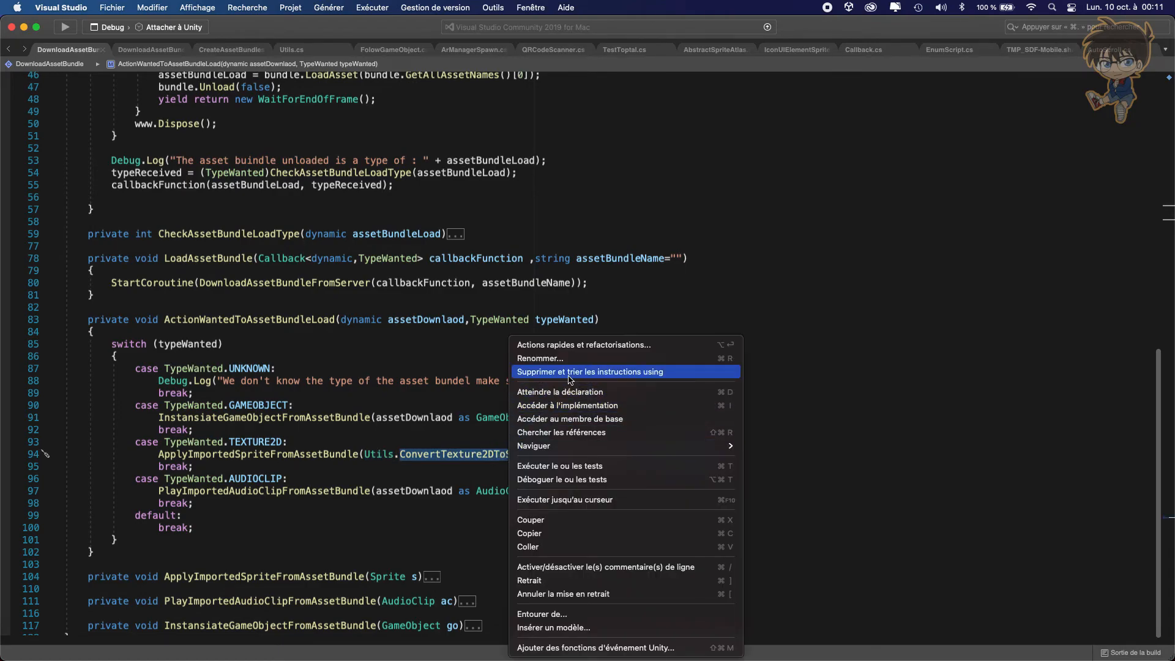
{"action": "mouse_move", "coordinate": [559, 392]}
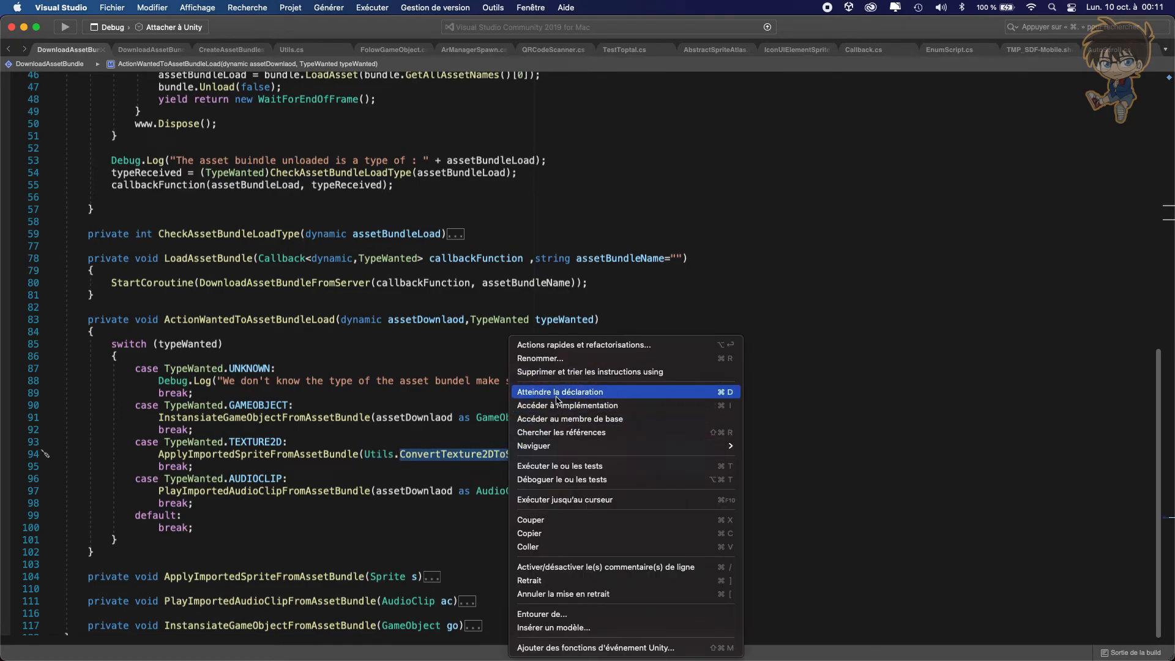
{"action": "left_click", "coordinate": [559, 391]}
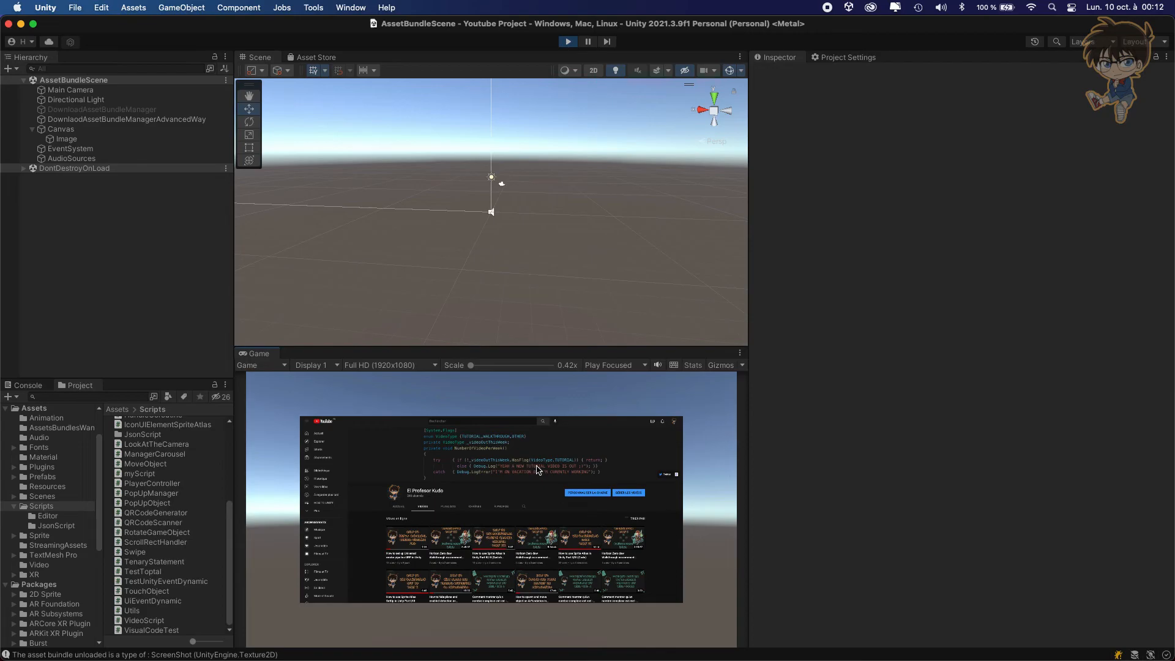
{"action": "mouse_move", "coordinate": [107, 235]}
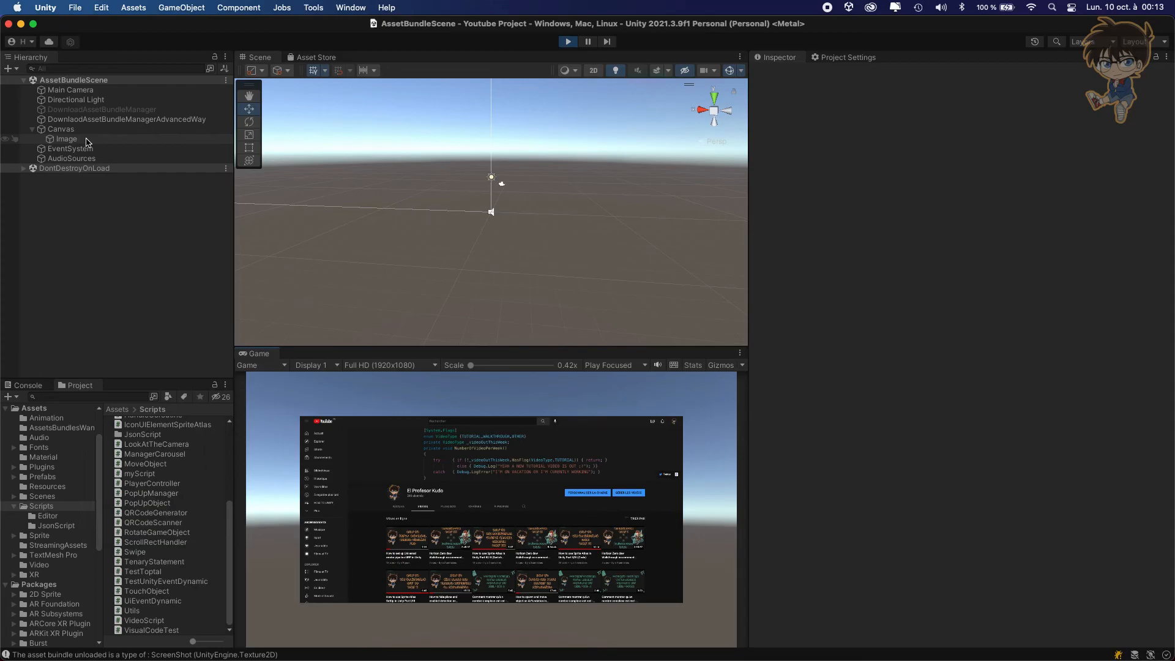
Step: Select Canvas > Image in the Hierarchy to show its Image component in the Inspector
{"action": "left_click", "coordinate": [67, 138]}
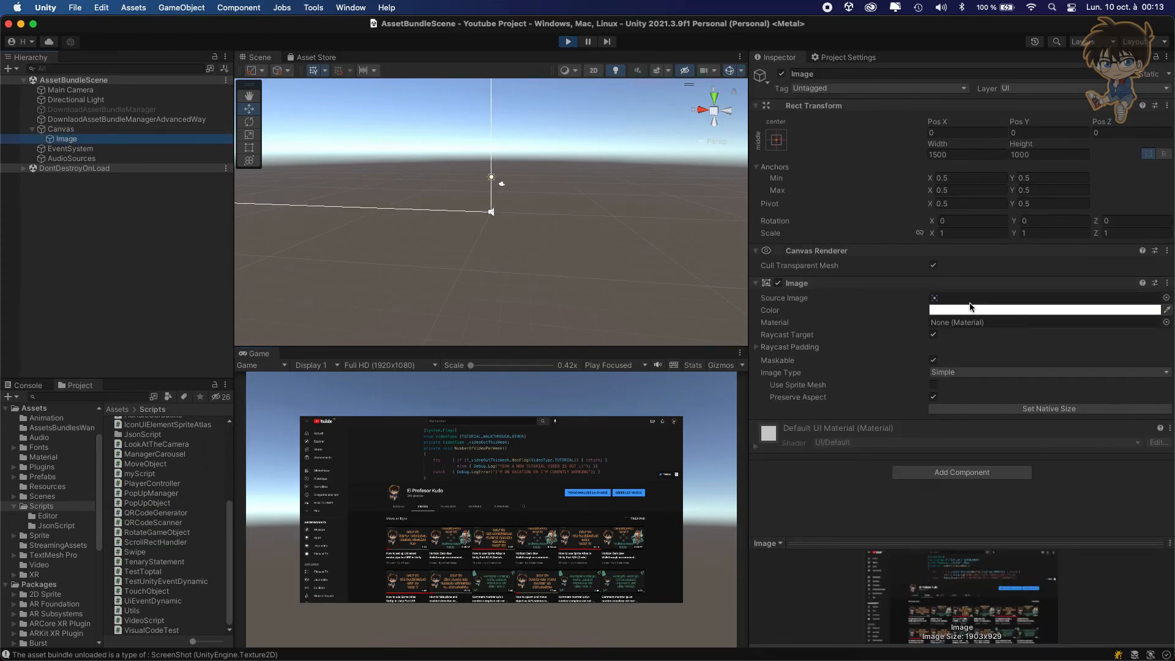